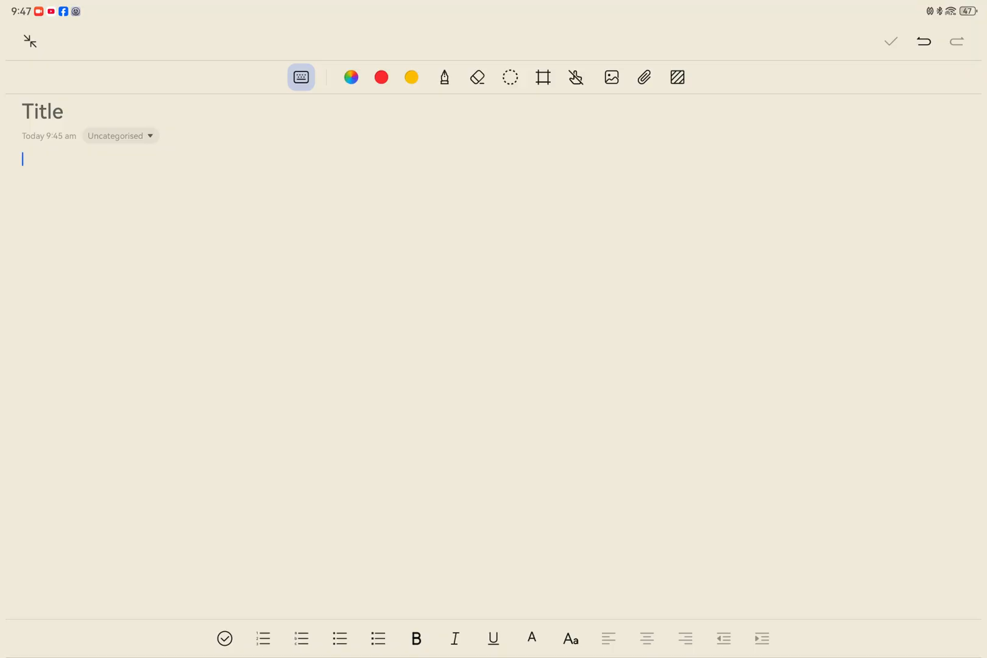
- Type the first lines of 'The quick brown fox jumps over the lazy dog', typos included
text(The quick brown for jumps ove the lzy d)
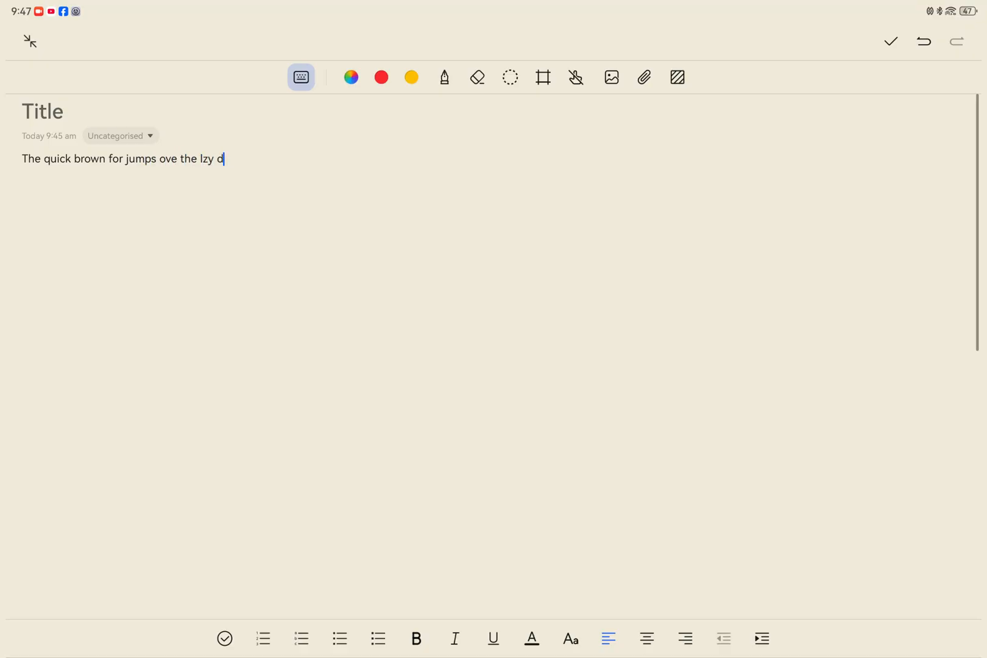
text(The quick brow f)
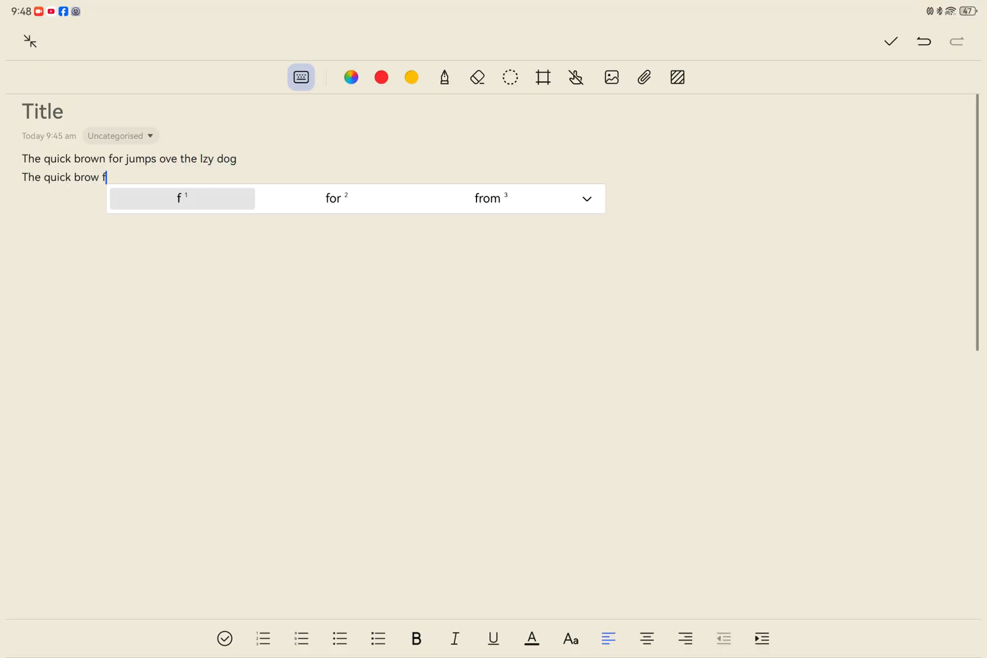
text(for jump ove the lazy)
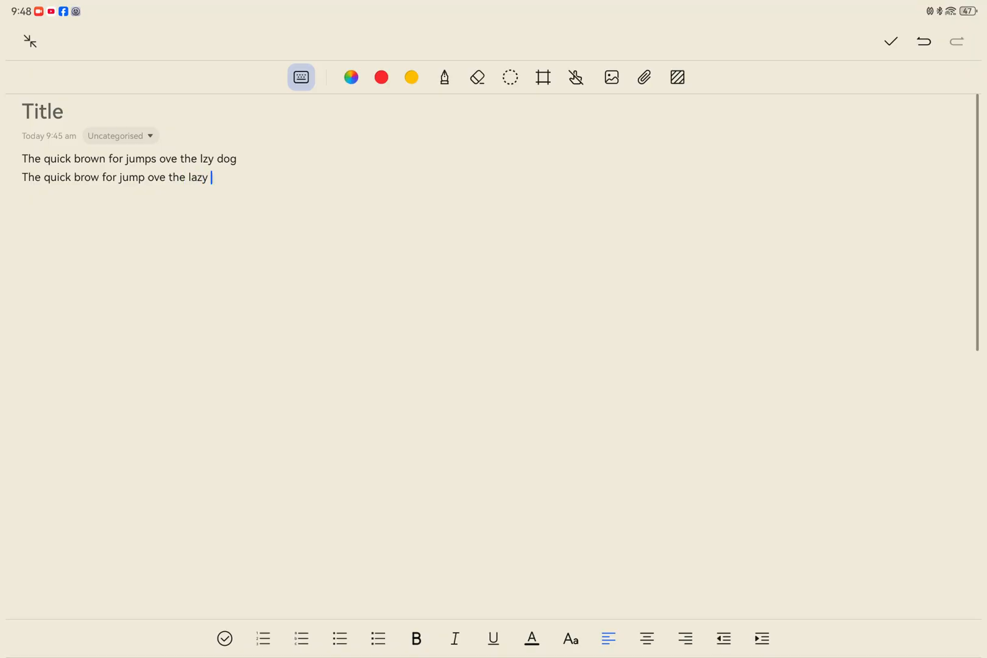
text(dog)
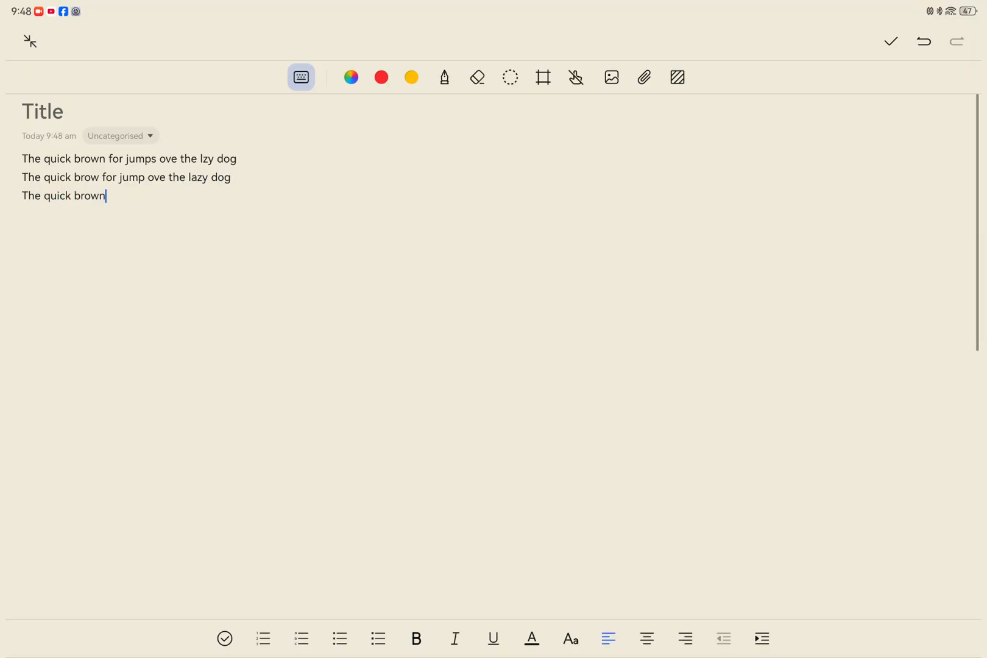
text(fox jumps over ht)
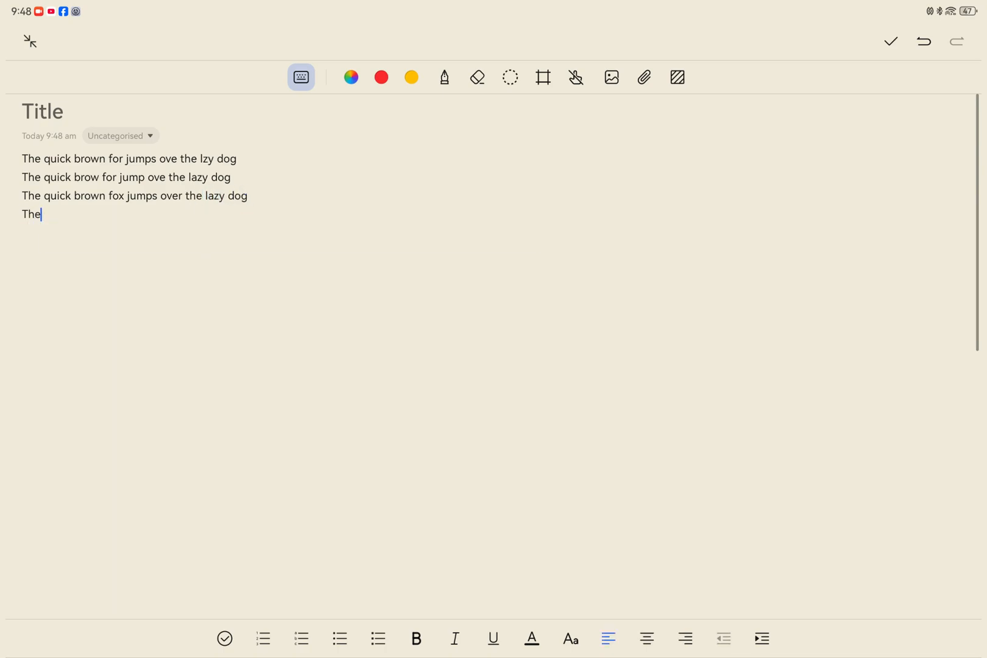
text(The quick brown for jumps ove the lazy dog)
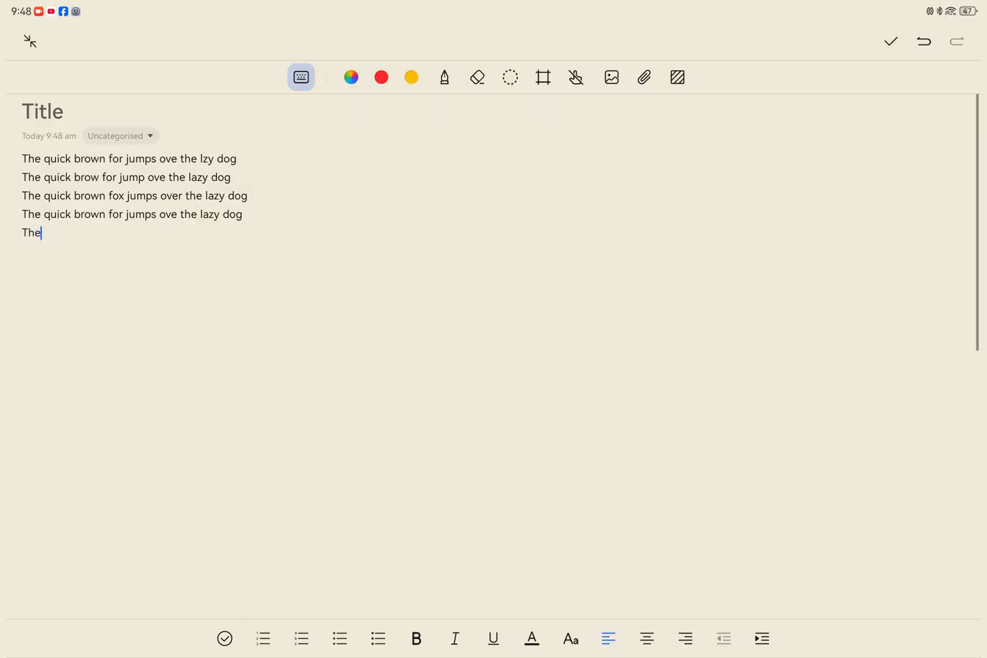
- Continue the pangram lines until nine variants fill the note
text(quick brow fox jumps ove the l)
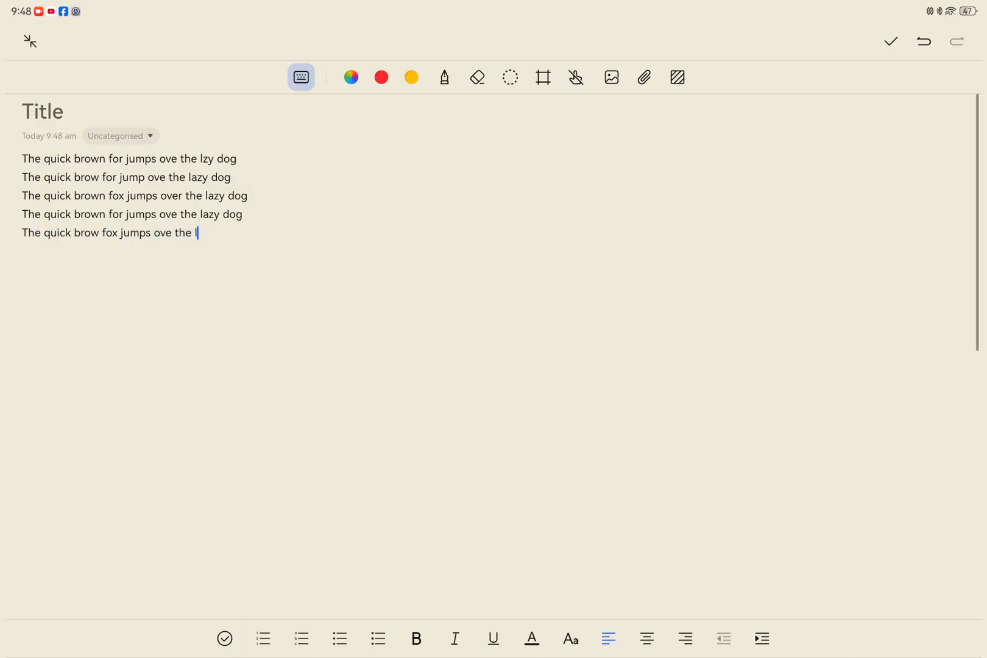
text(The quick brow)
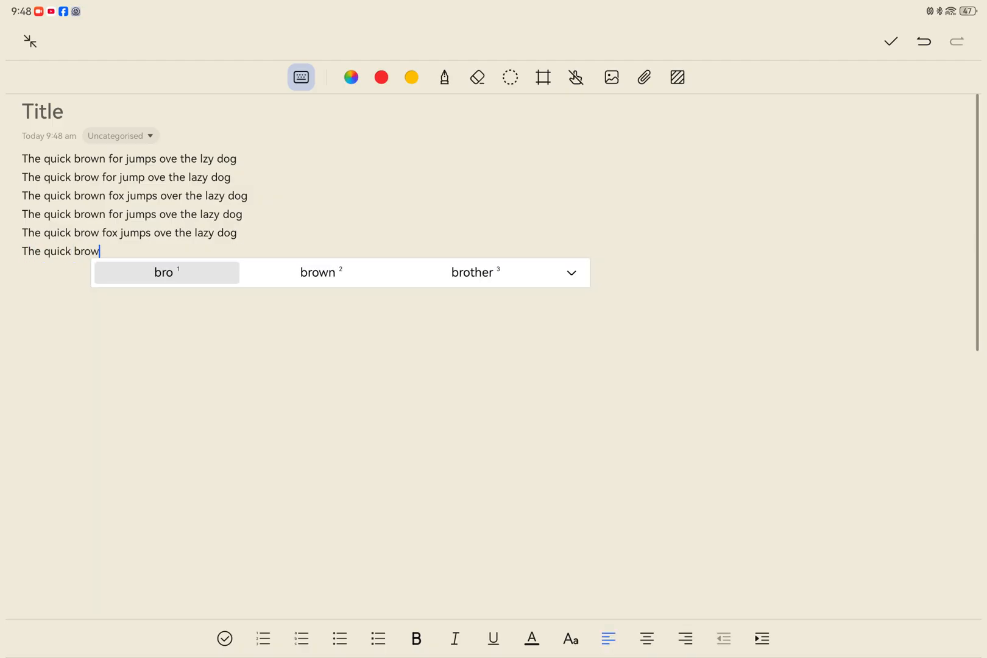
text(fox jumps ove the azy dog)
text(The qu)
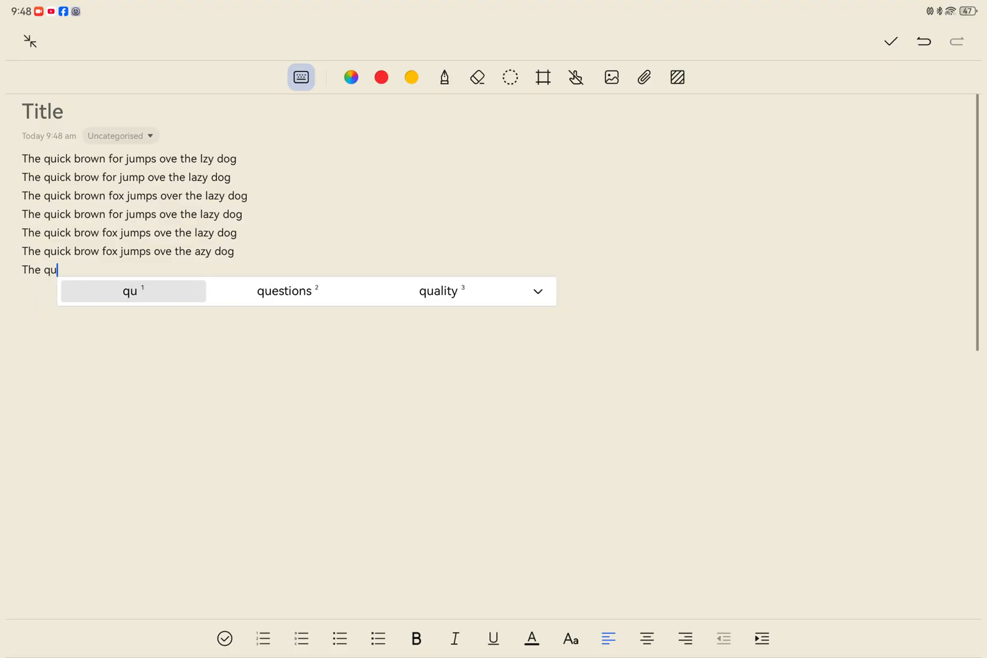
text(ick brown fox jumps ove the lazy dog)
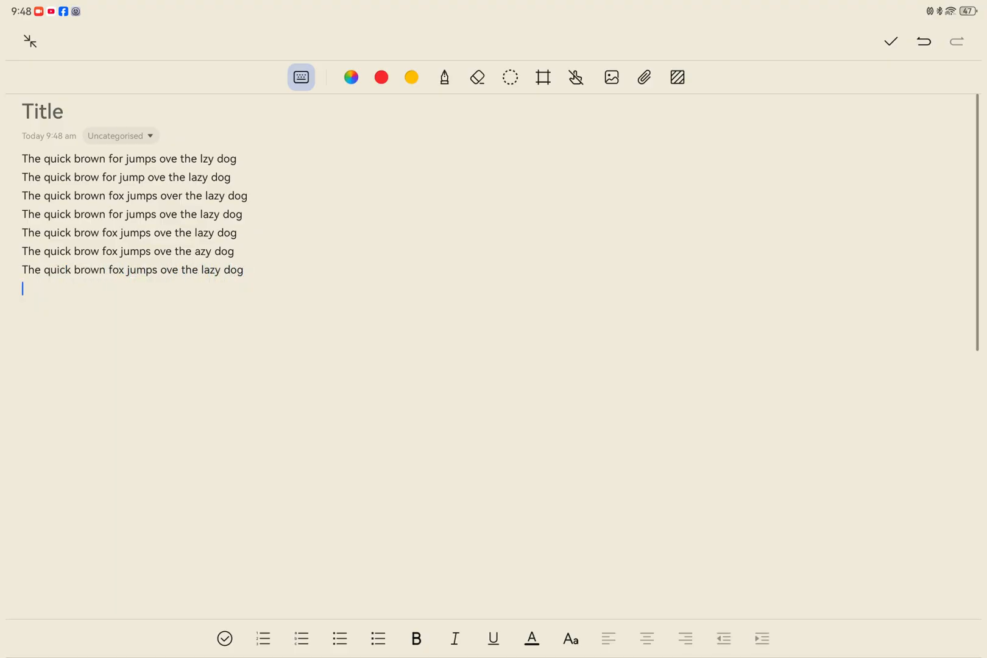
text(The quick brown)
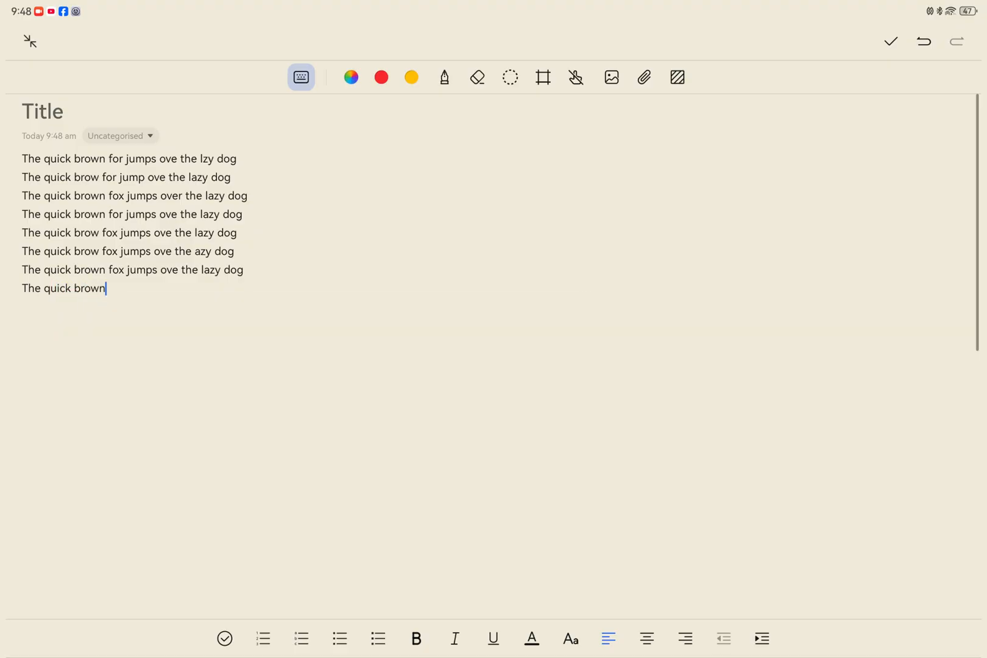
text(fox jumps over the lazy dog)
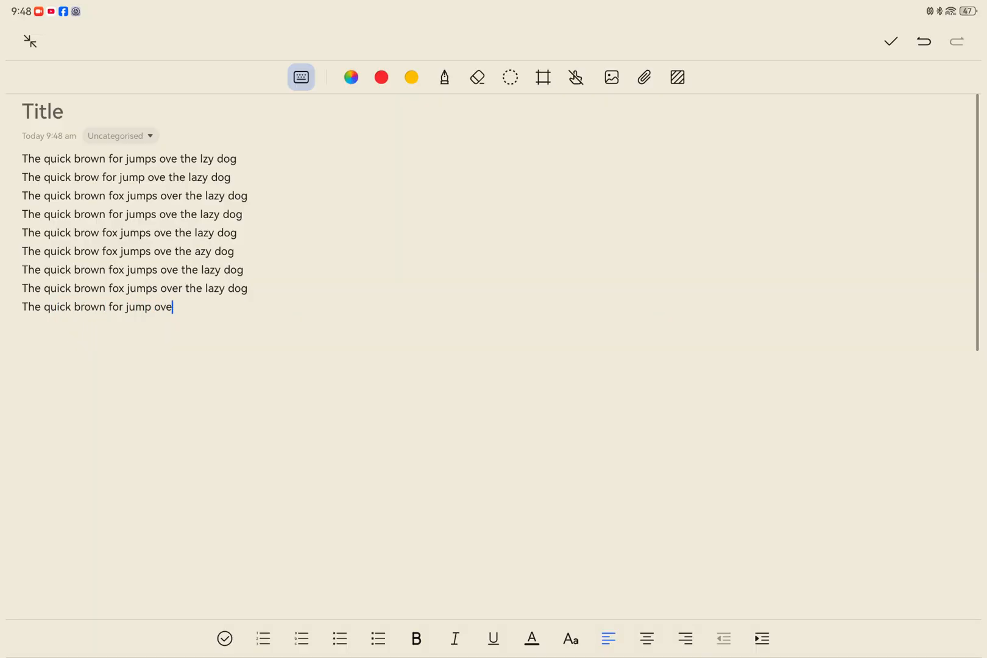
text(the lazy dog)
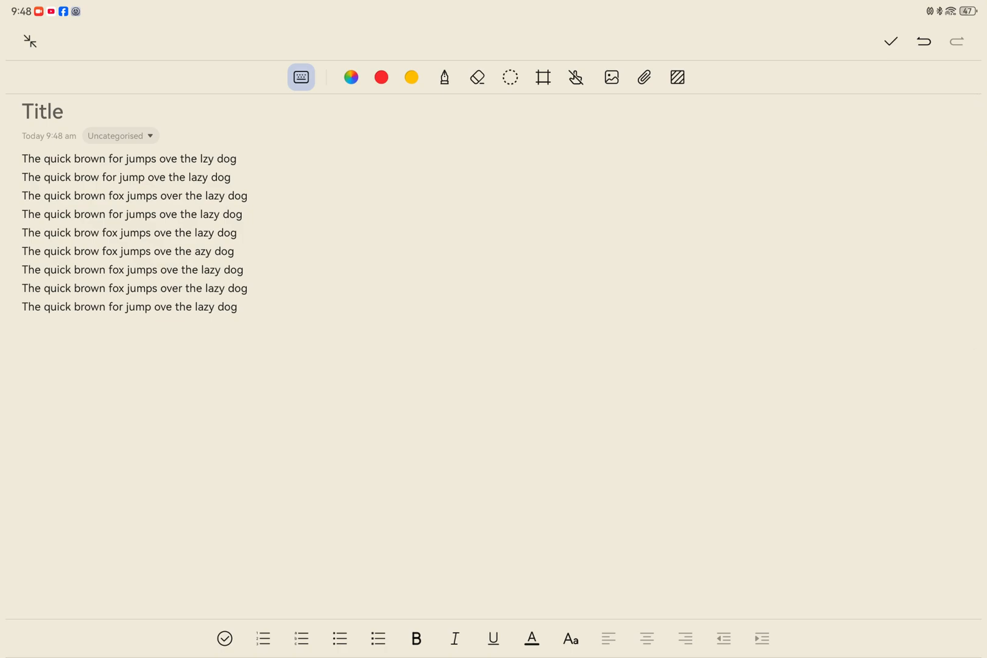
mouse_move(609, 449)
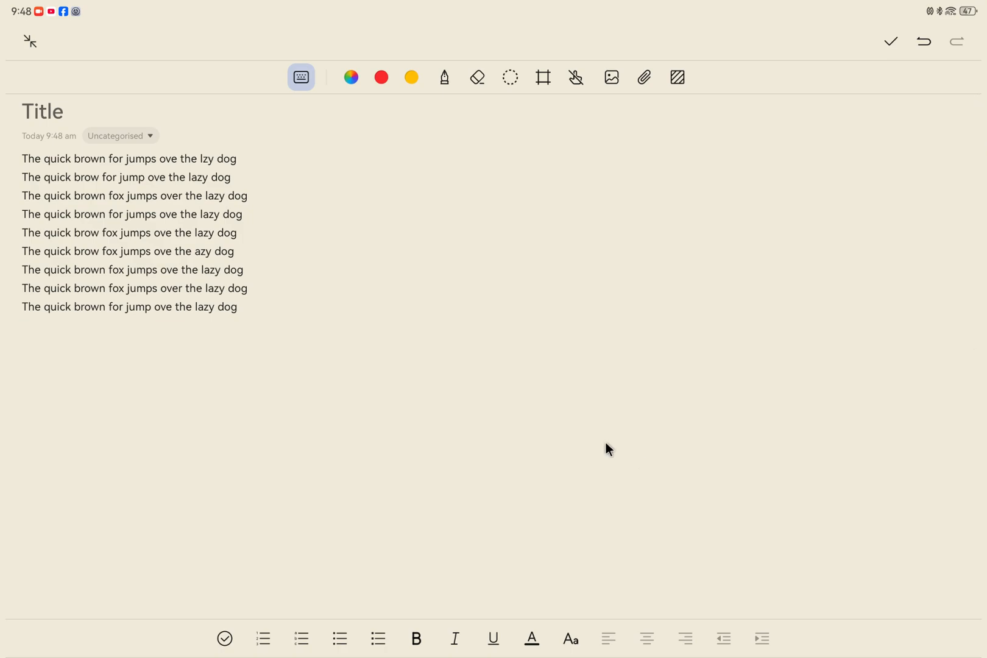
click(131, 307)
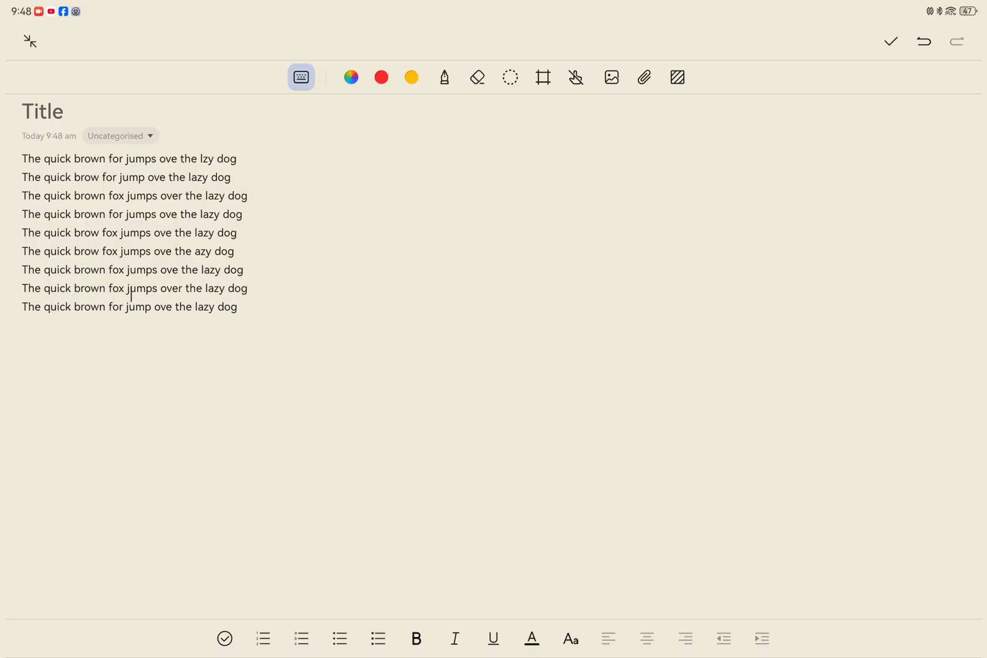
click(254, 292)
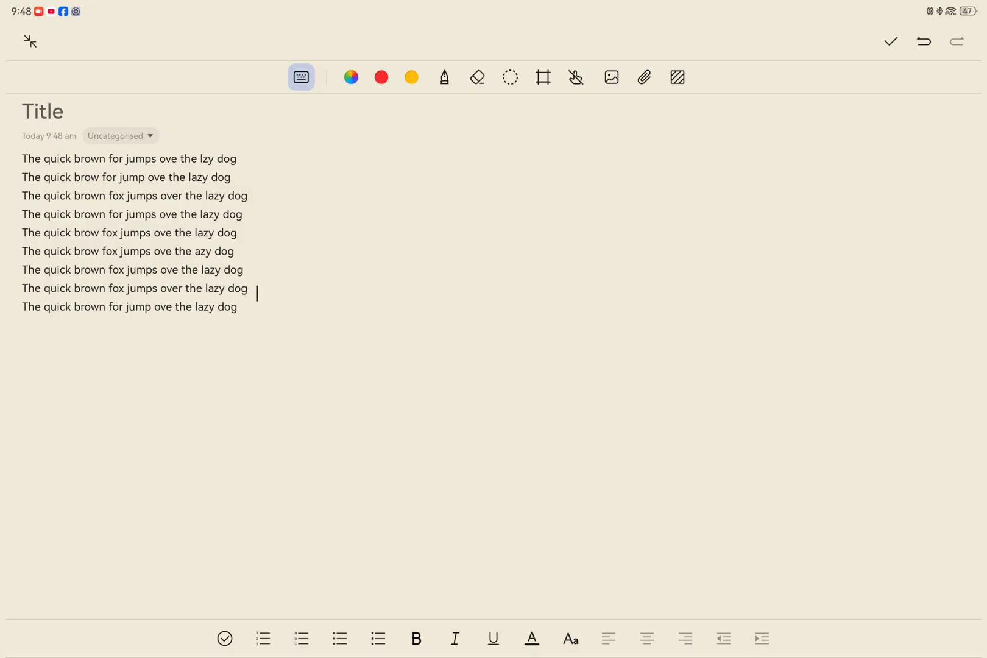
click(30, 307)
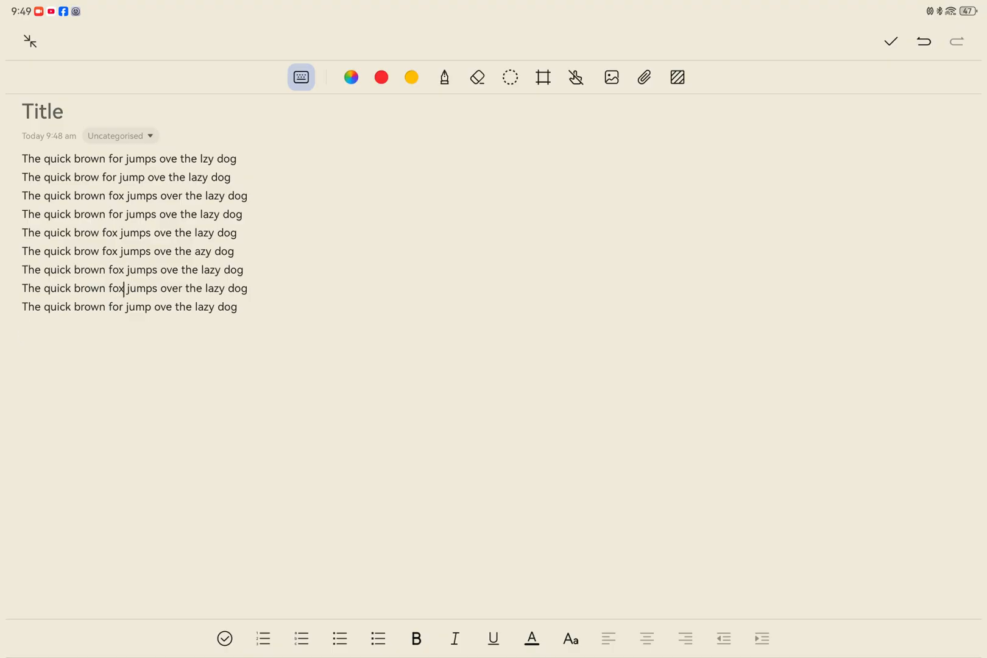
click(101, 308)
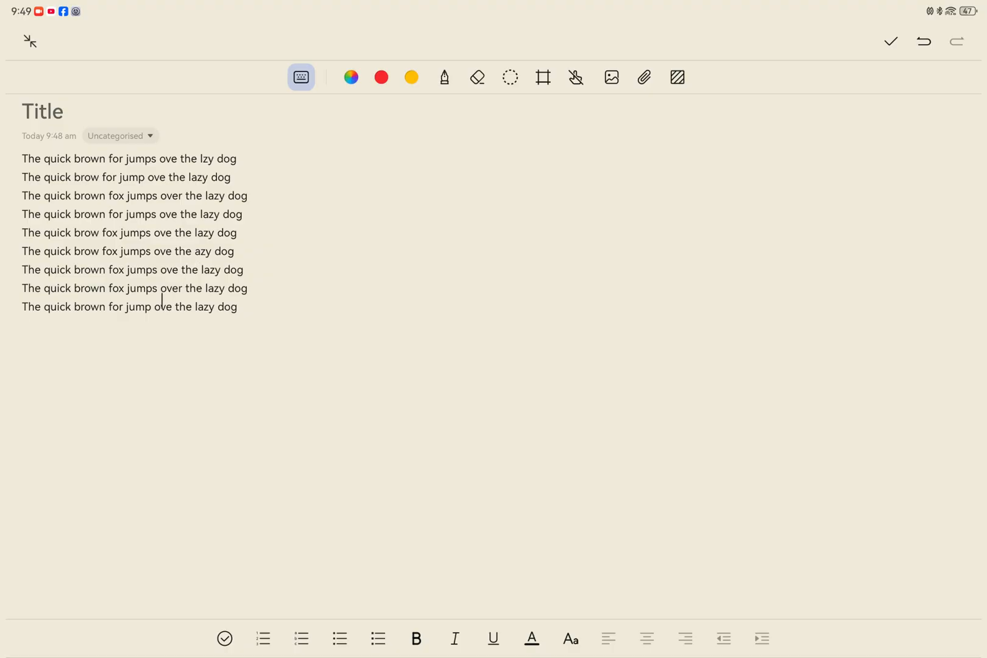
right_click(161, 307)
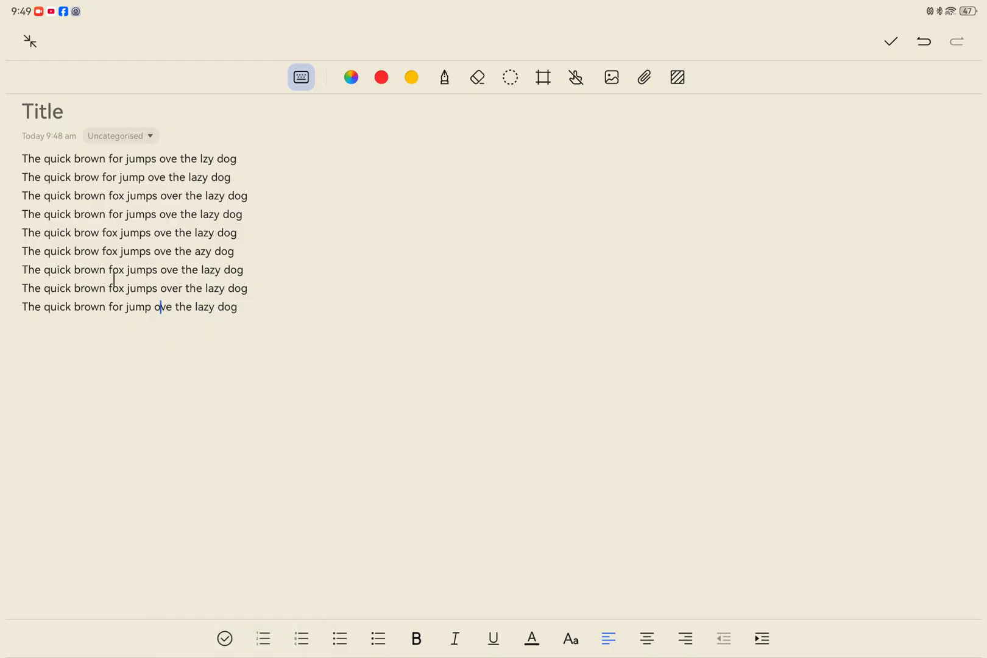
click(75, 233)
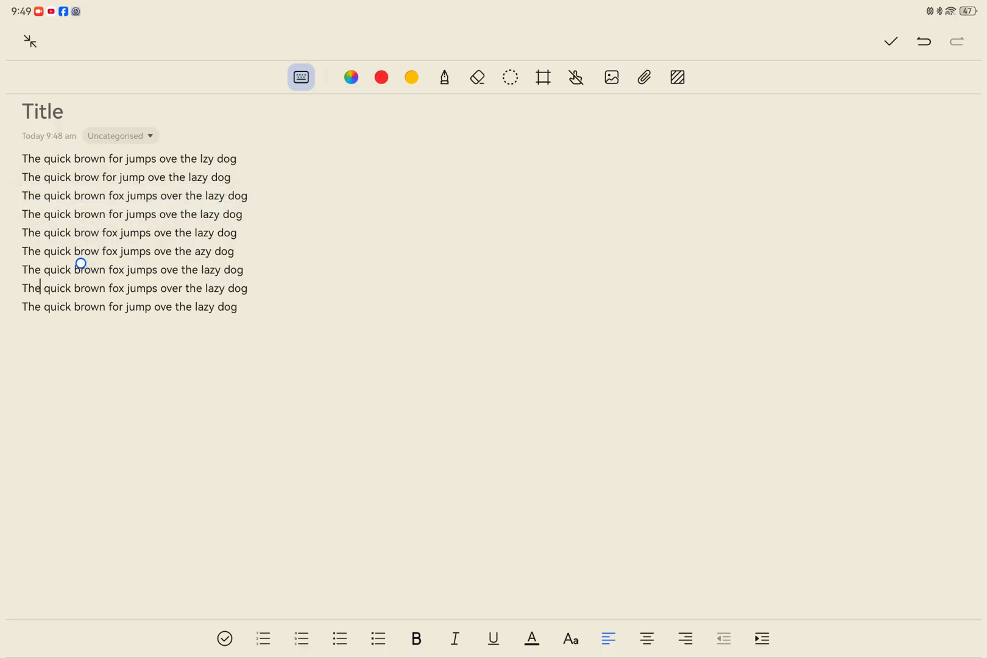
double_click(87, 251)
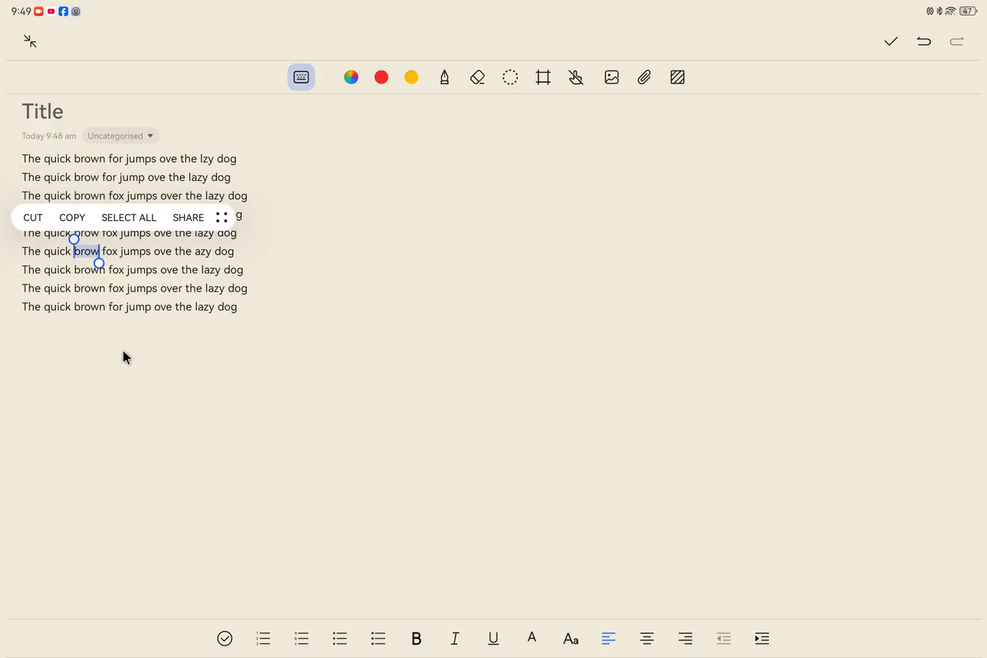
click(276, 327)
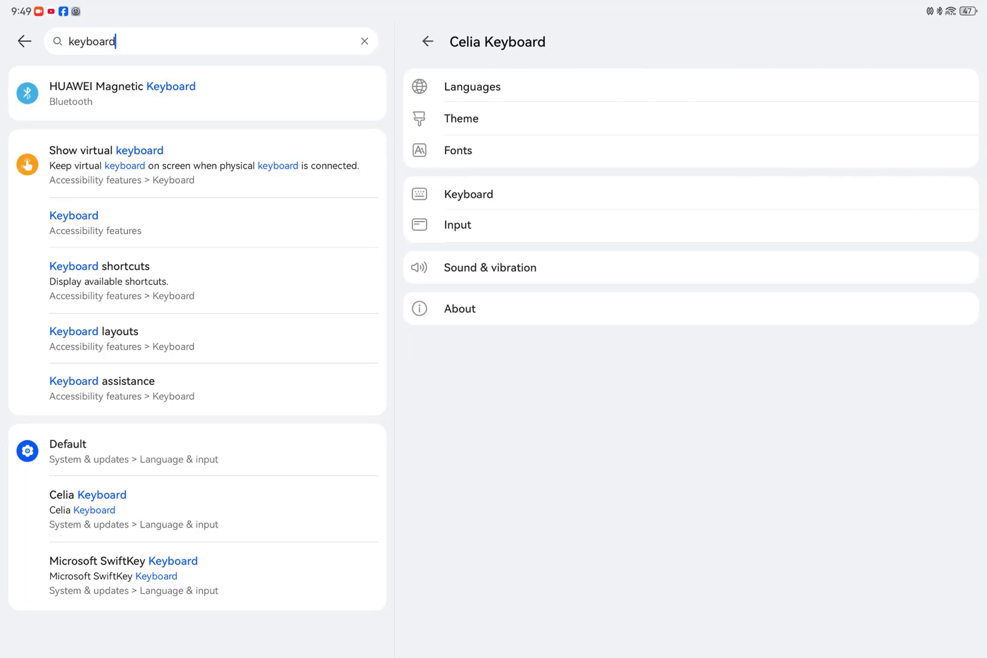
- Switch off gesture typing, auto-correction, suggestions and touch-and-hold delete for Celia Keyboard
click(457, 224)
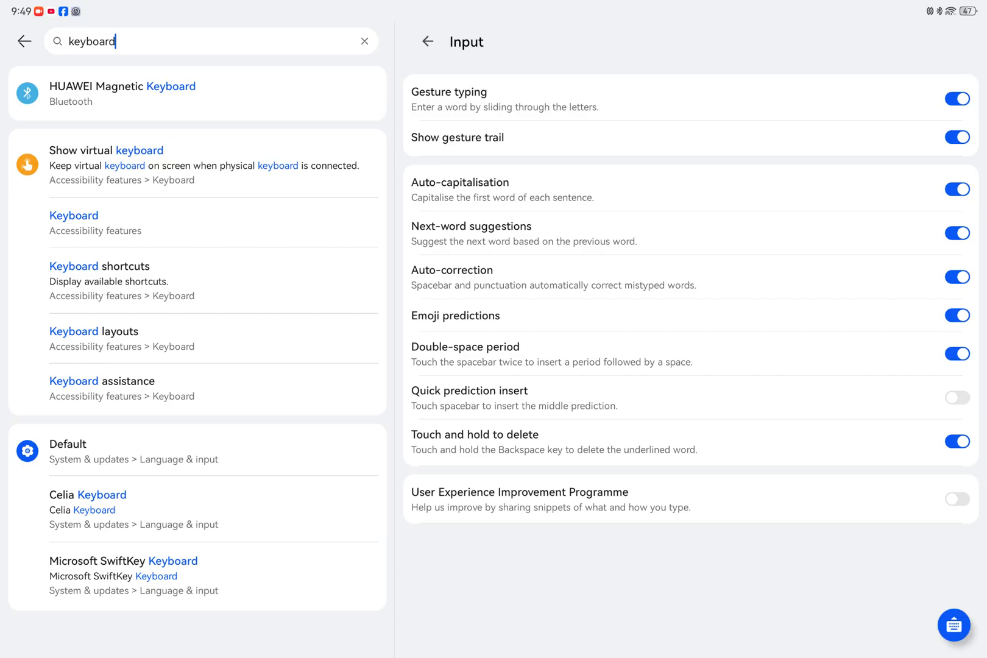
click(958, 98)
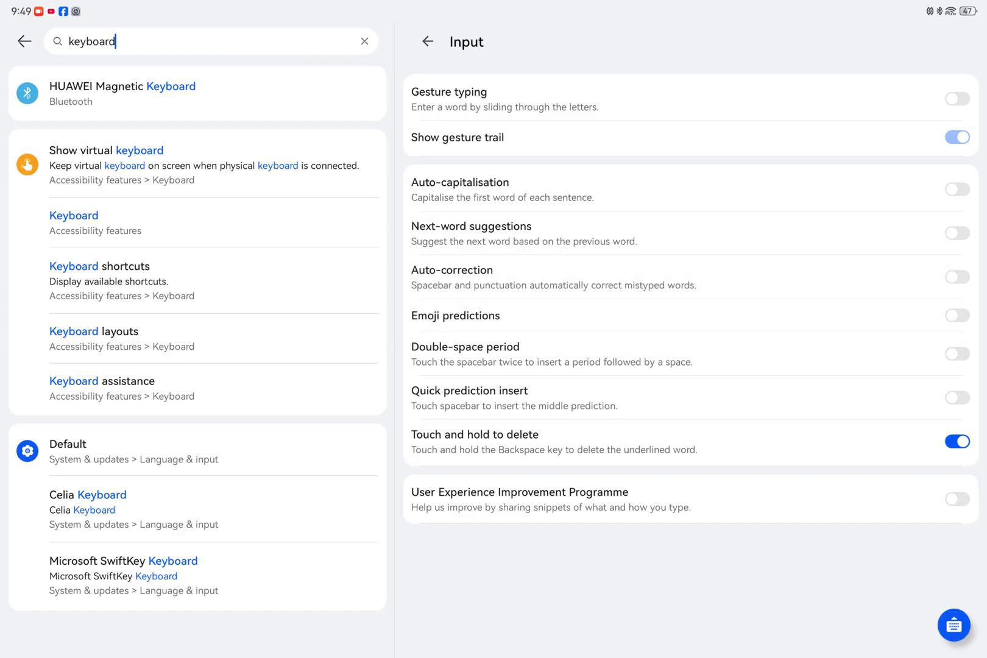
click(958, 441)
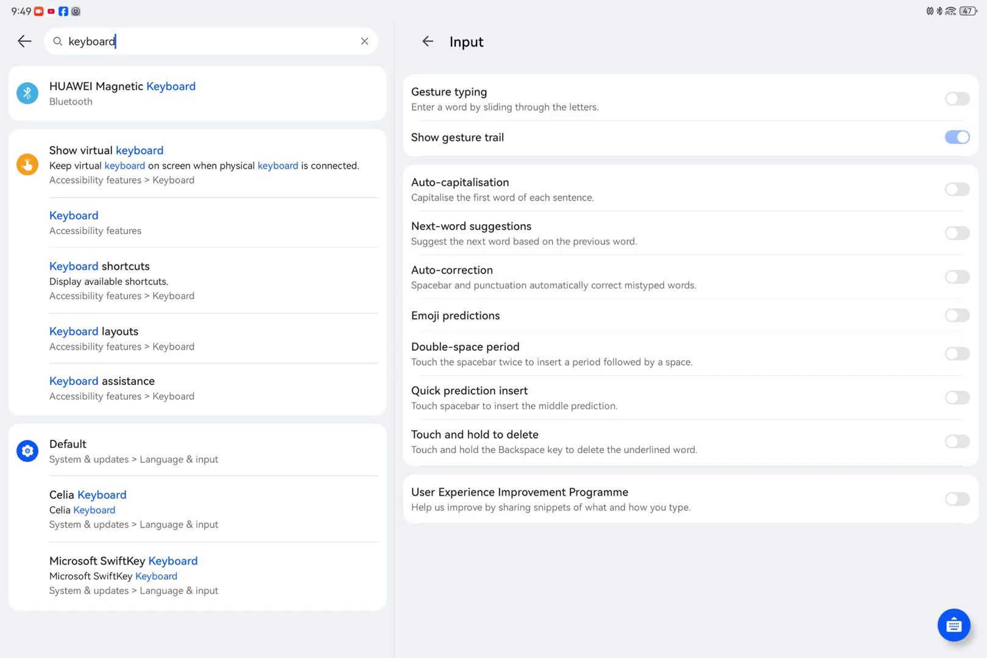
scroll(up, 3)
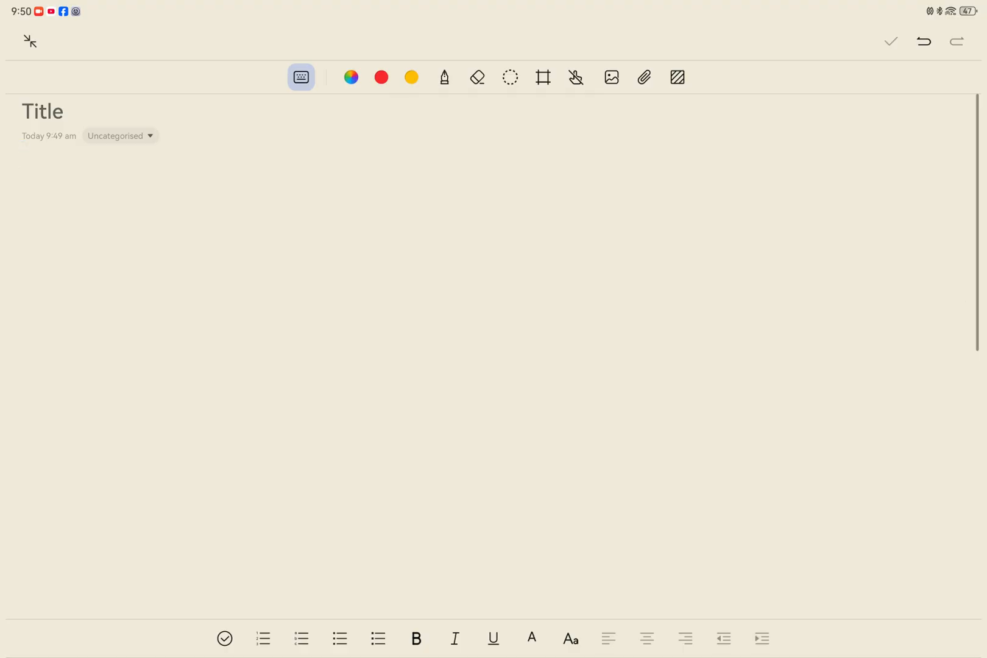
- Type the first quick brown fox lines into the note, dropped letters included
text(Th quic)
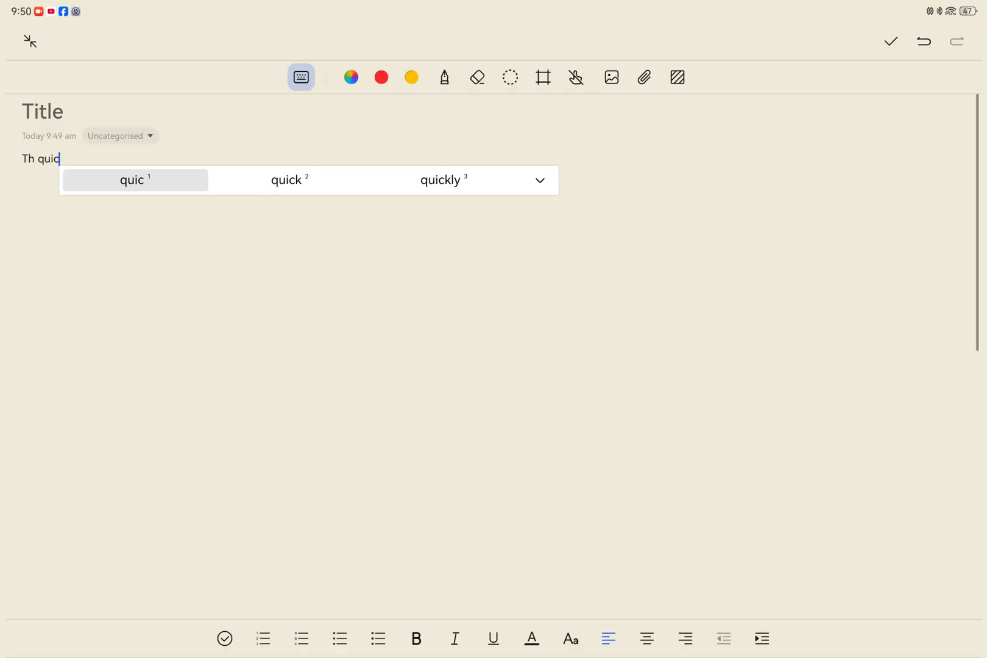
double_click(37, 159)
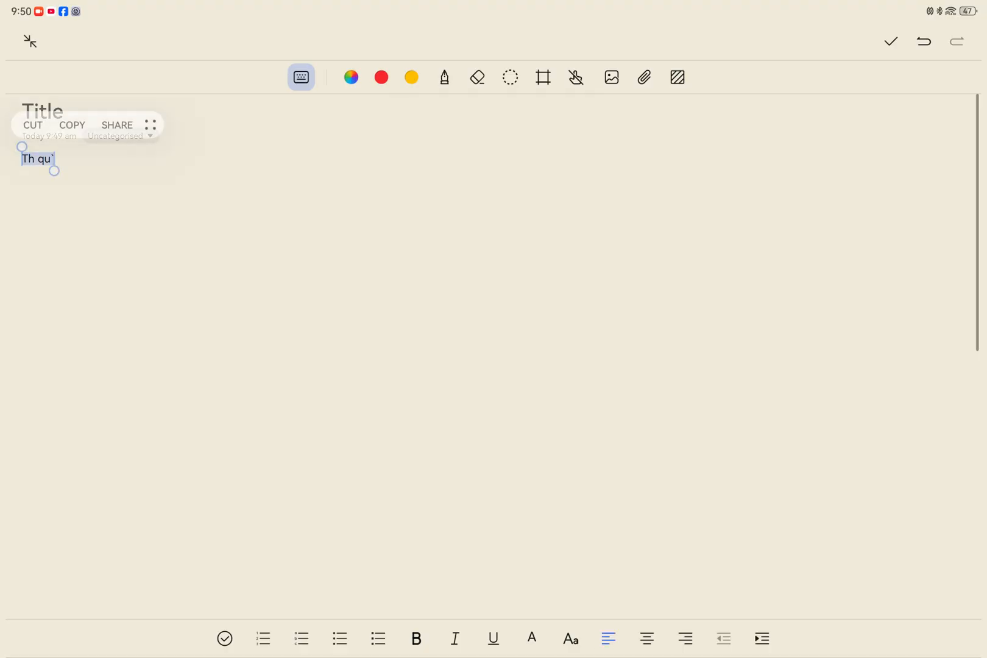
text(The quuck b)
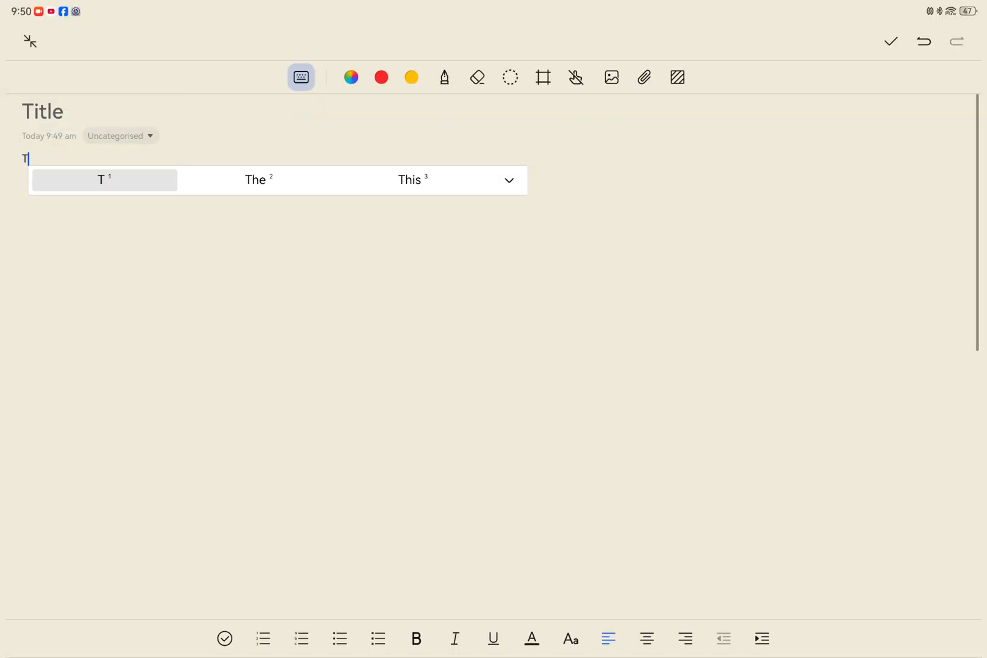
text(he quick brow fo jump ove th lazy dog)
text(Th quick b)
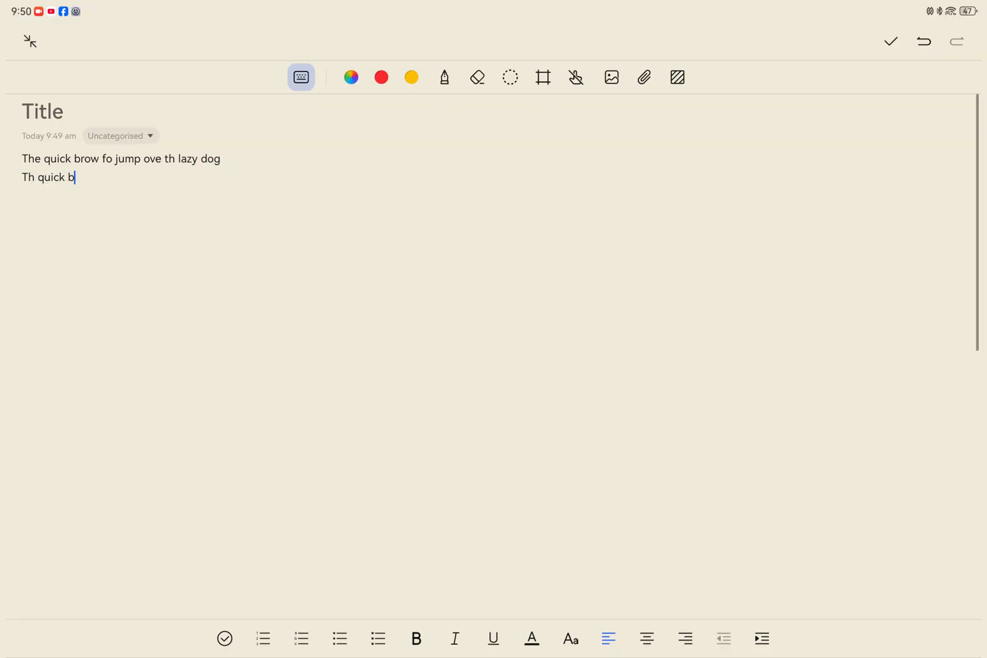
text(row fox jump ove the)
text(The quick)
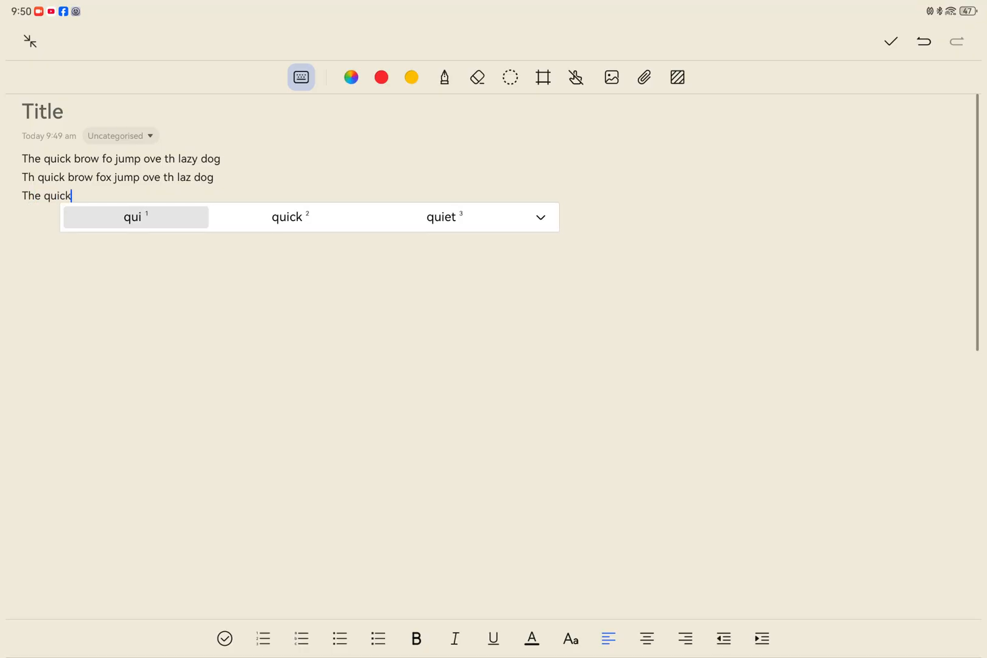
text(brown fo jump ove th lazy dog)
text(Th qu)
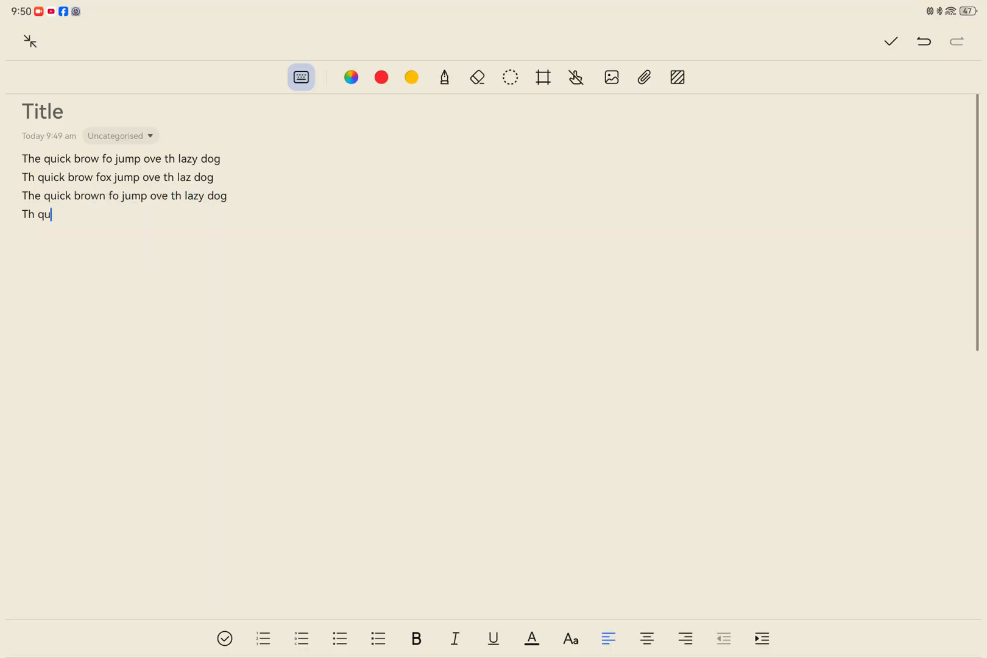
text(ick brown fo jumps)
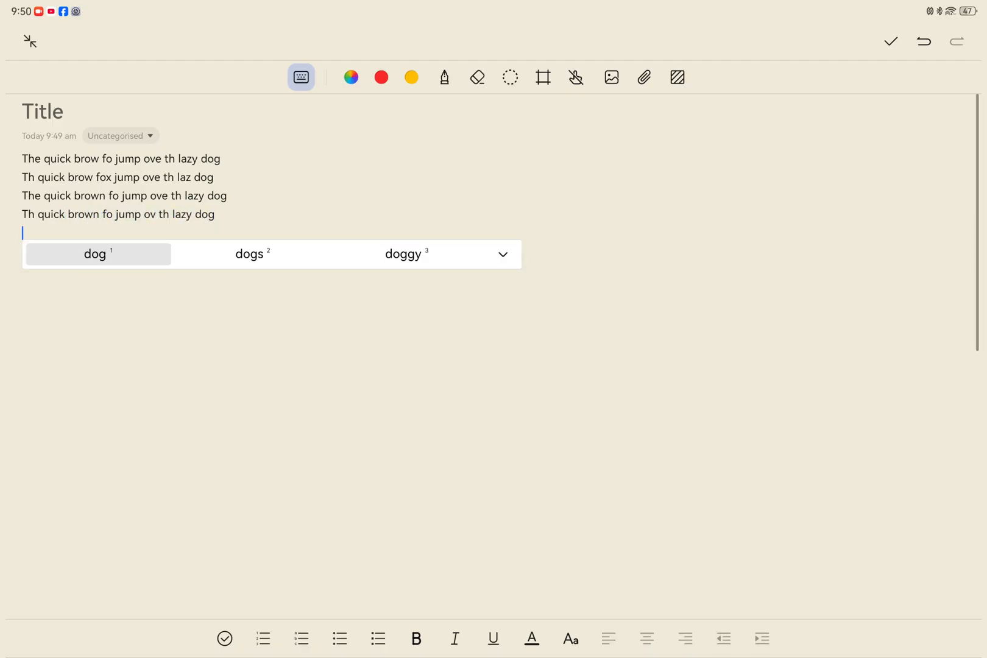
- Add the remaining fox lines ending with 'lazy dog' and refocus the note text
text(The quick brow fox)
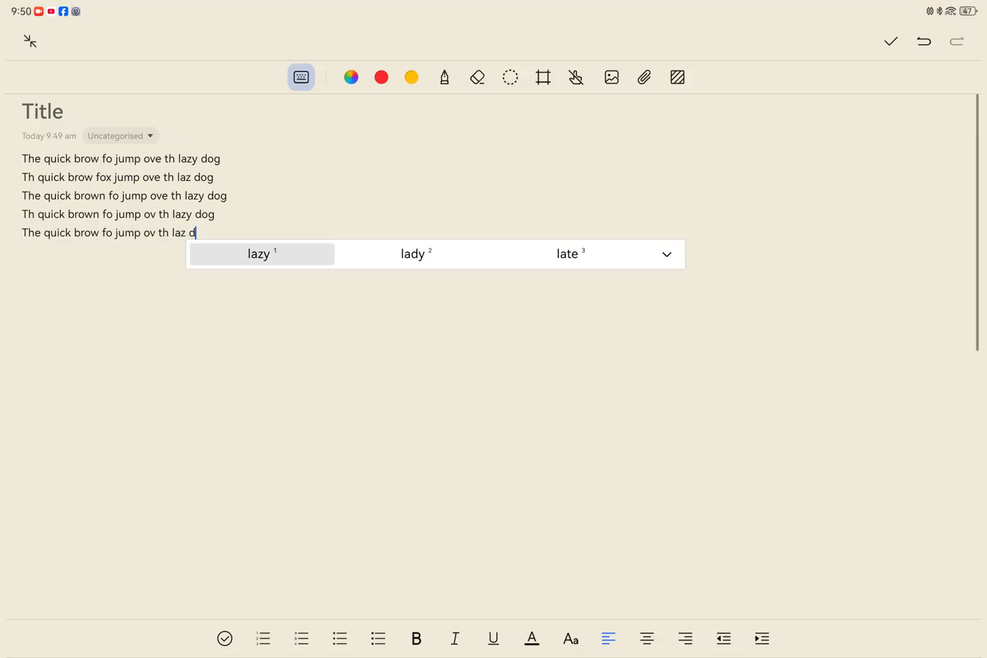
click(259, 253)
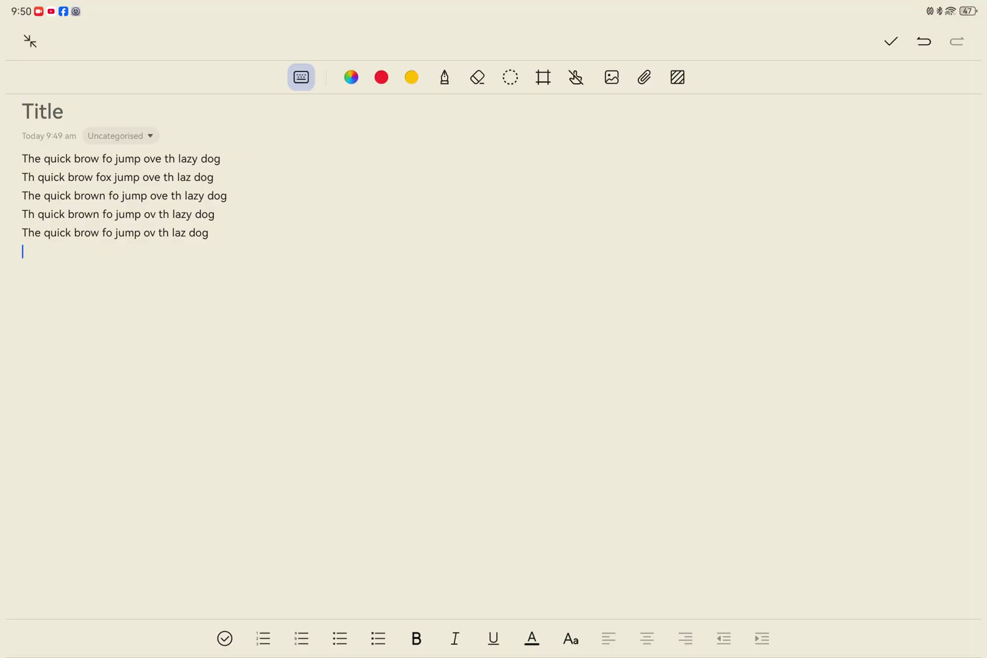
text(The quick)
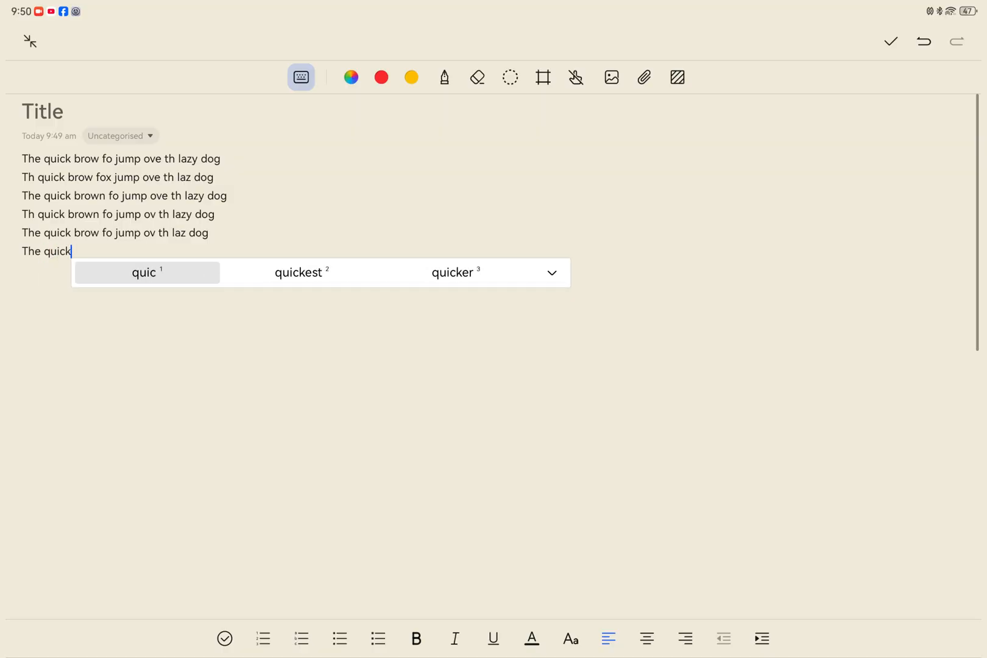
text(brown fo)
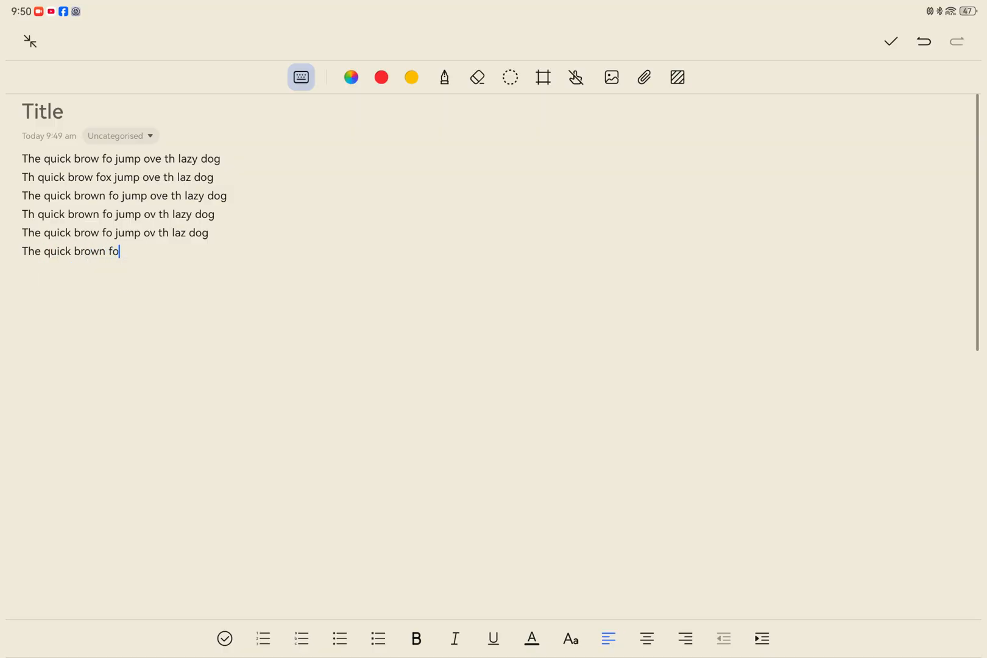
text(jump ove th)
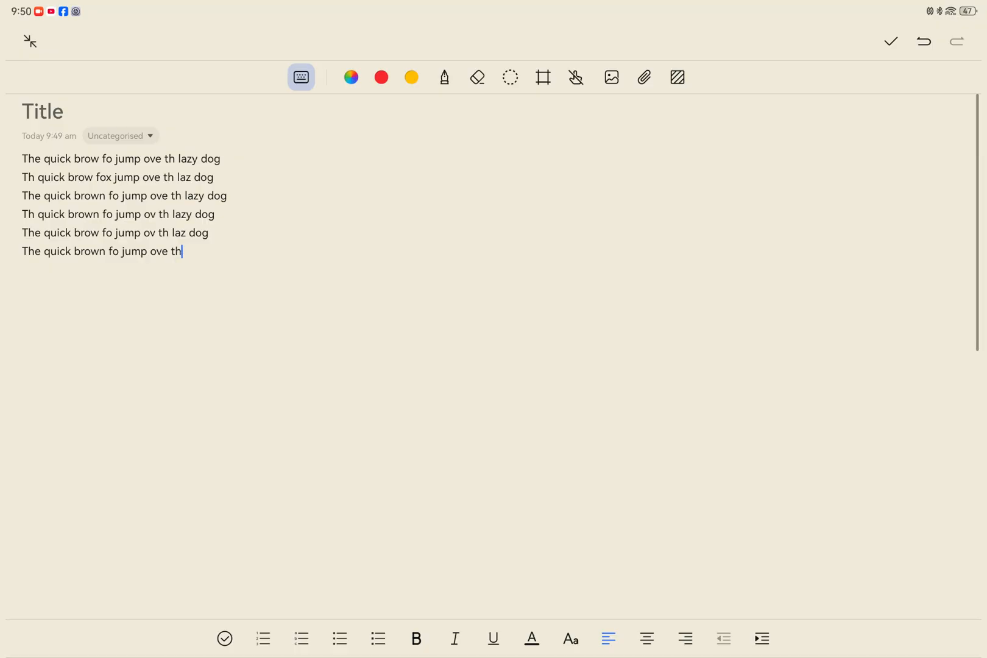
text(lazy dog)
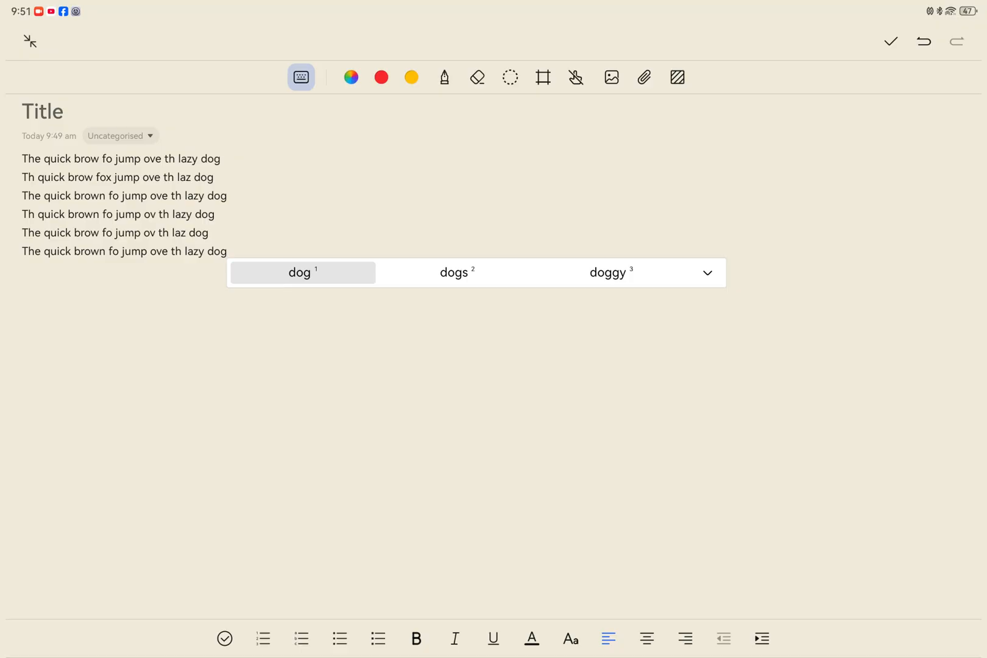
mouse_move(296, 347)
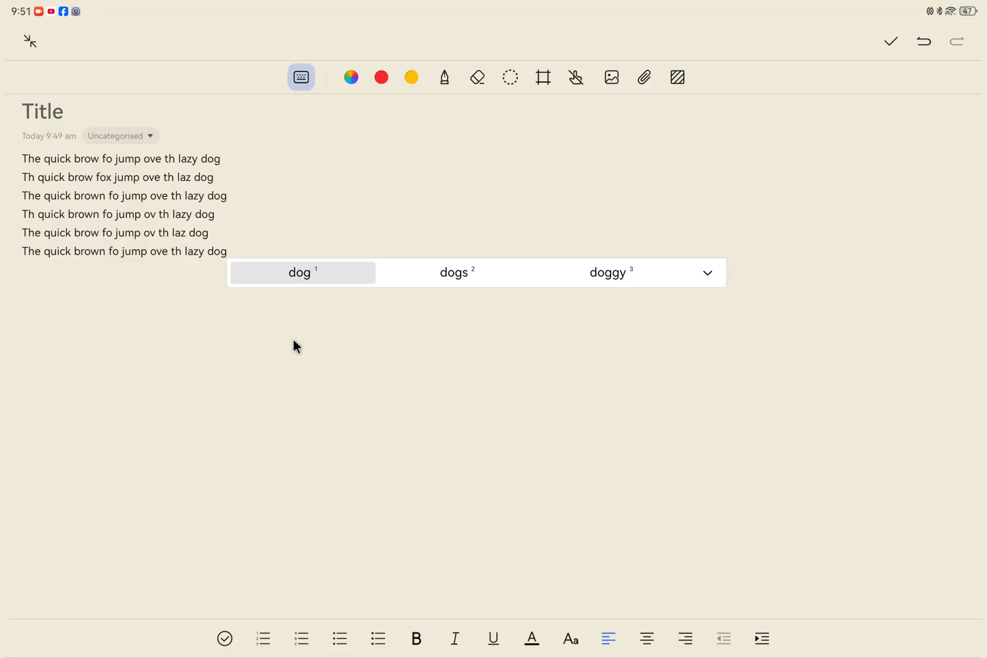
click(242, 204)
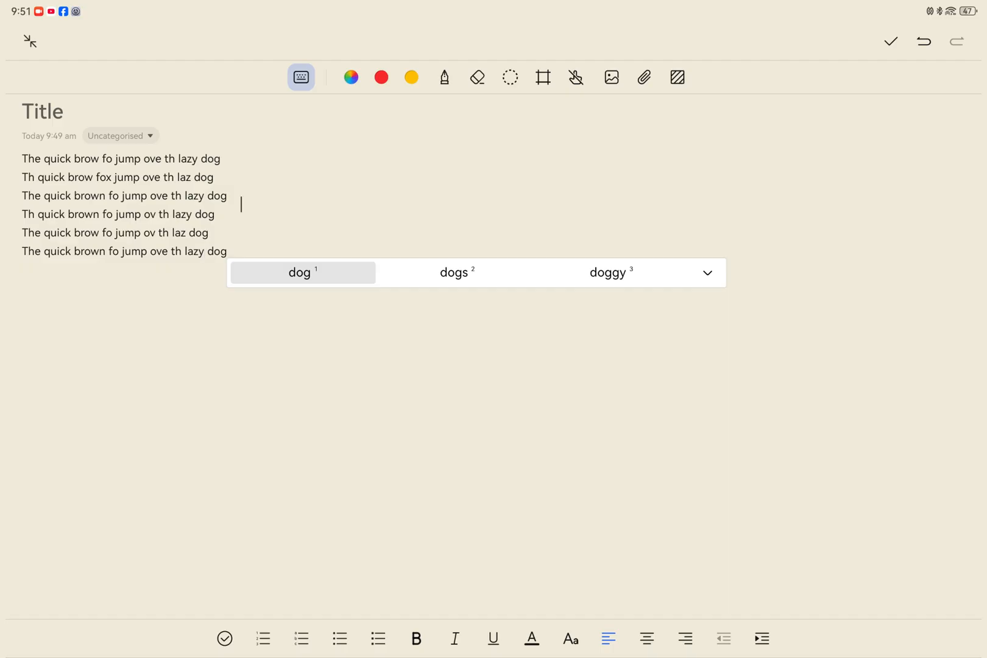
click(233, 251)
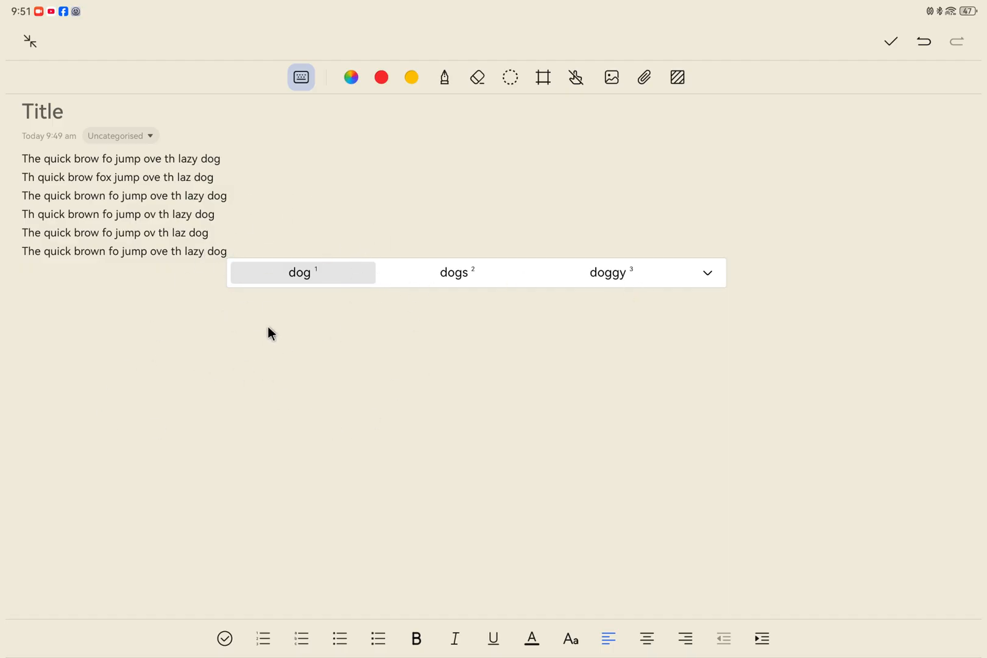
mouse_move(270, 270)
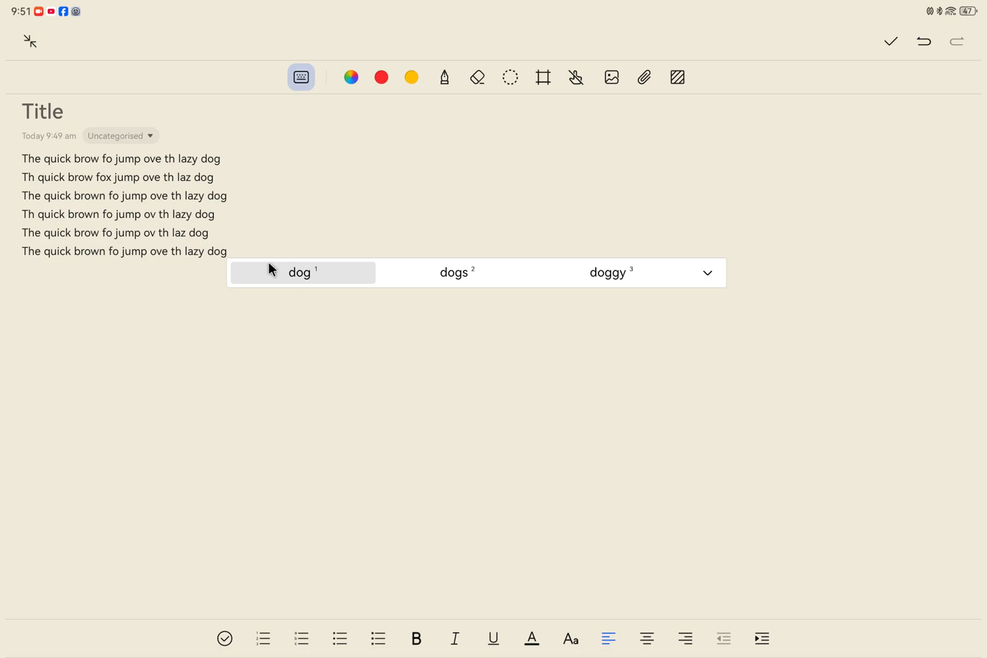
mouse_move(264, 321)
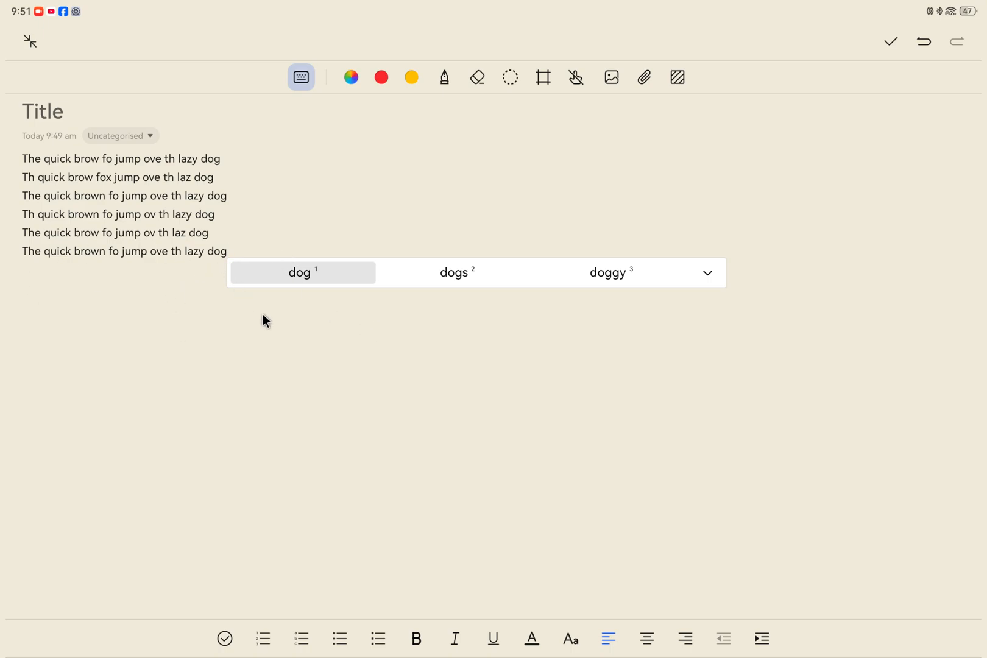
mouse_move(294, 345)
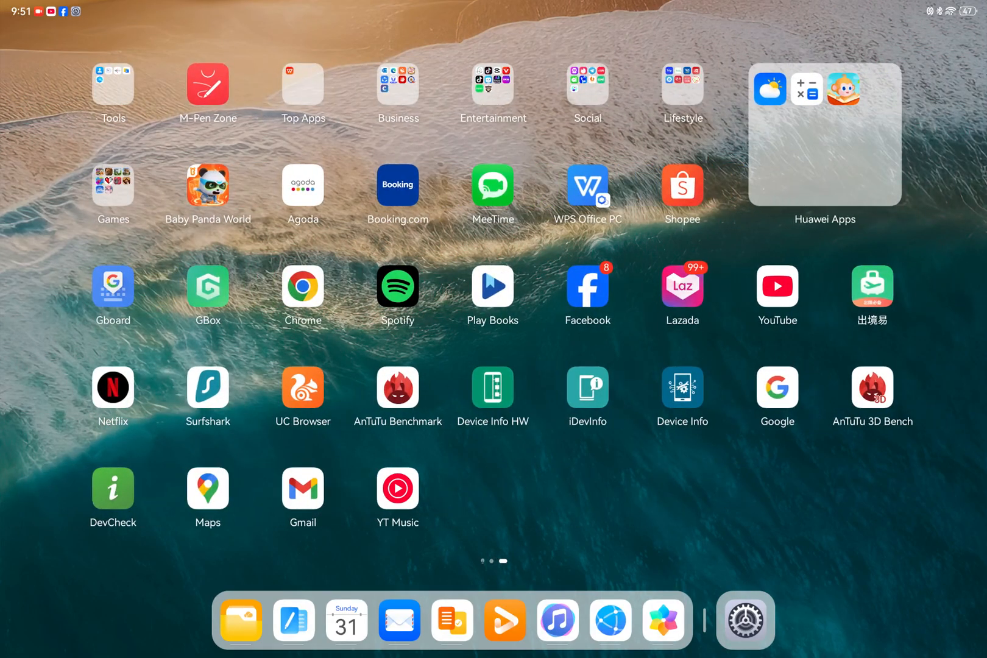
mouse_move(639, 83)
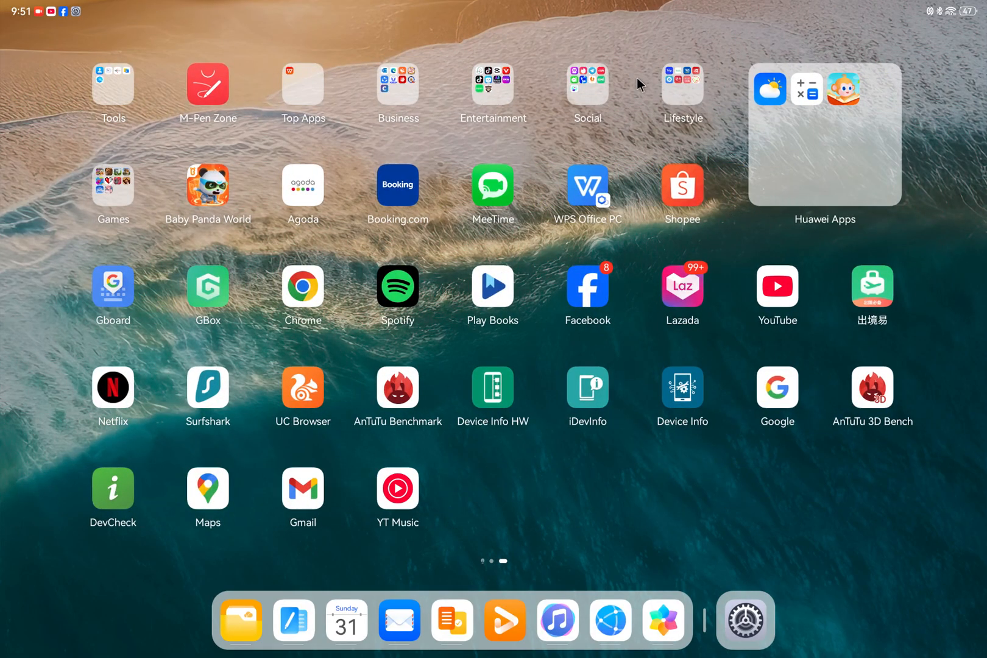
mouse_move(590, 201)
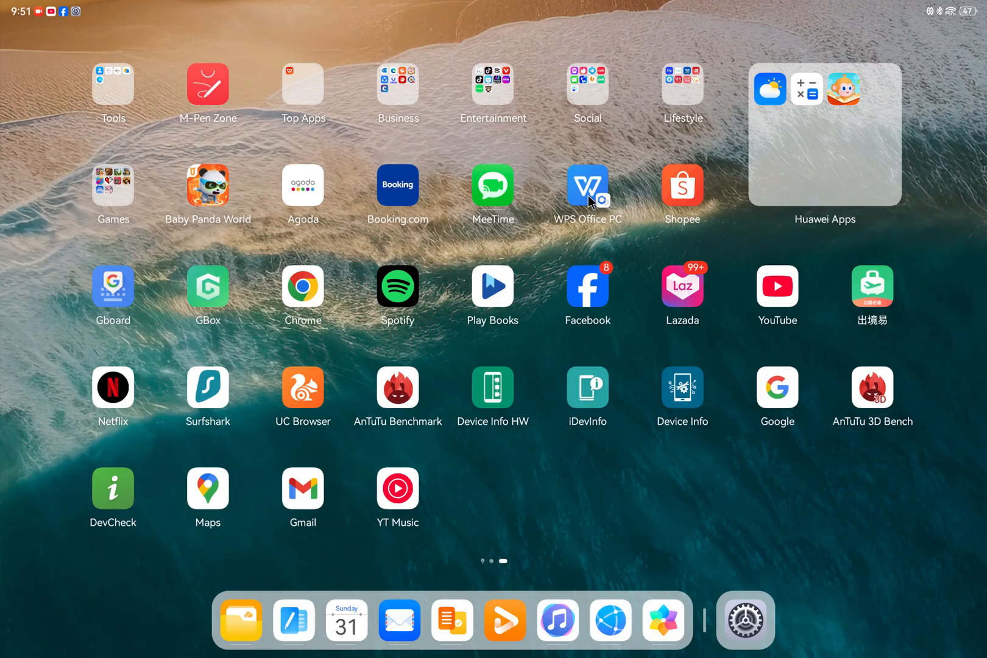
- Launch WPS Office and create a new blank DOC document
click(587, 186)
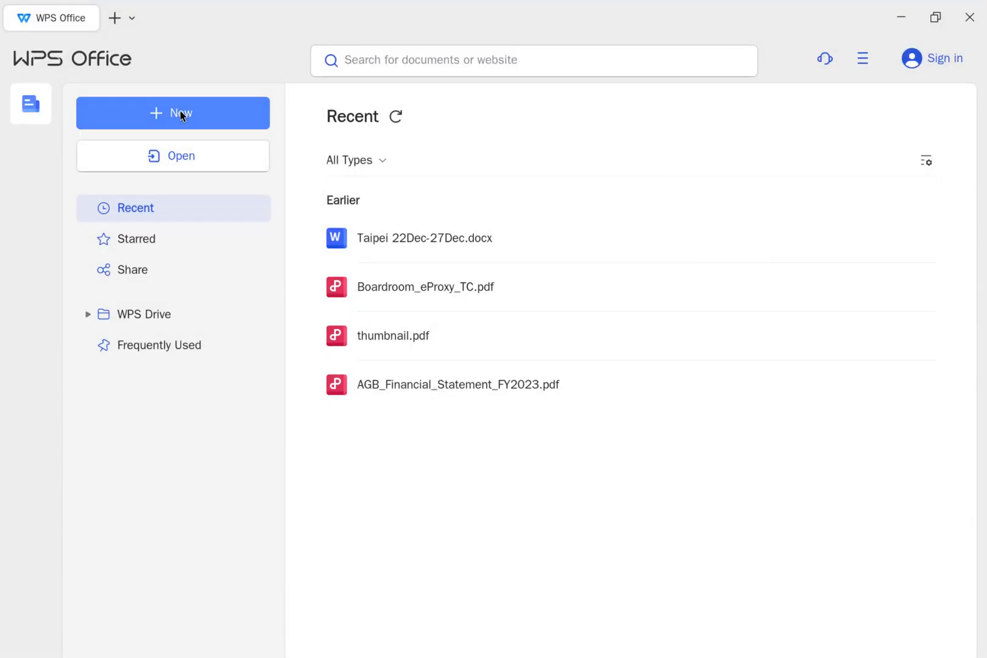
click(173, 114)
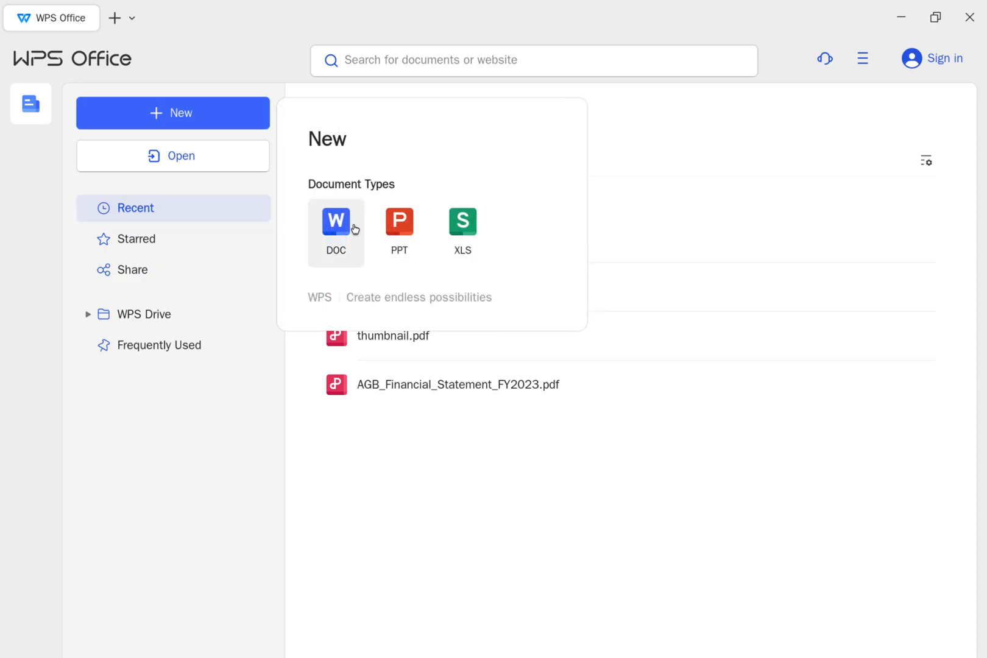
click(335, 222)
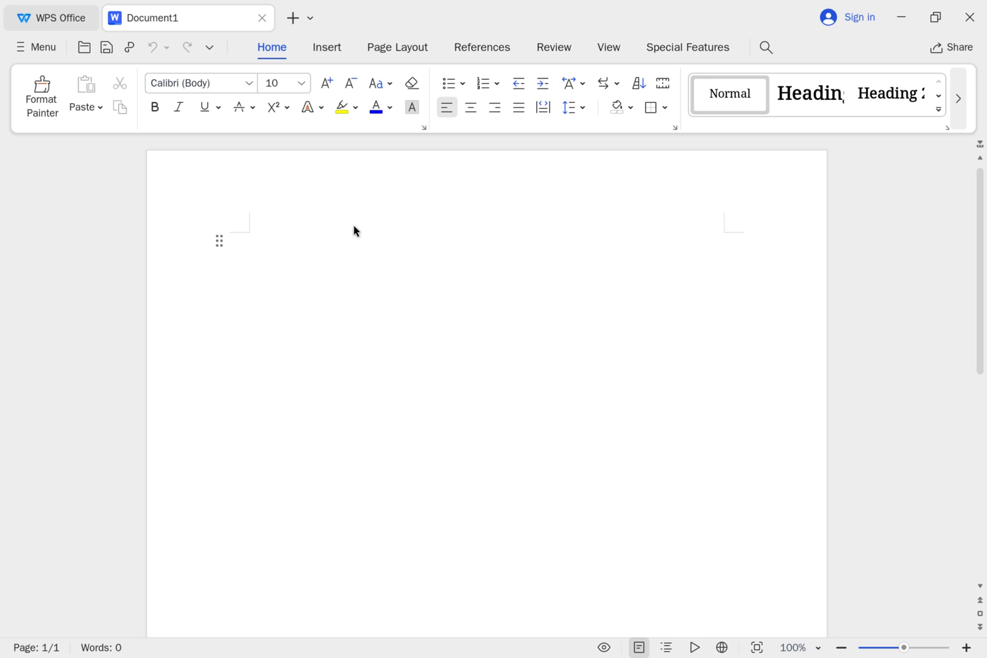
- Type 'Hello World' and the first quick brown fox lines into Document1
text(Hello Wo)
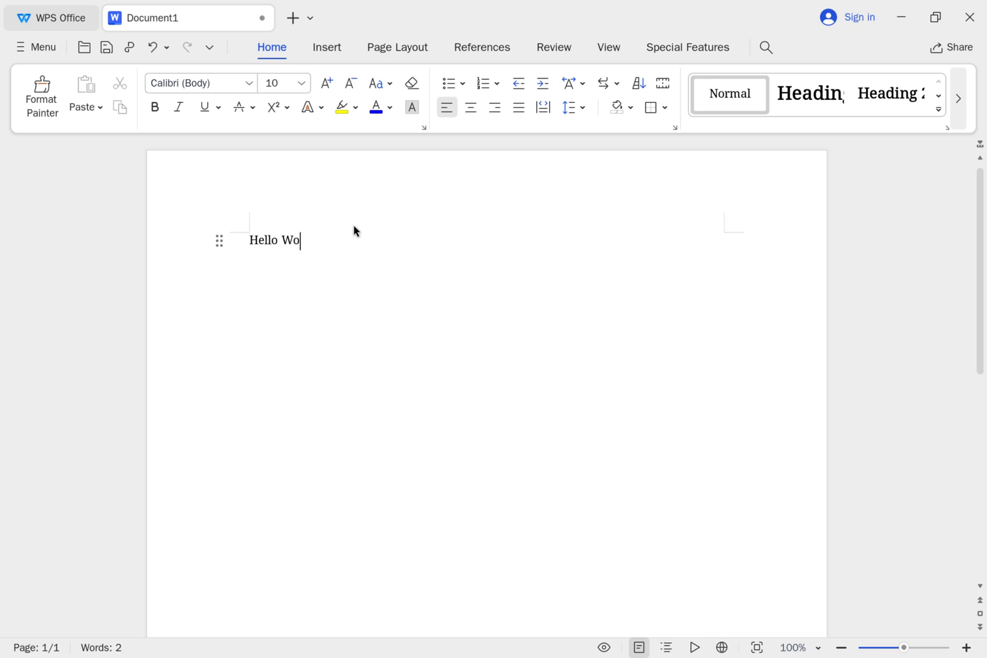
text(rld)
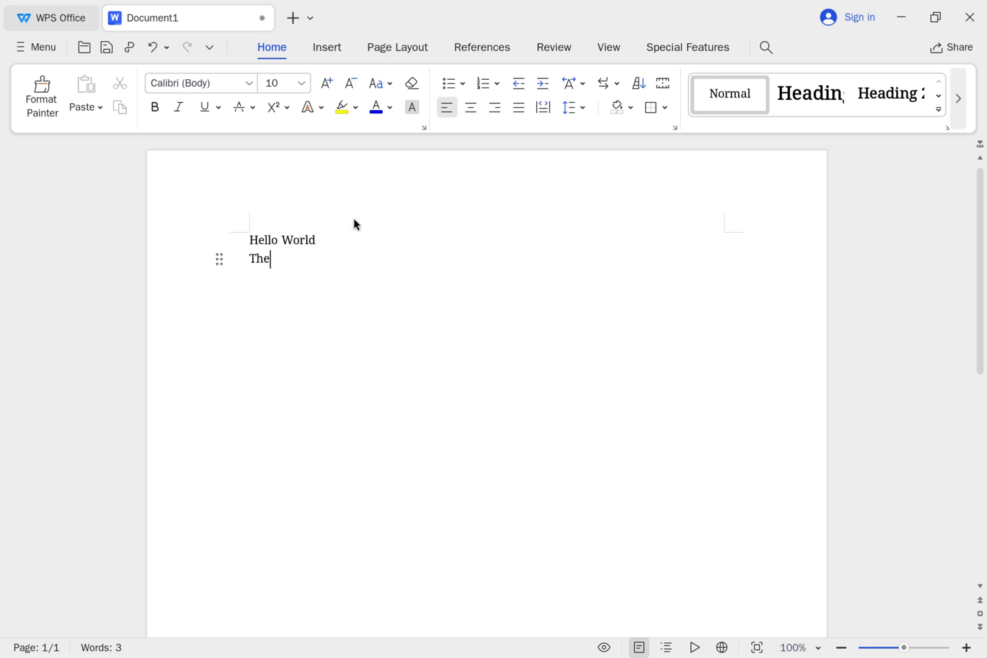
text(quick brown fox jumps over the lazy dog)
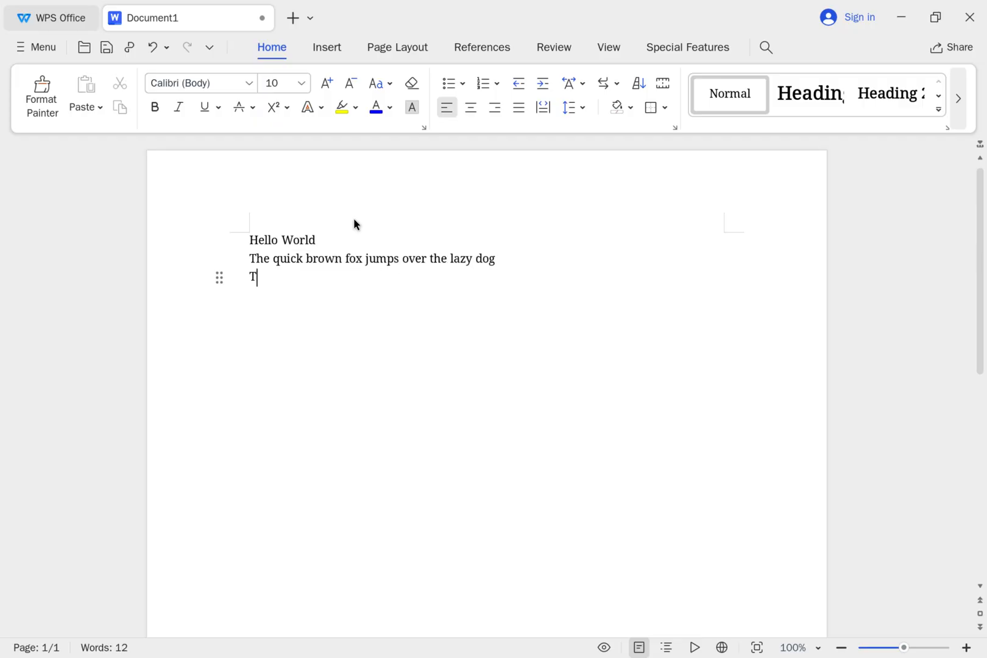
text(he quick brow nfox jum)
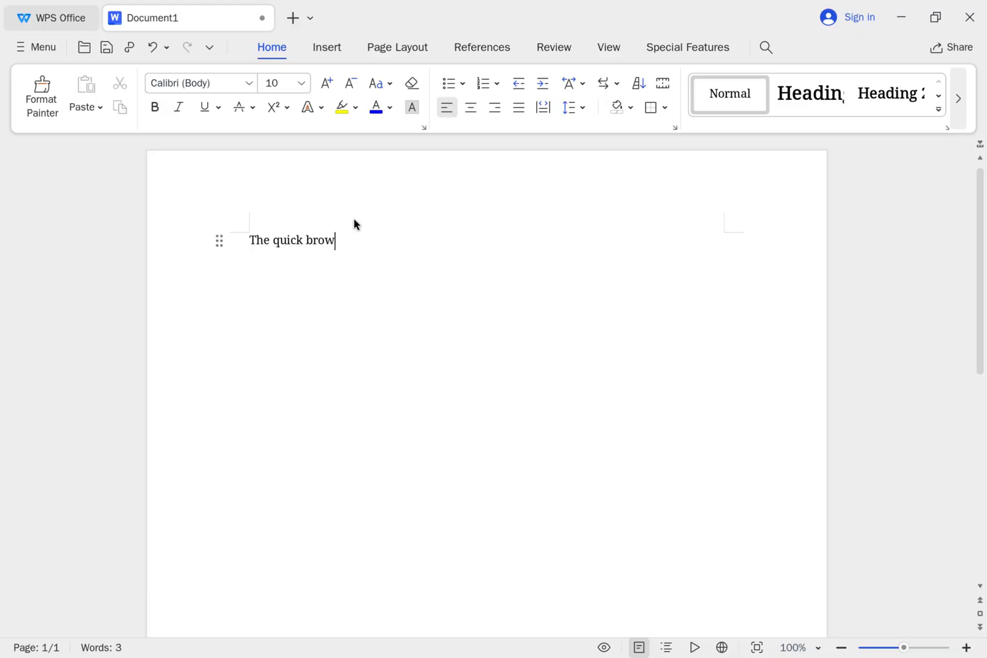
text(n fox jumps over the la)
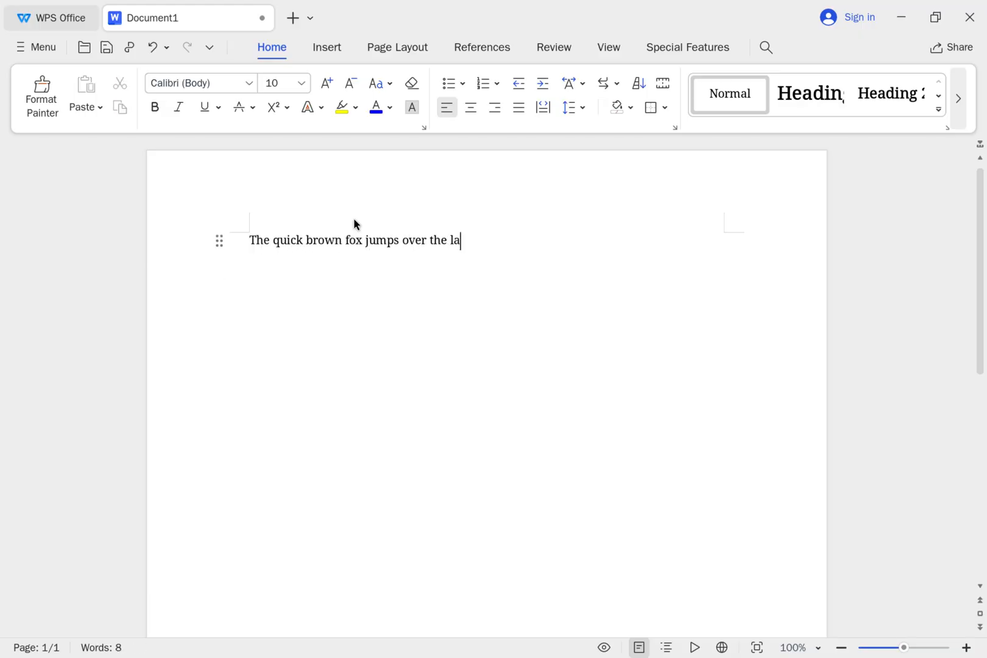
text(zy dog)
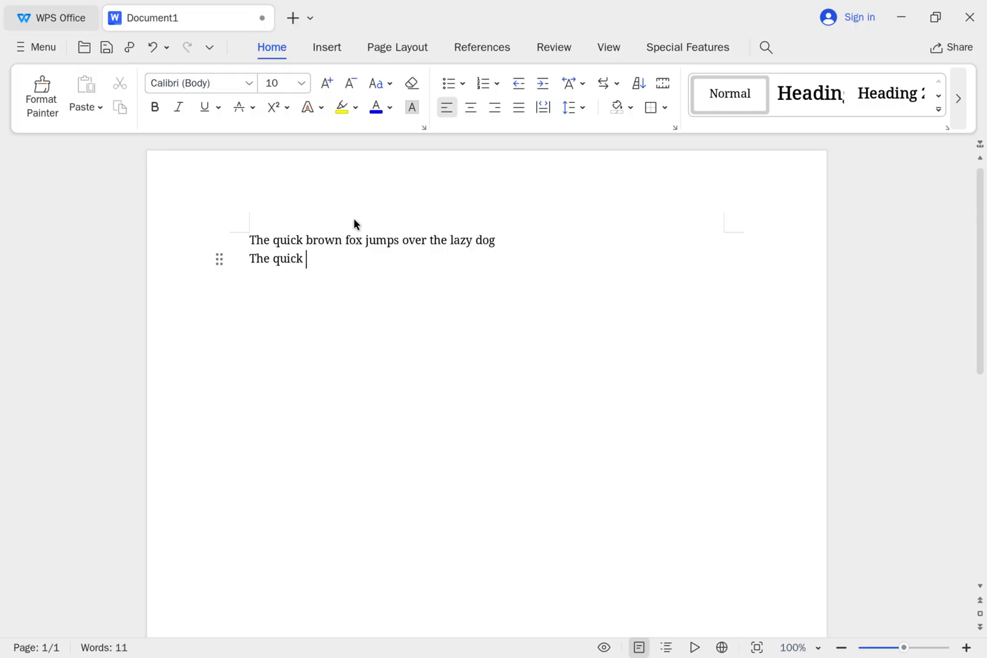
- Complete the remaining pangram lines so Document1 holds four identical sentences
text(brown fox jumps over)
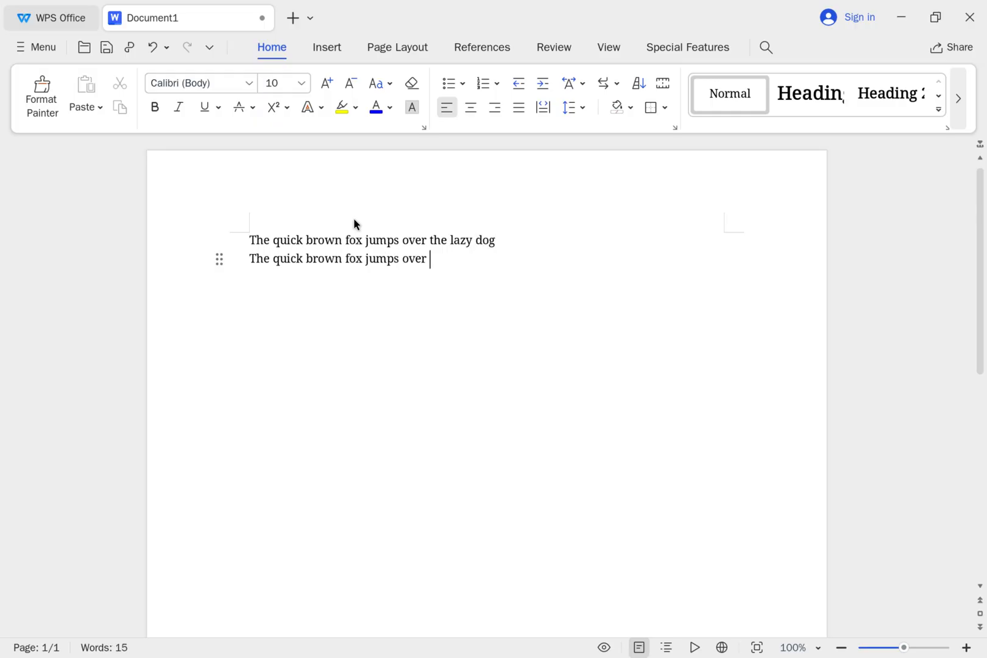
text(the lazy dog)
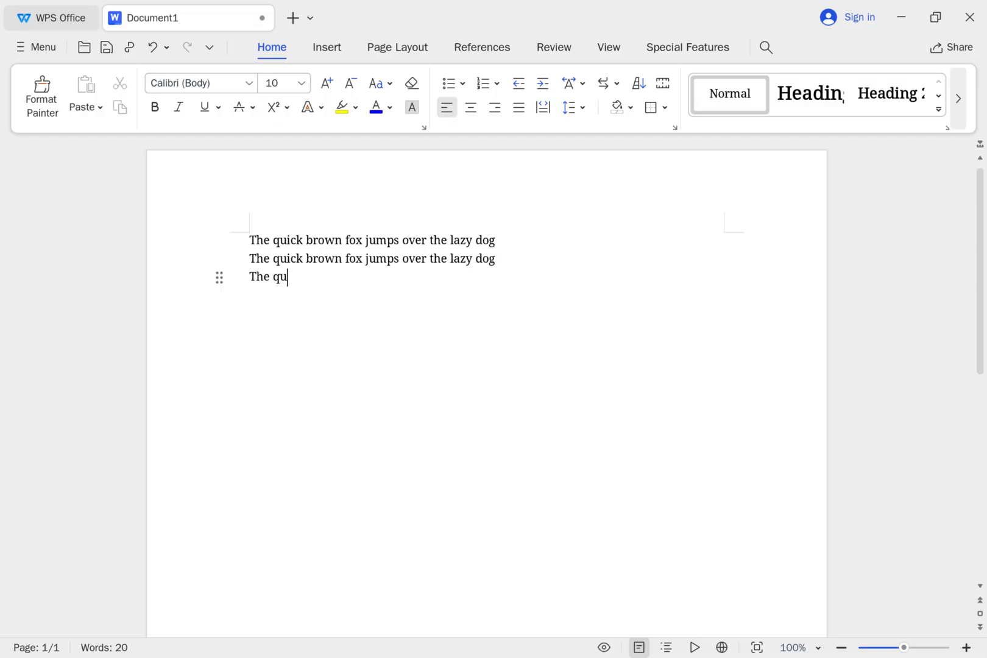
text(ick brown fox jumps ov)
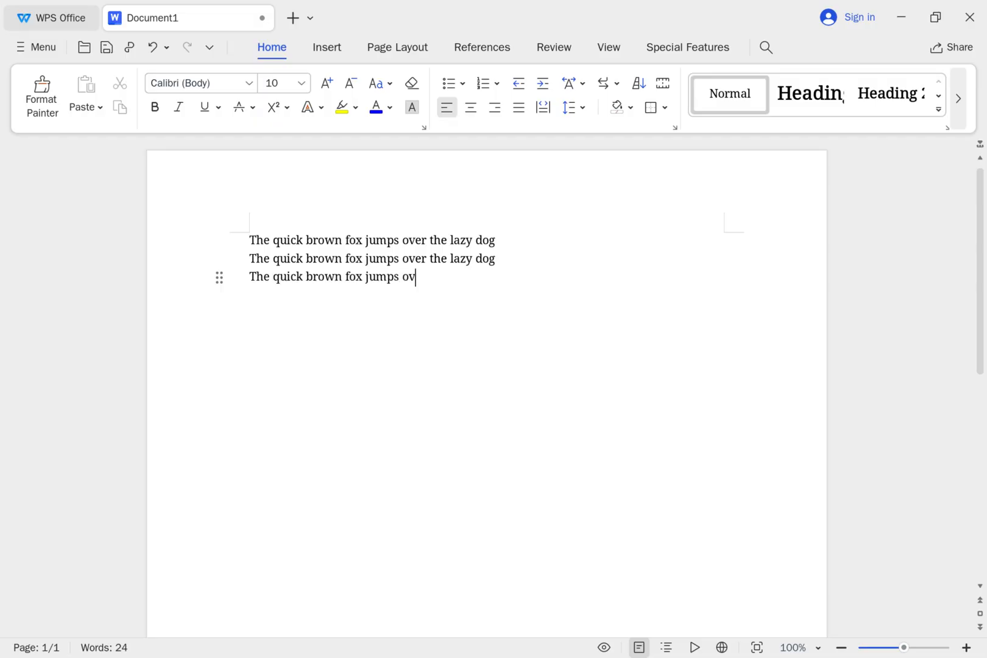
text(er the lazy dog)
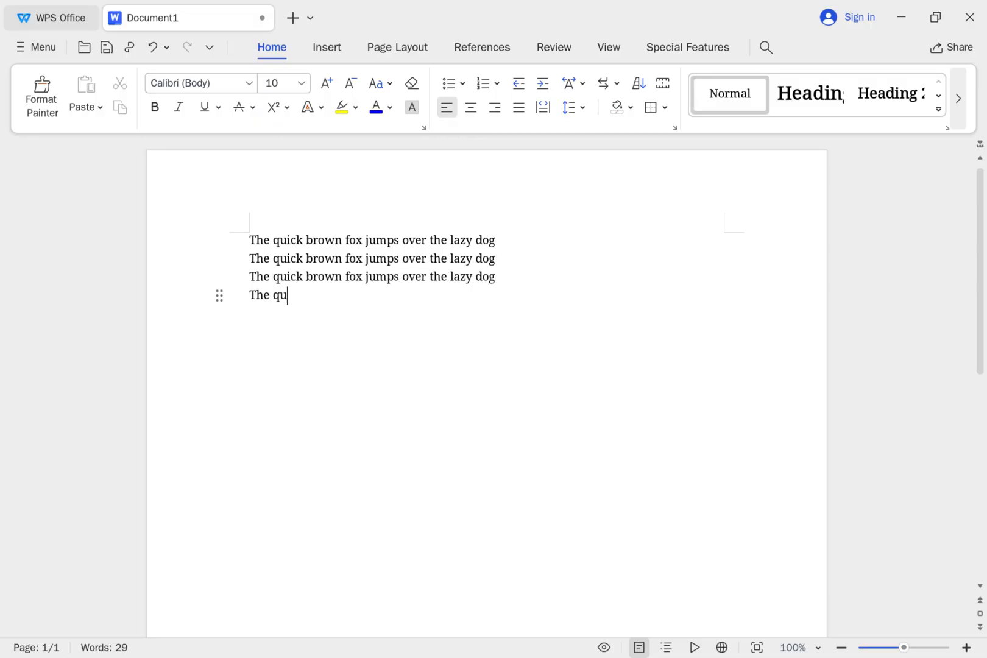
text(ick brown fox jumps ov)
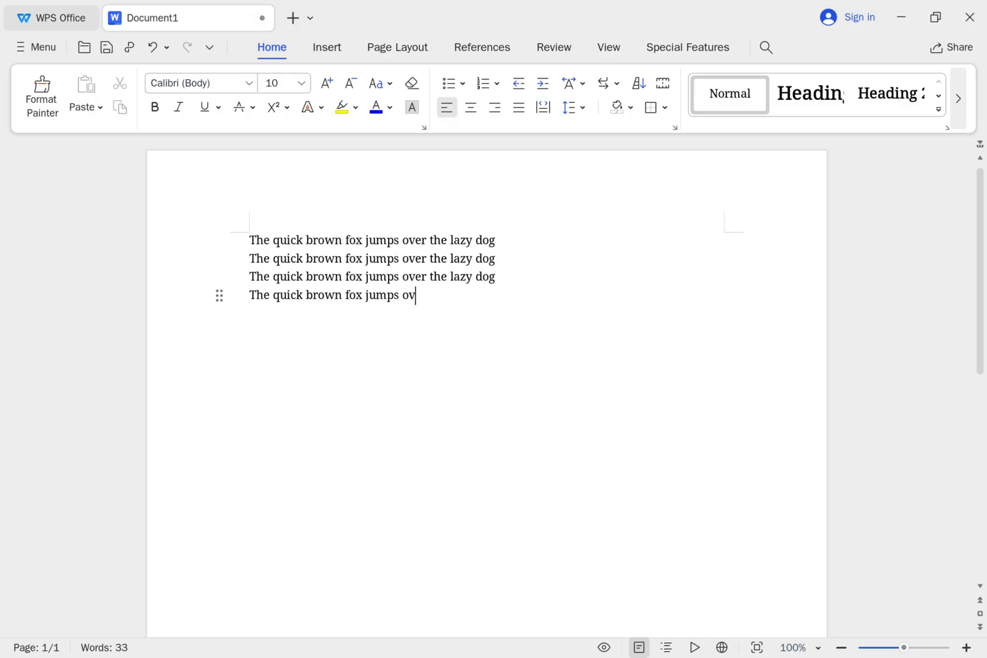
text(er the lazy dog)
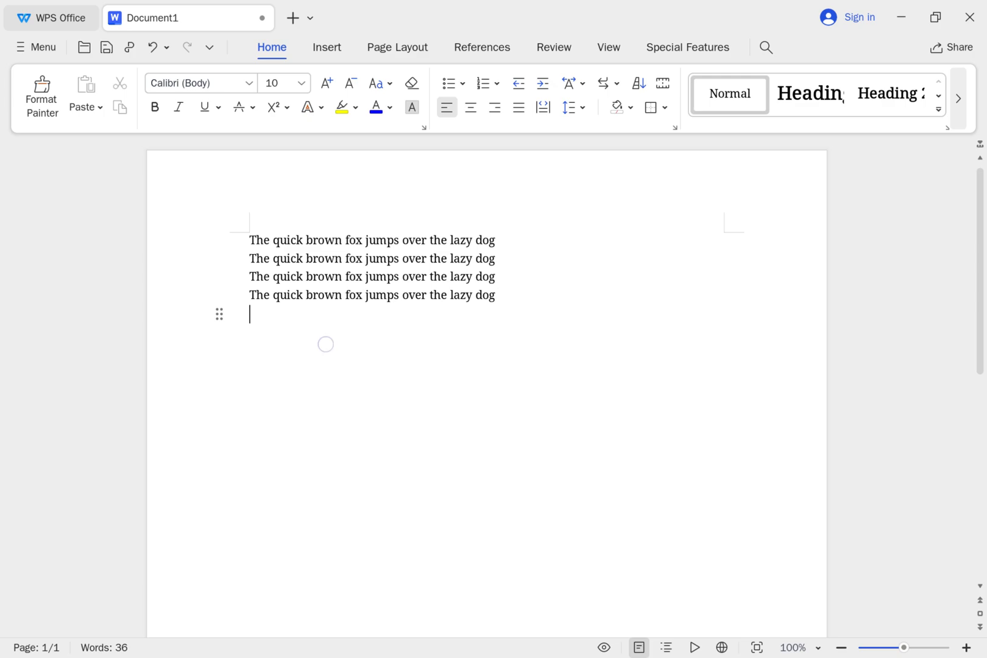
mouse_move(296, 332)
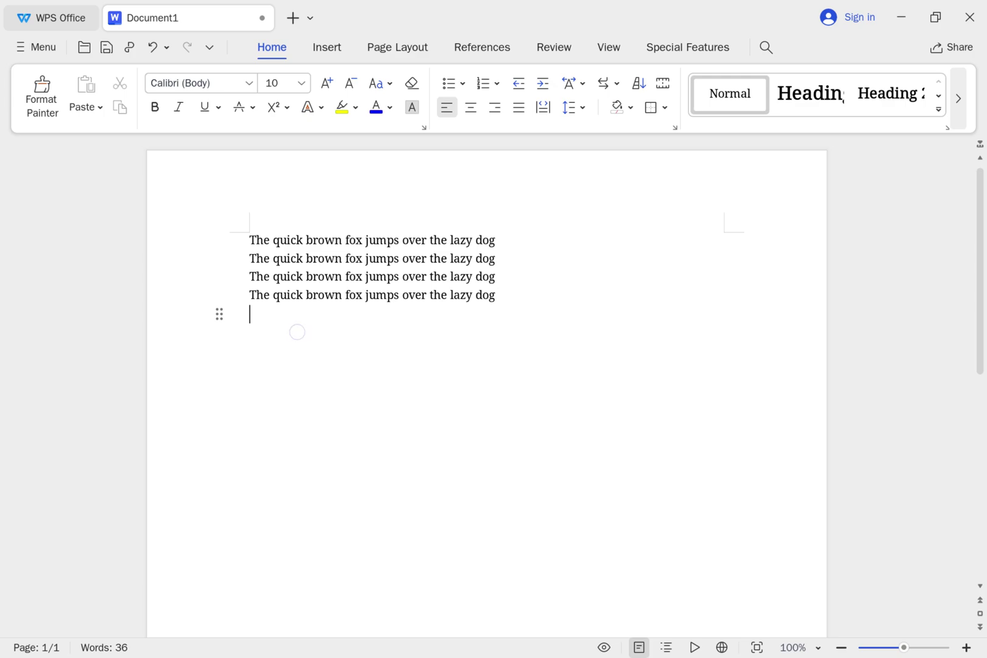
mouse_move(328, 337)
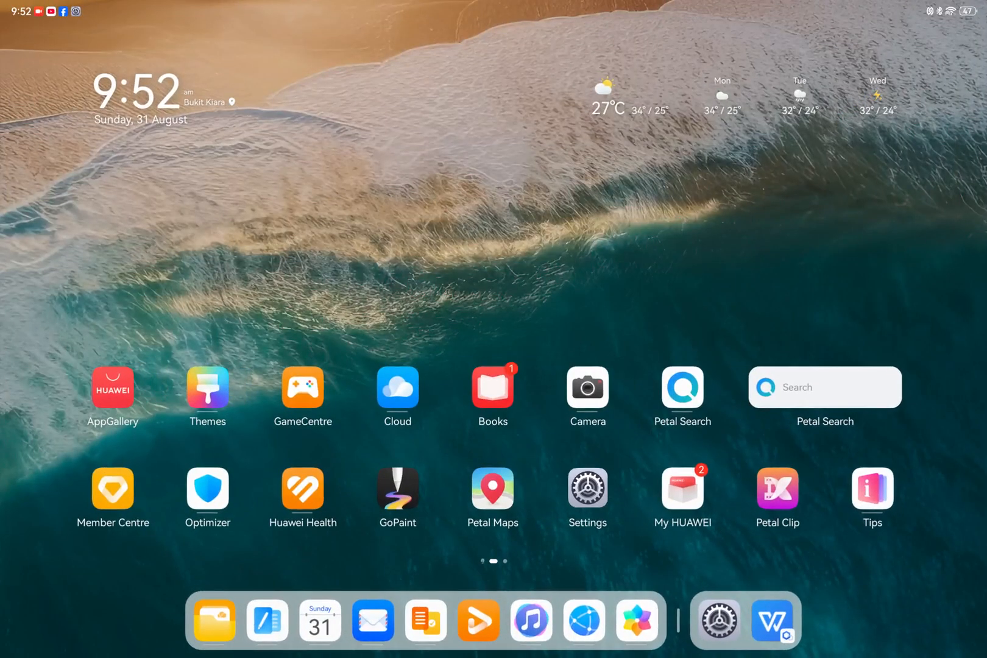
- Add the fifth 'The quick brown fox jumps over the lazy dog' line and start a new line
click(771, 620)
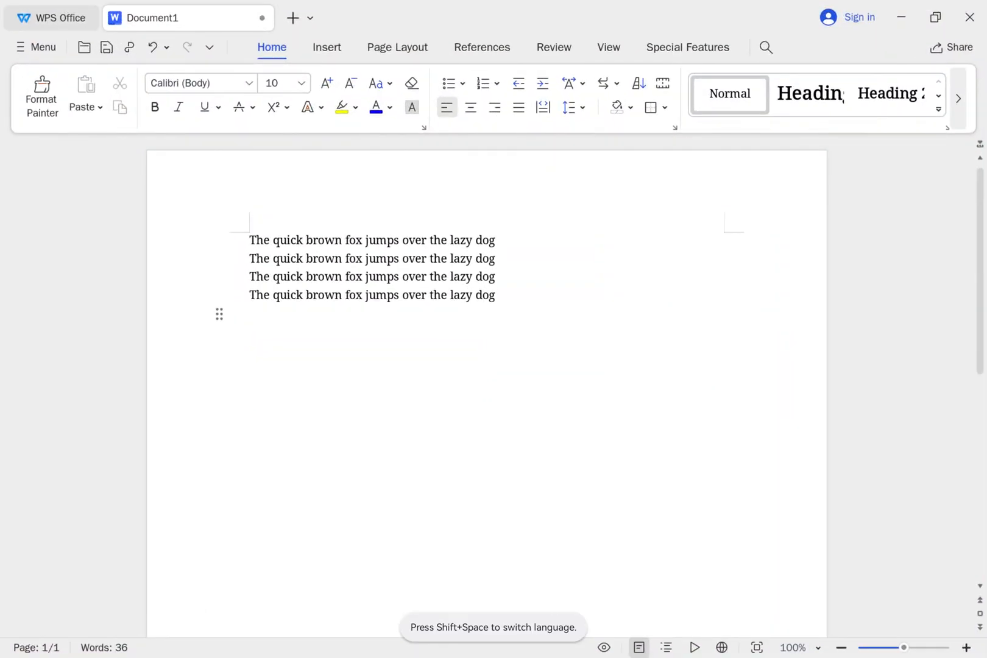
text(The quick b)
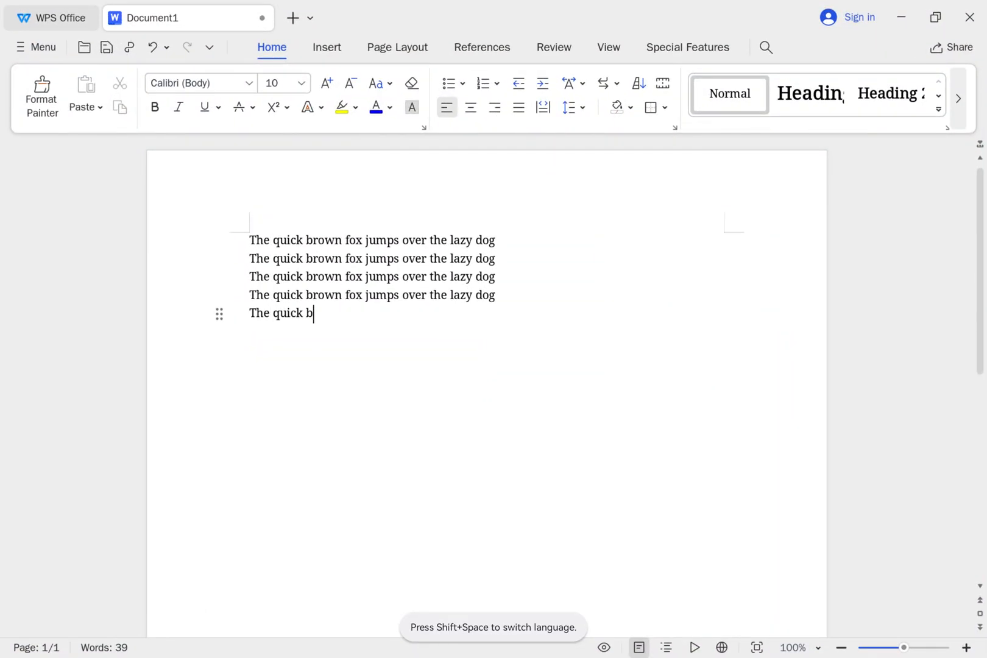
text(rown fox jumps over the)
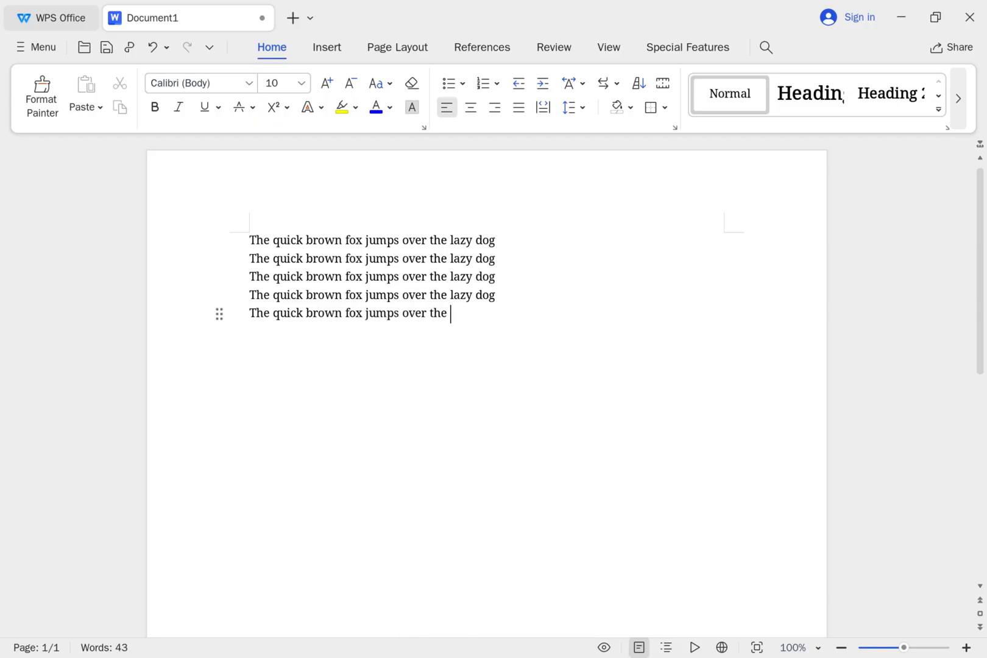
text(lazy dog)
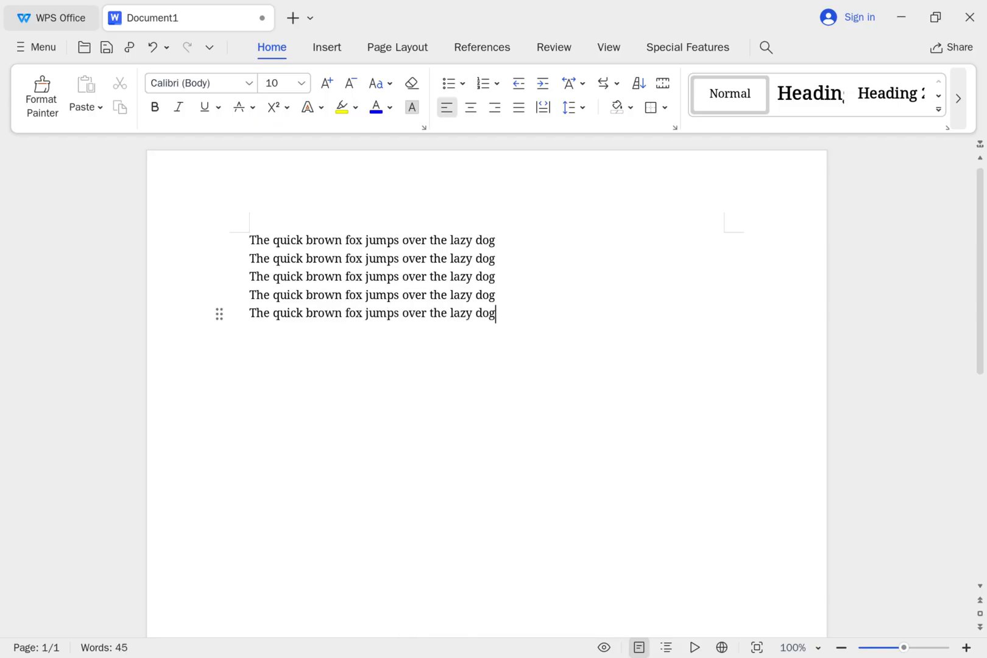
key(Return)
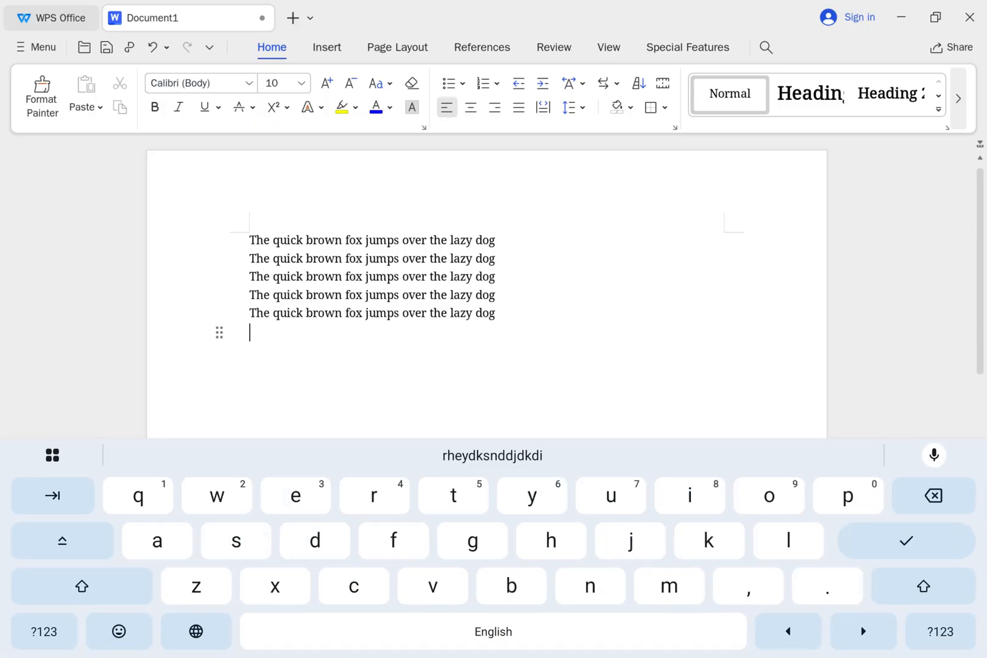
- Type the random test string 'rheydksnddjdkdikkw' and a partial pangram below it
click(81, 586)
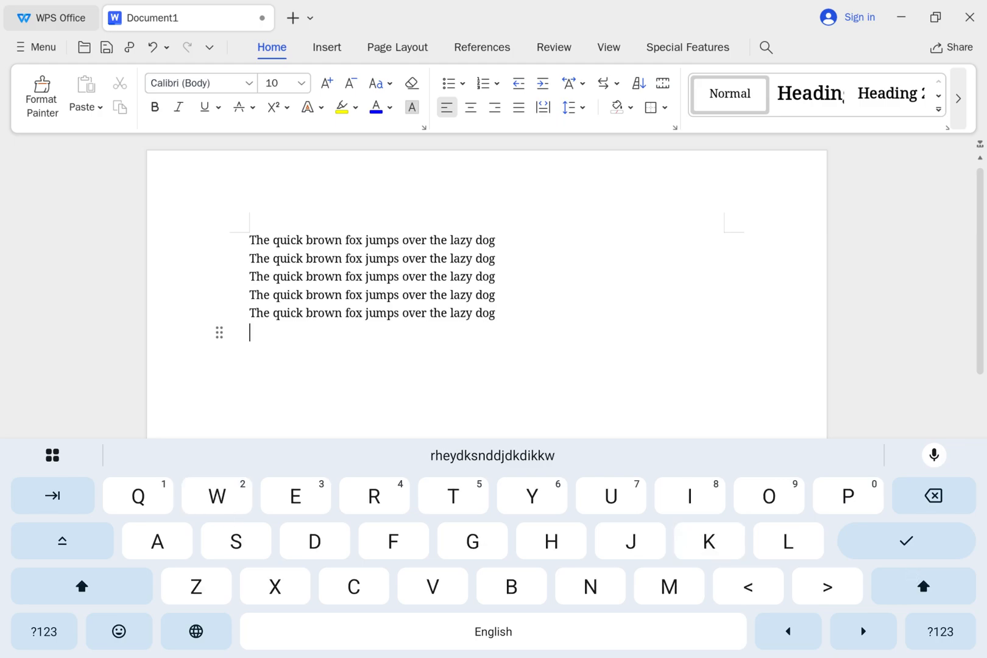
text(rheydksnddjdkdikkw)
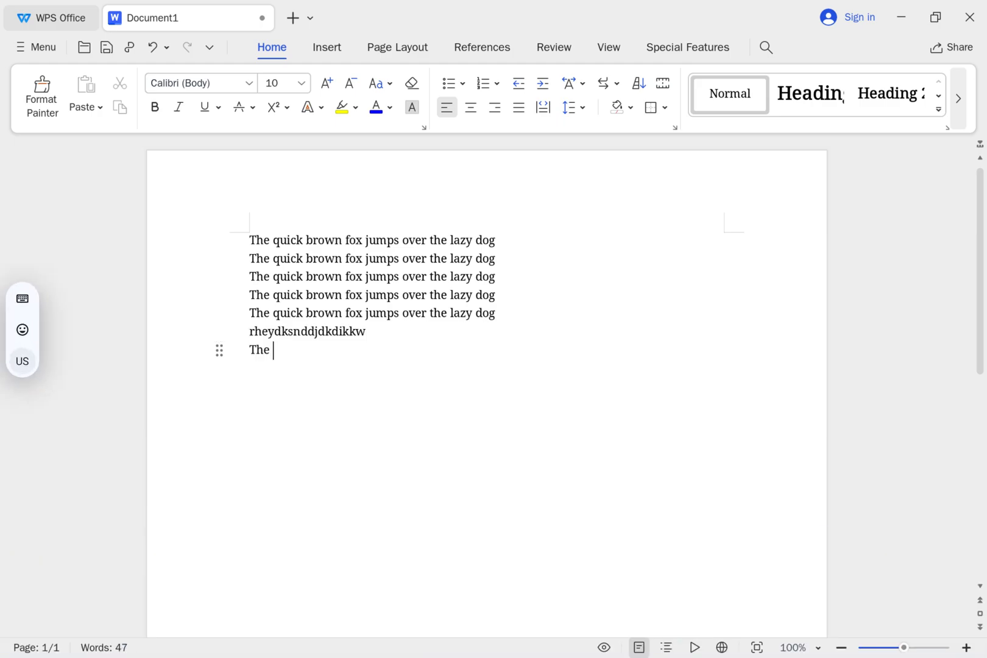
text(ququick)
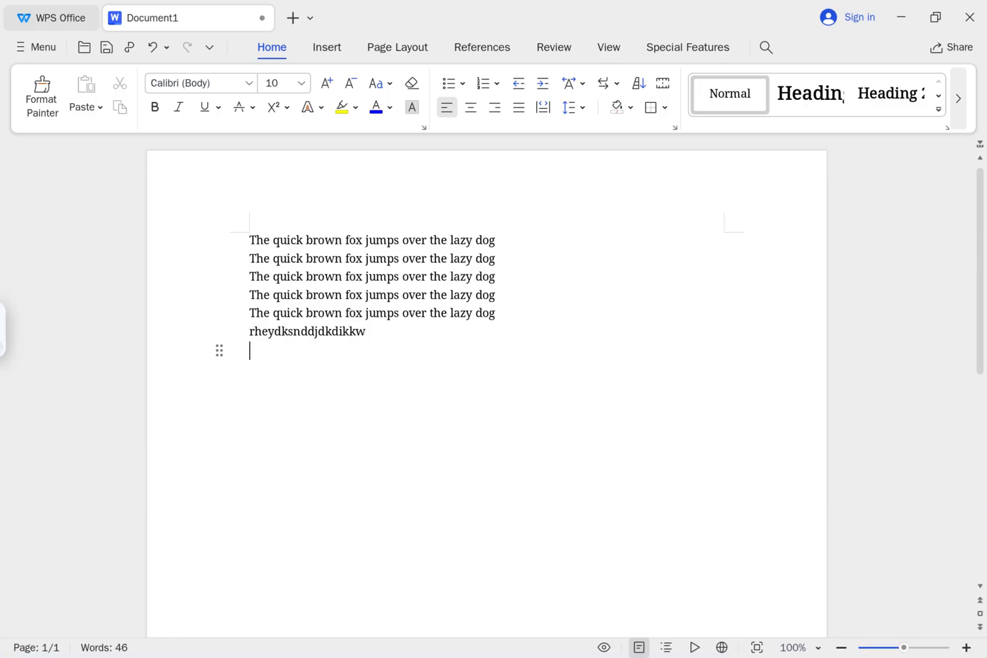
text(The quick brown fox jumps)
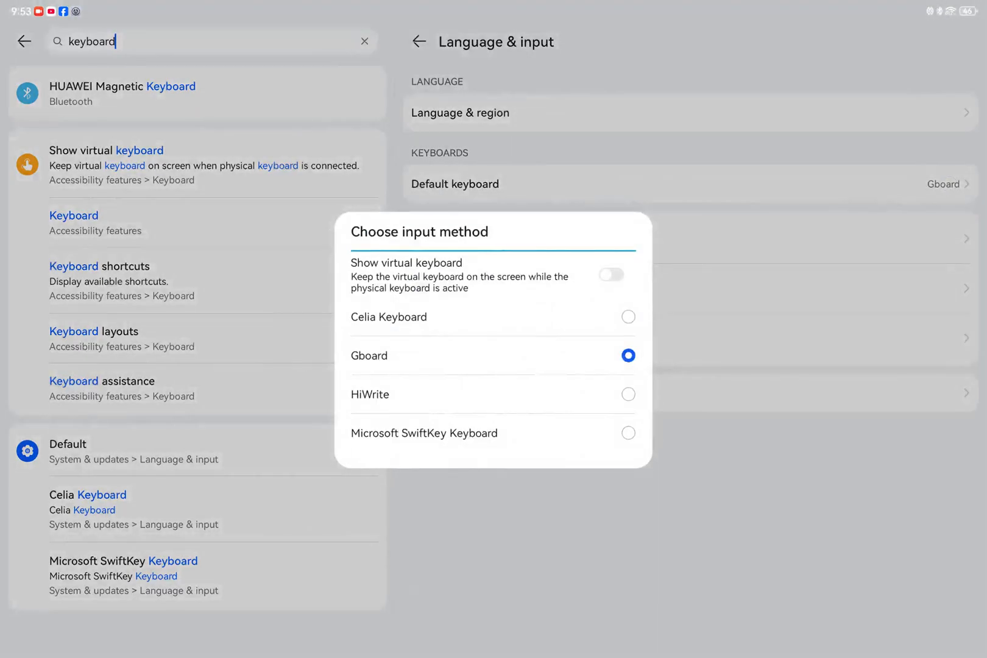
- Leave Settings for the home screen and reopen the WPS Office document
key(home)
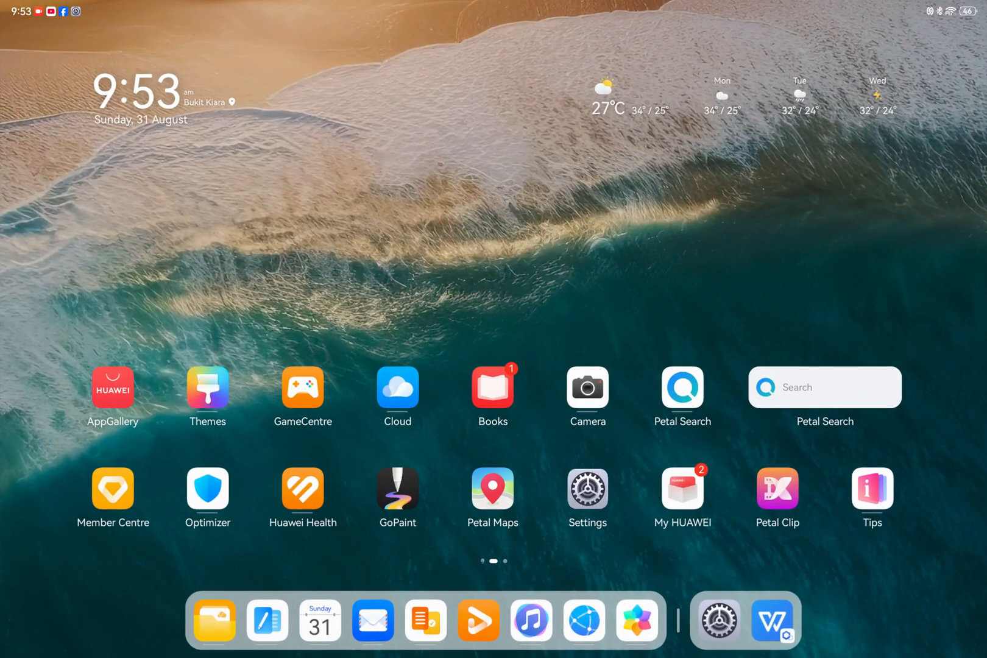
click(773, 621)
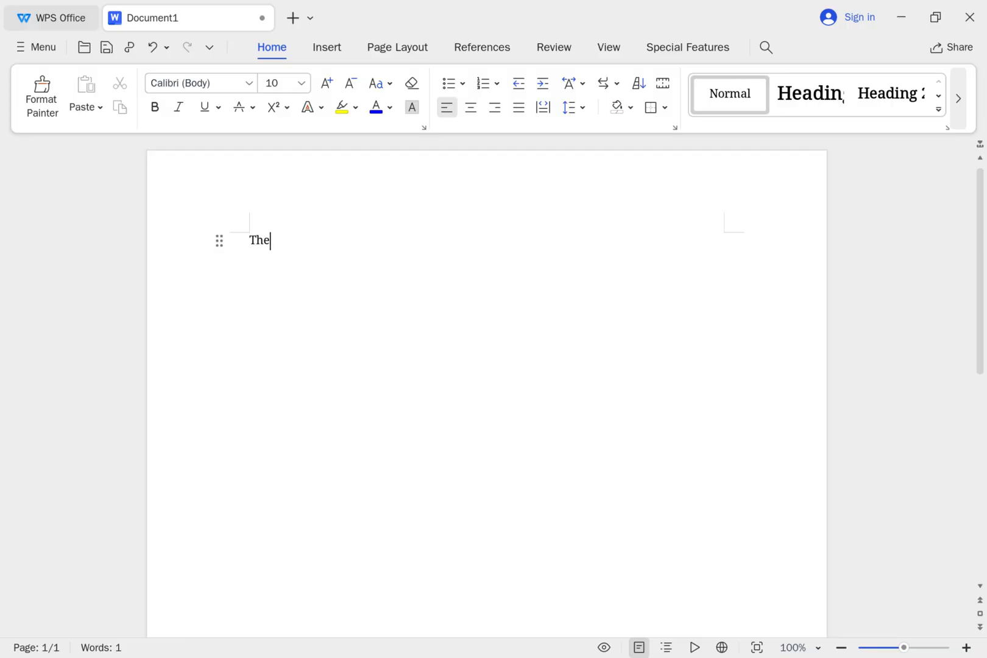
- Write three pangram lines, the last reading 'layz dog', then show the Recent start page
text(quick brown fox jumps ov)
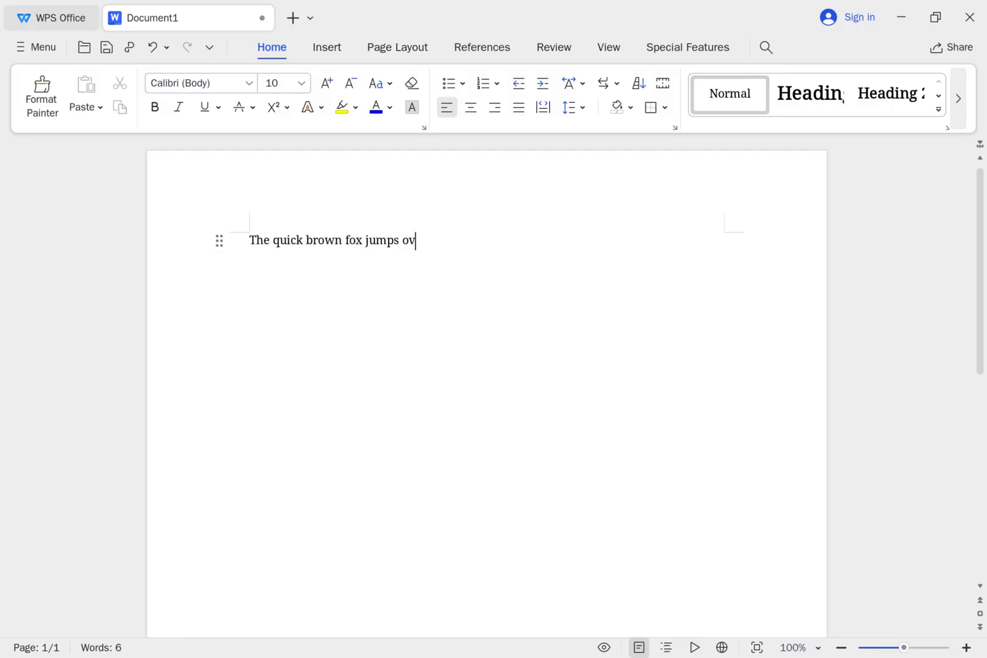
text(er the lazy dog)
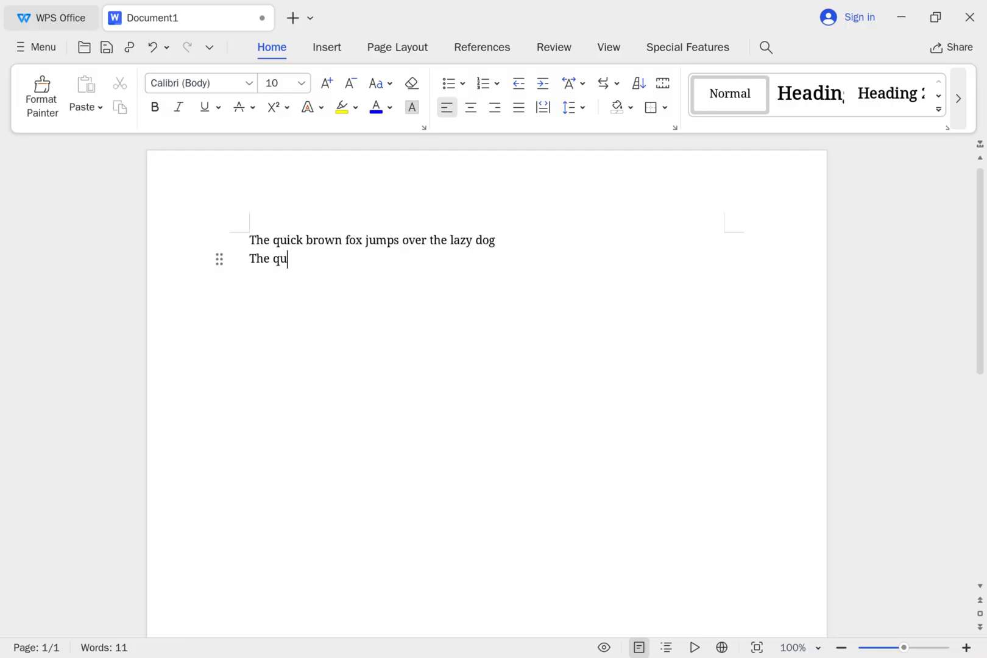
text(ick brown fox jumps over the lazy dog)
text(The qu)
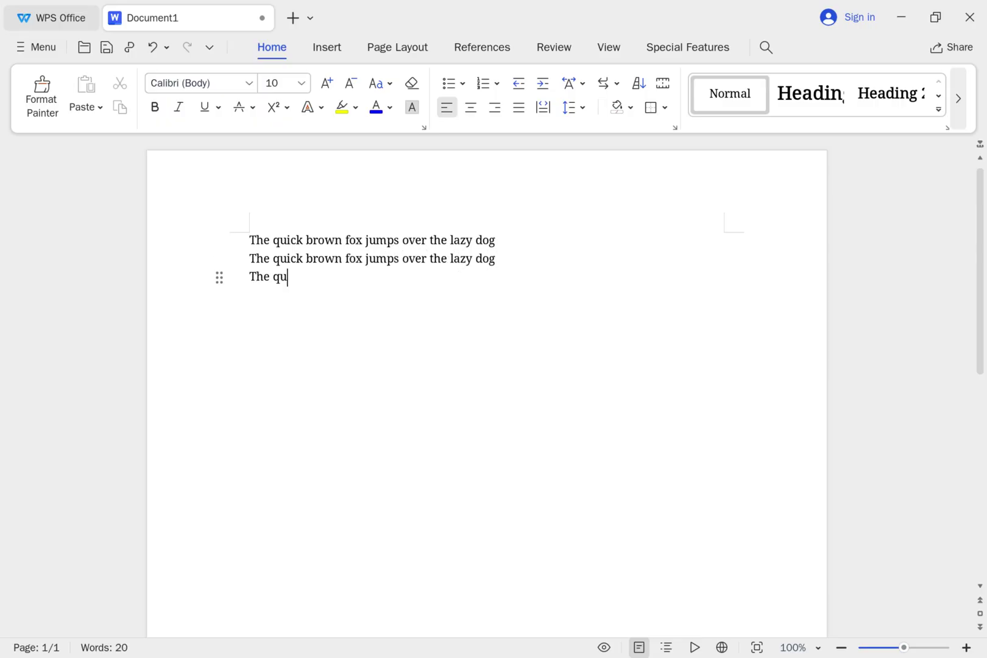
text(ick brown fox jumps over)
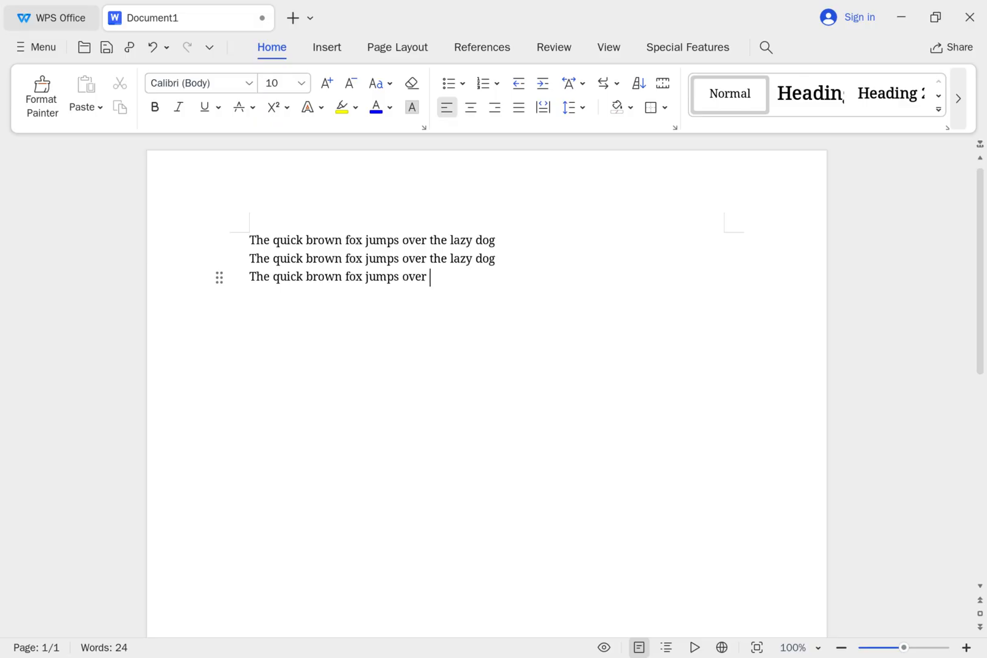
text(the layz dog)
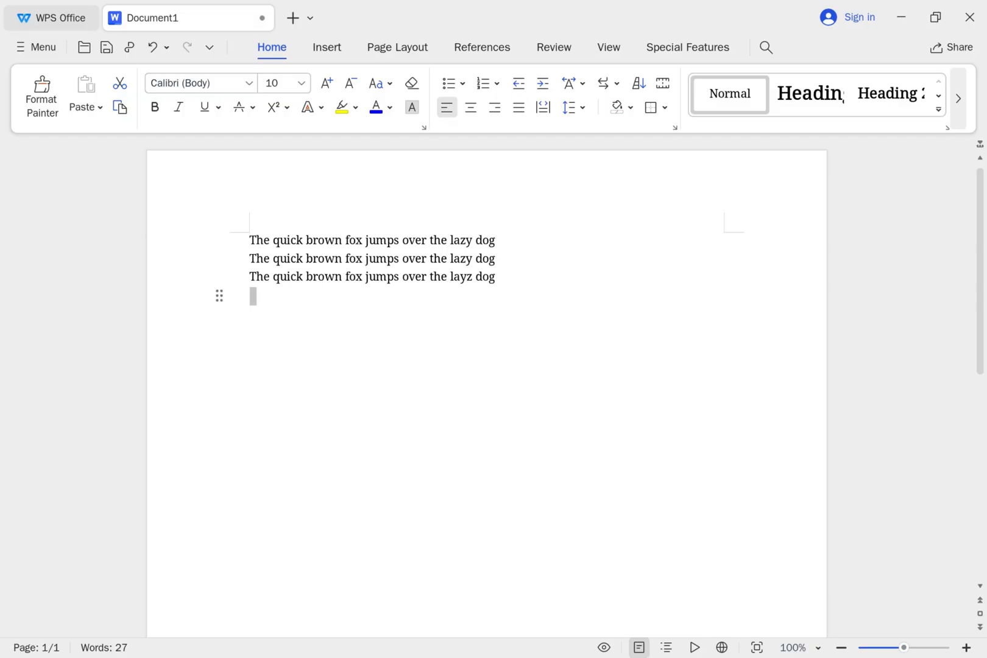
click(52, 17)
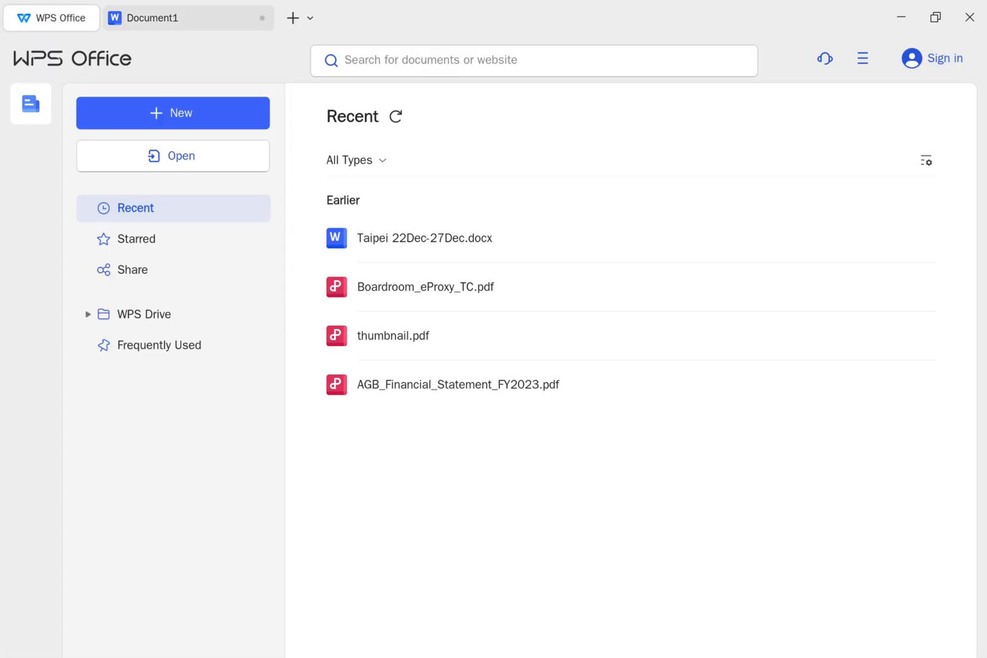
- Create a new XLS spreadsheet and enter 'The quick brown fox jumps over thel azy dog' in A1
click(172, 114)
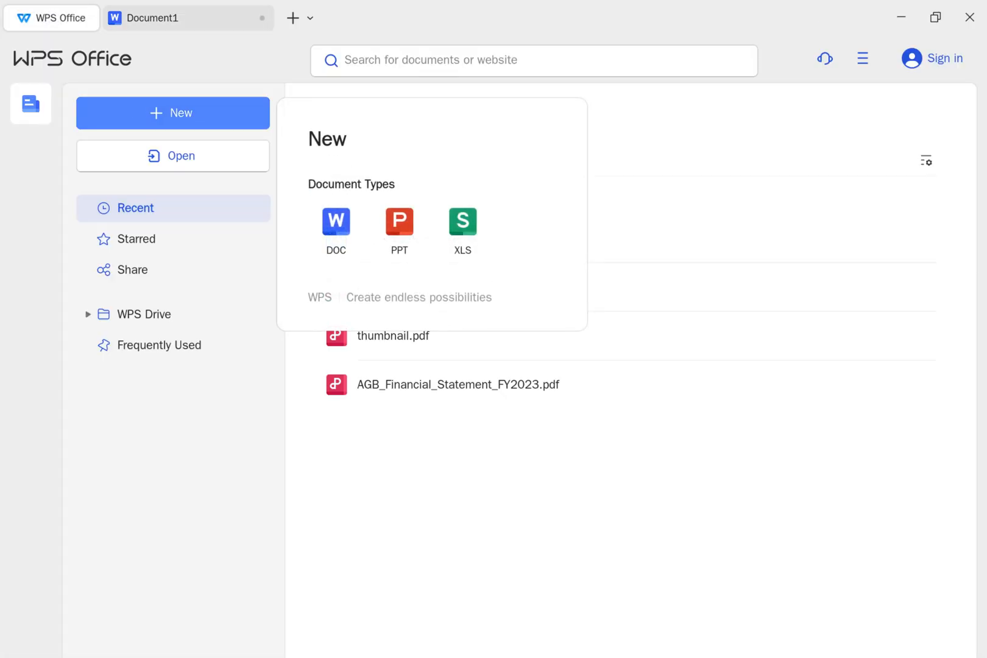
click(462, 222)
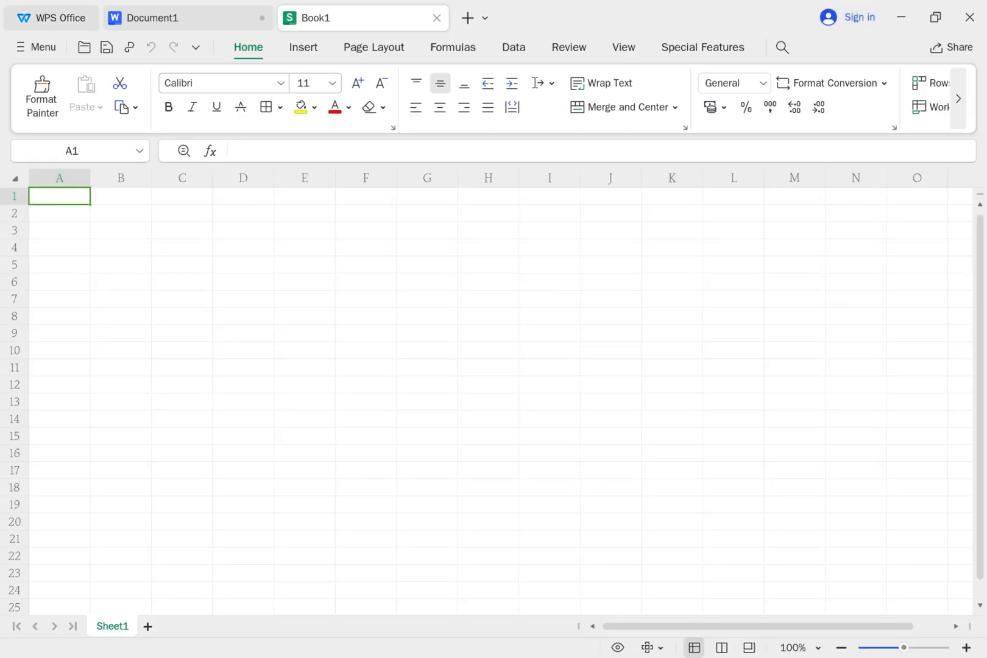
text(The quick brown f)
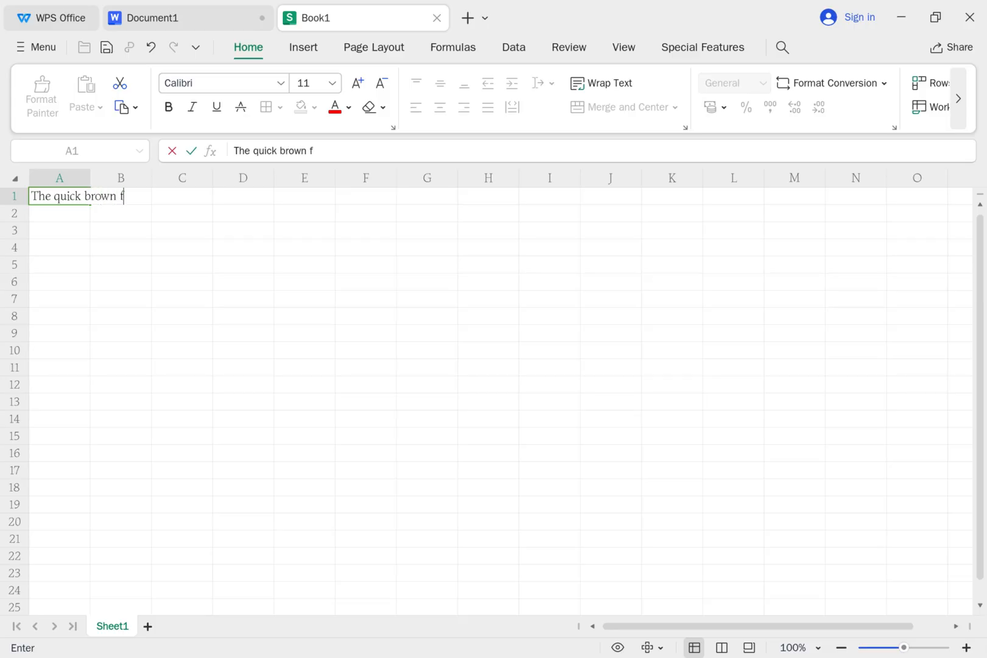
text(ox jumps over thel azy dog)
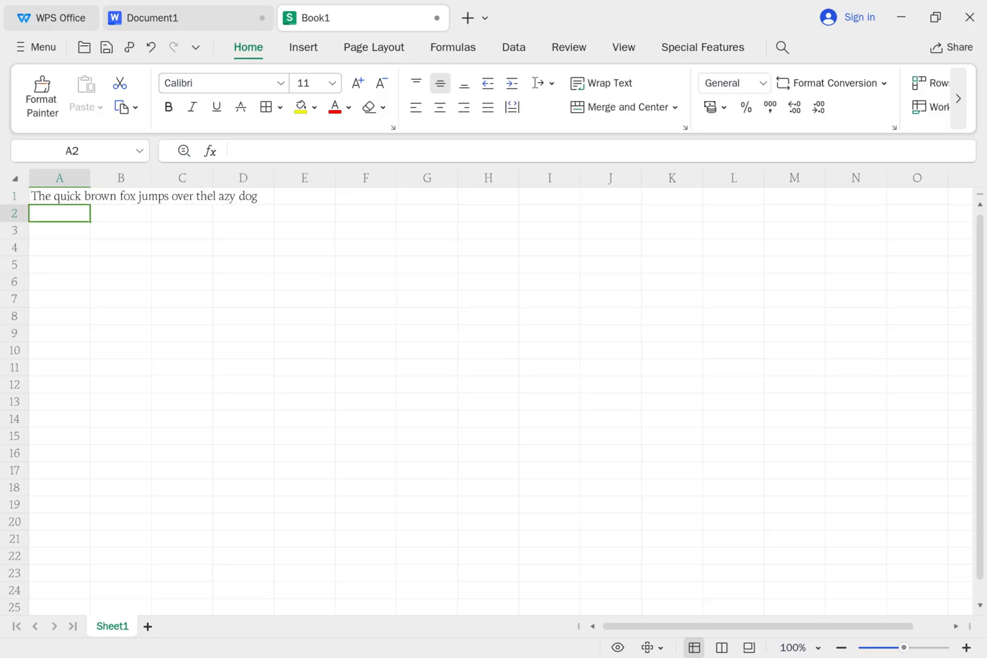
double_click(60, 196)
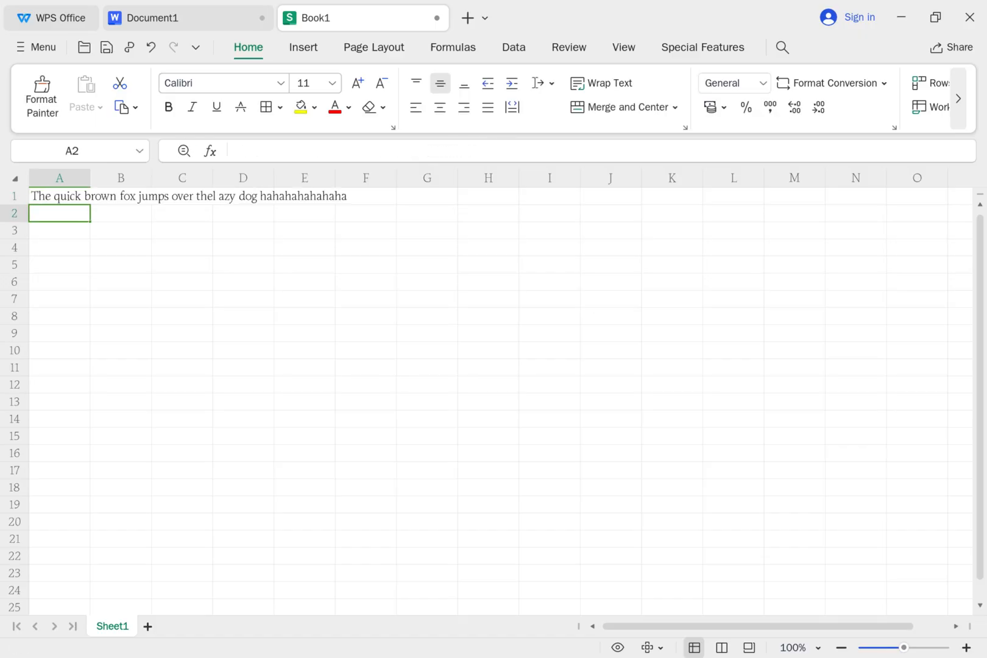
mouse_move(354, 220)
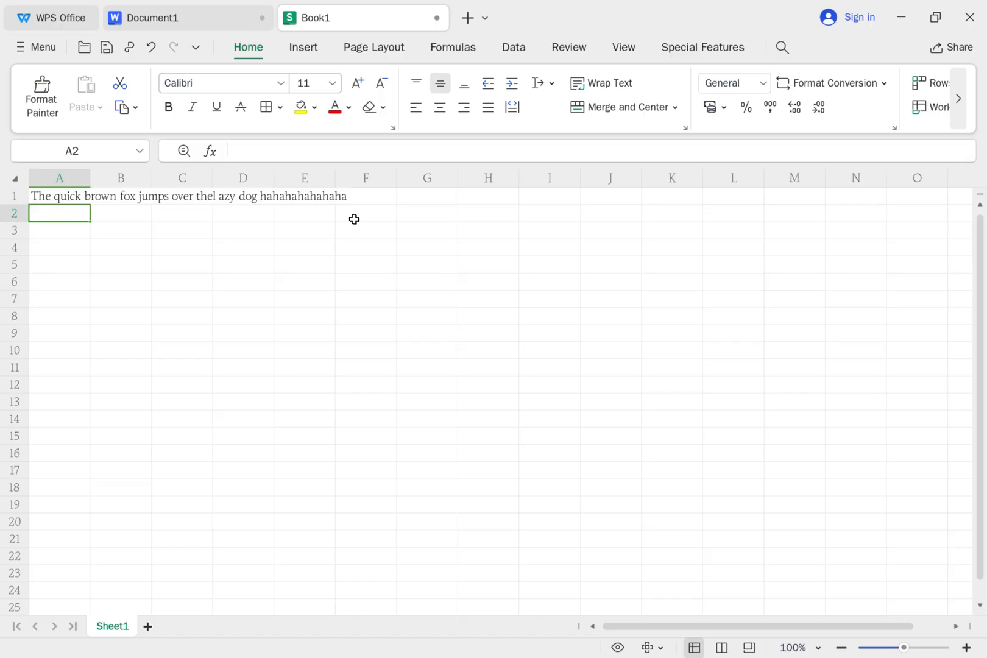
mouse_move(354, 219)
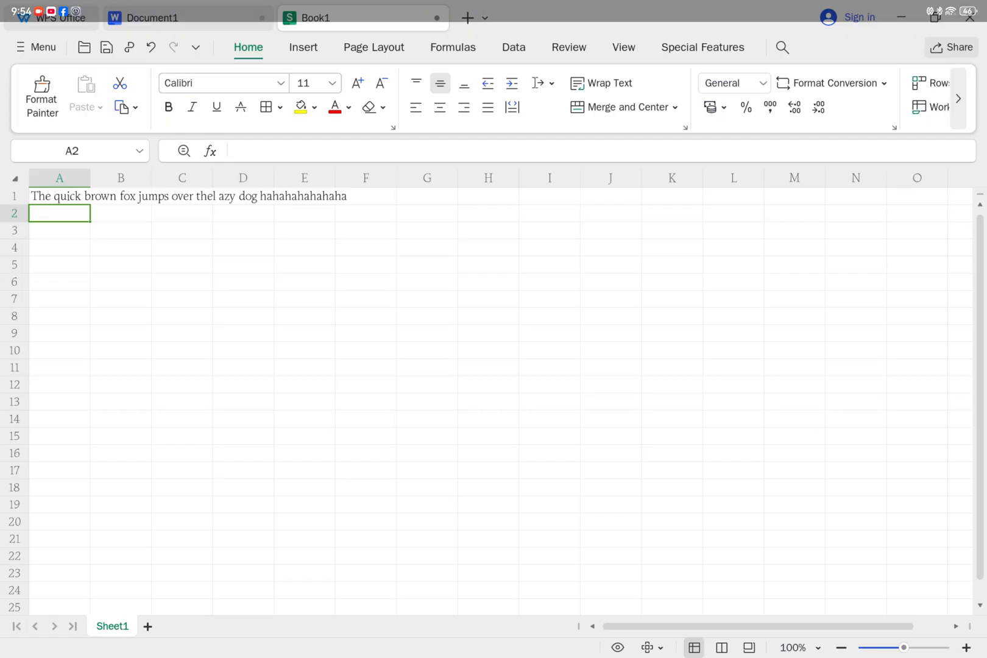
- Enter 'hello' in cell A2 and start the test line 'the' in row 4
click(58, 213)
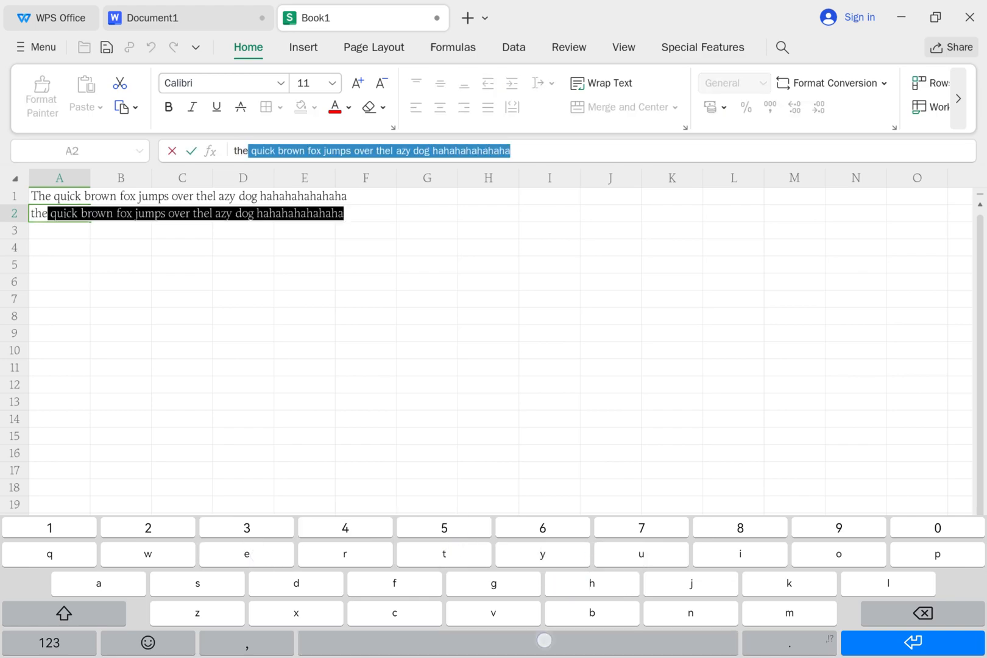
text(hello)
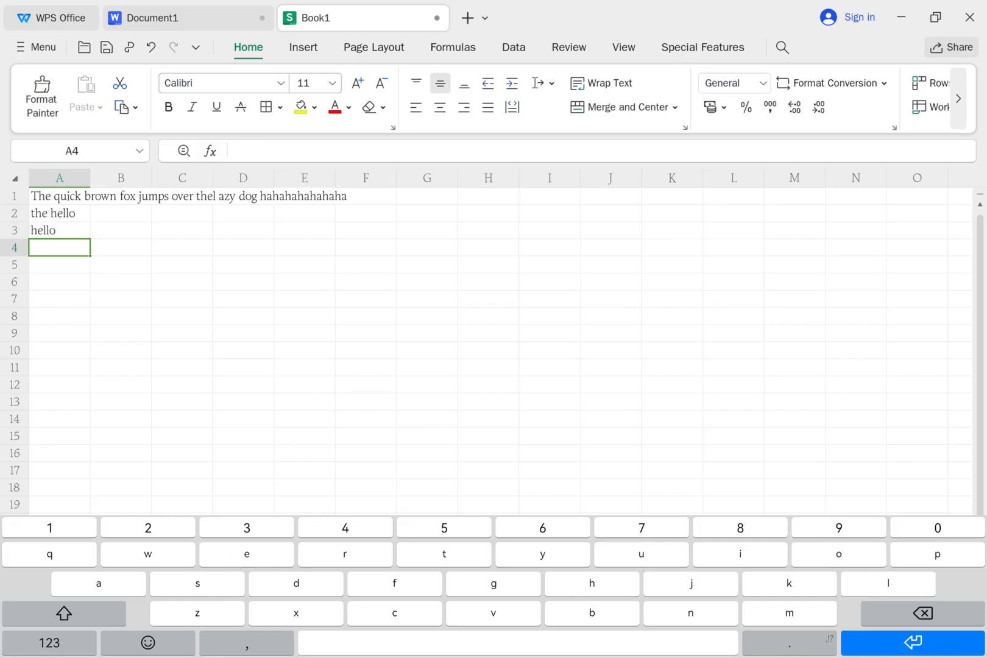
click(444, 554)
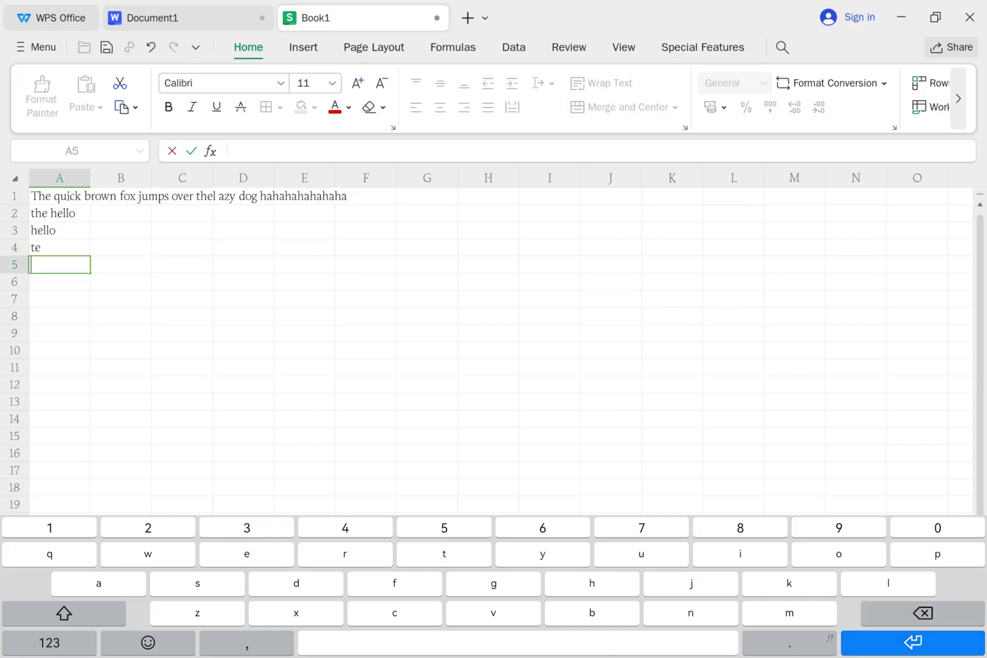
text(the)
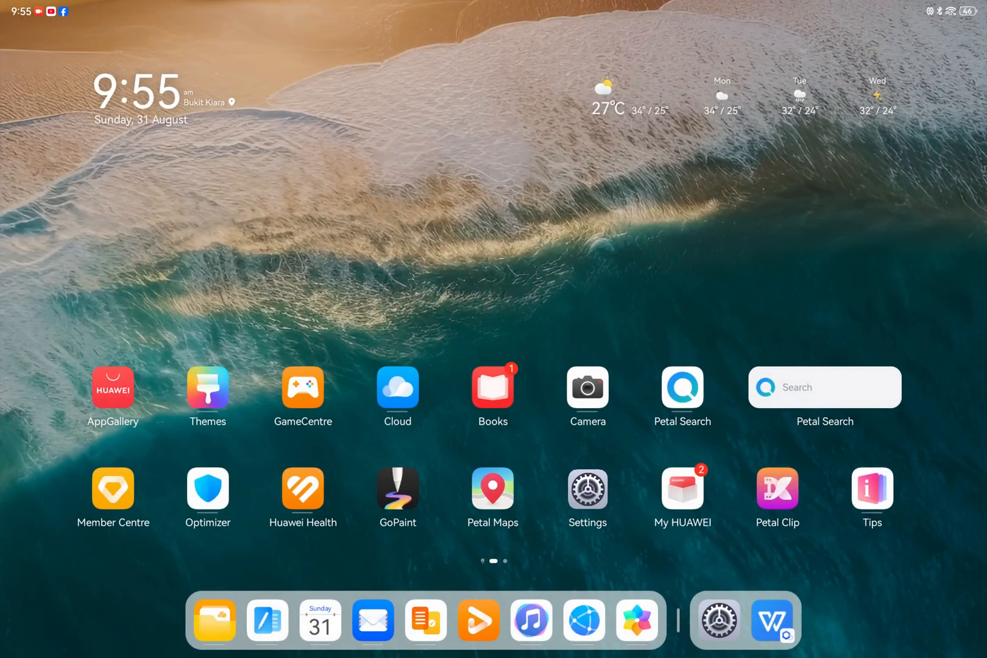
- Enter 'the' in row 5 and 'the hello' in row 6 of Book1 with Celia Keyboard
scroll(left, 3)
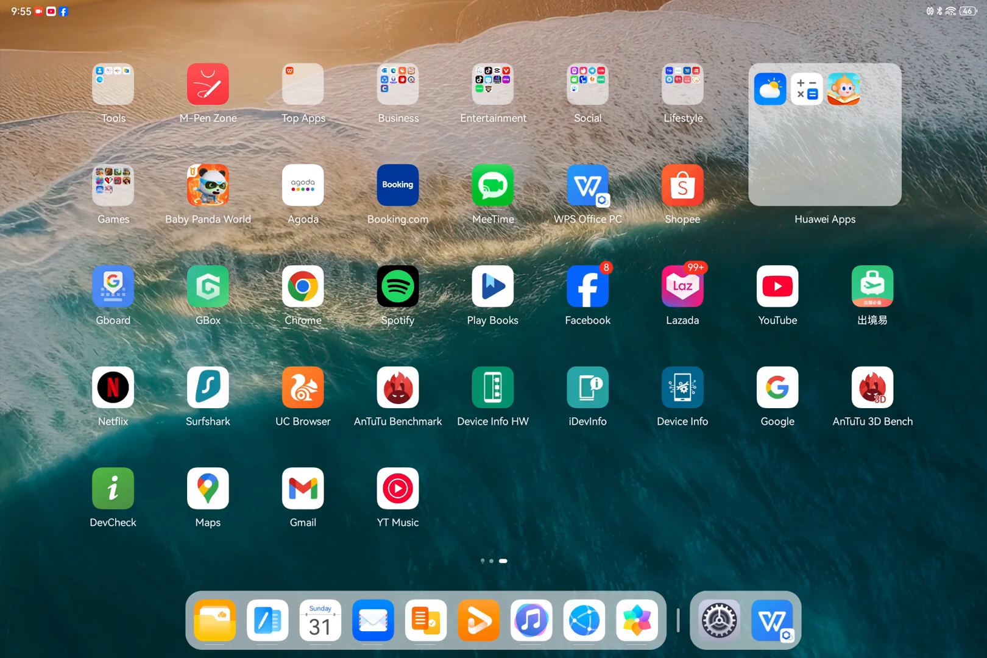
click(774, 621)
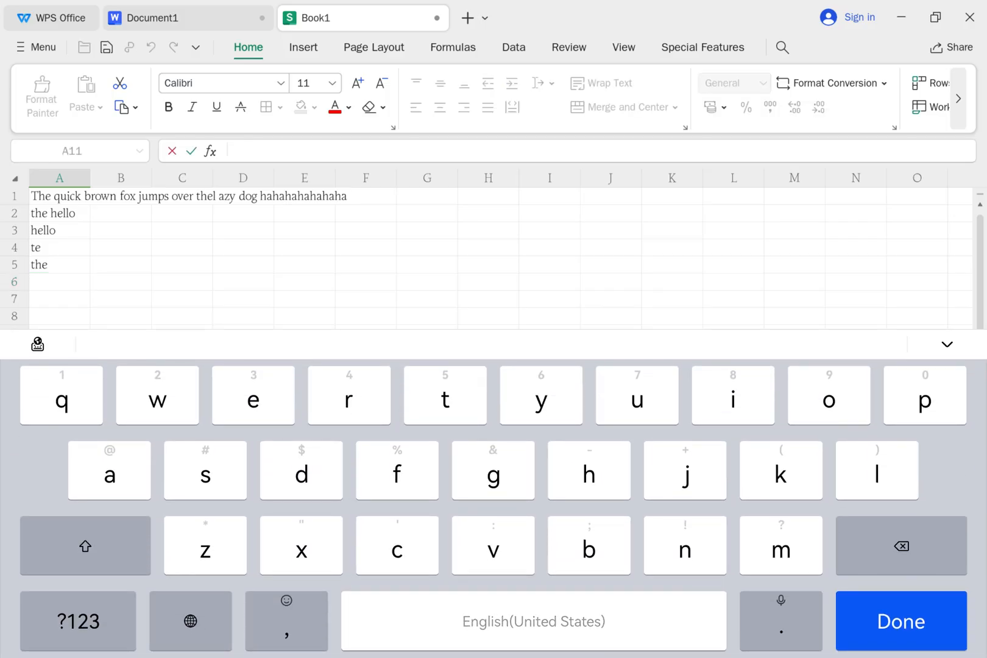
click(60, 281)
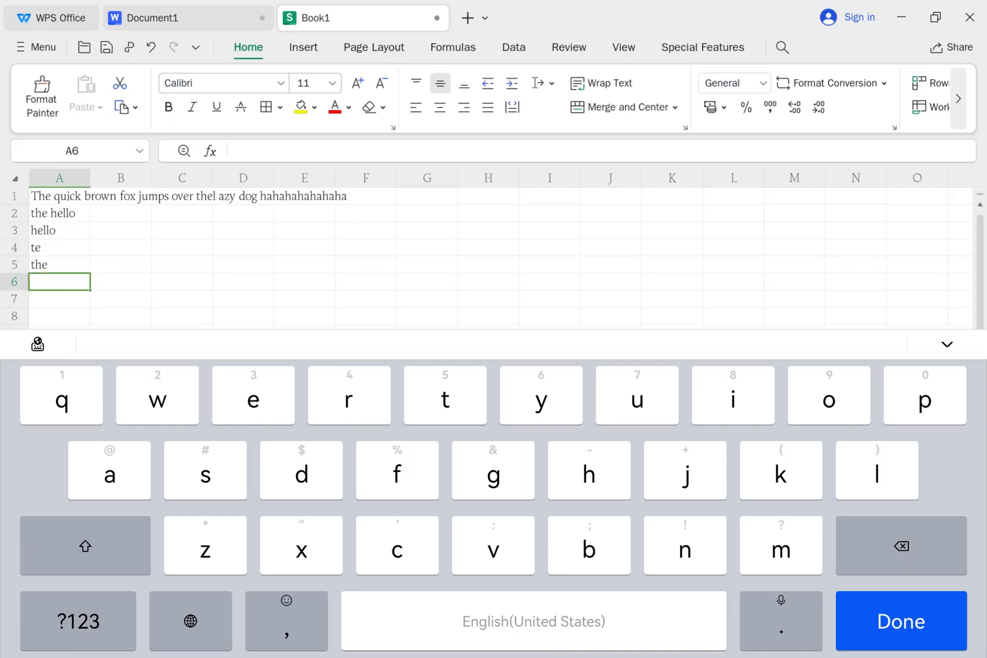
text(the hello)
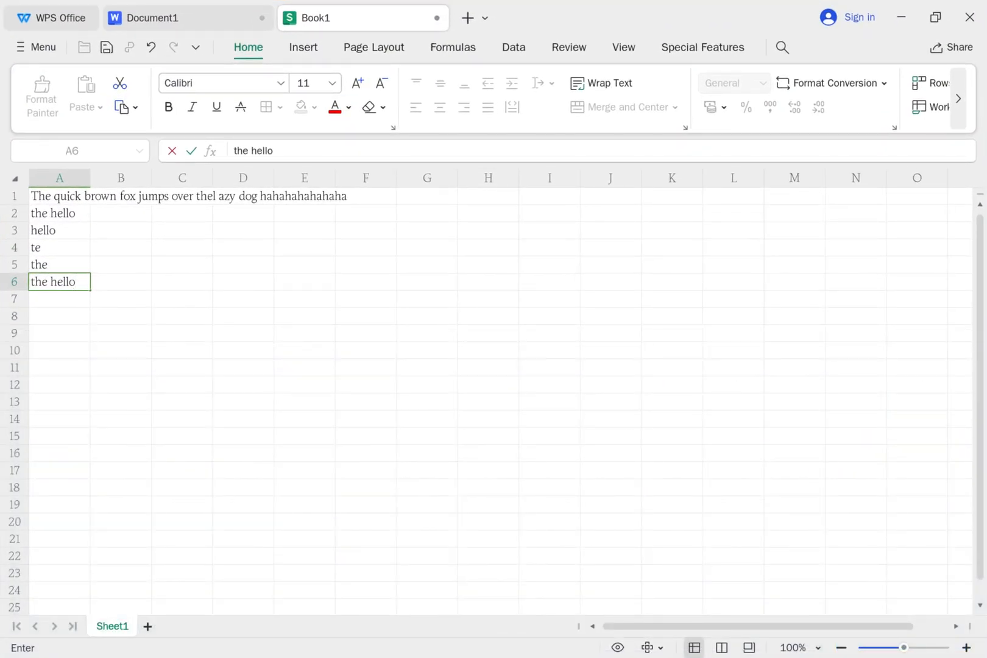
key(enter)
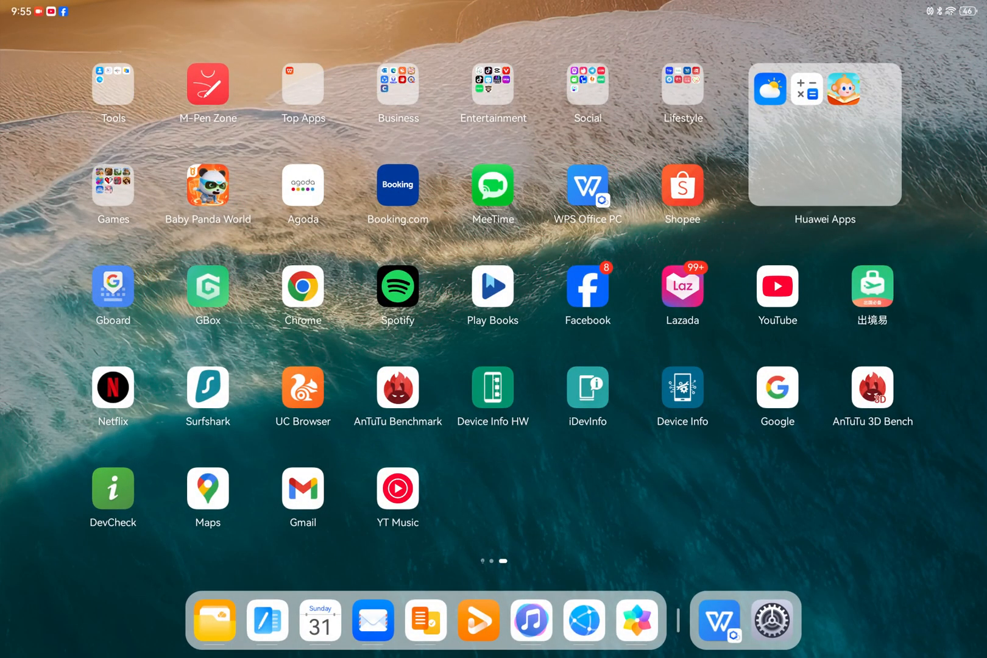
- Enter 'hellobhello' in row 7 of Book1 and return to the home screen
click(718, 620)
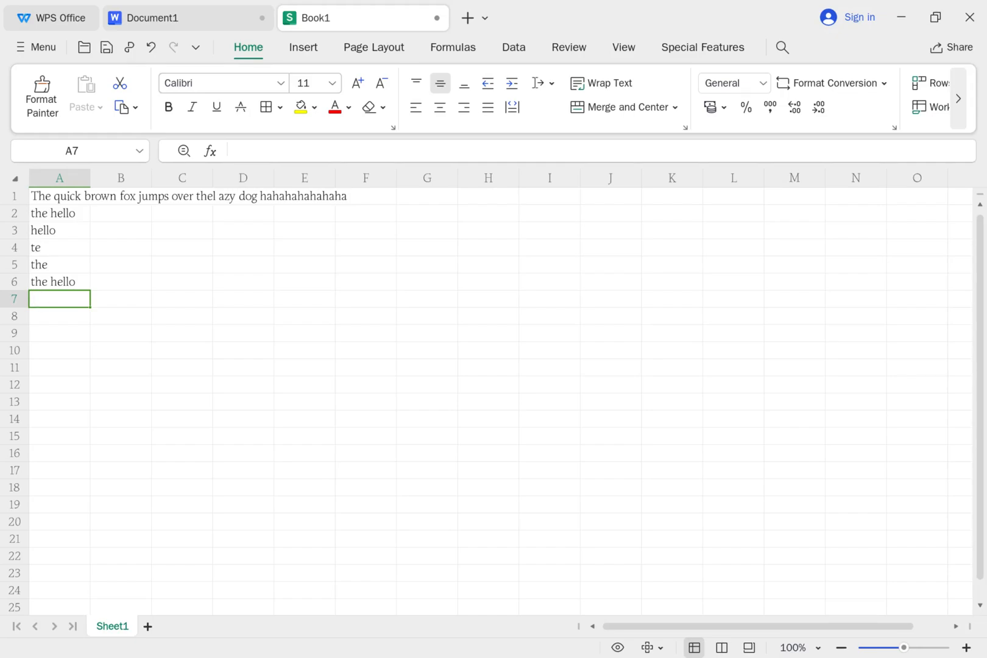
click(59, 299)
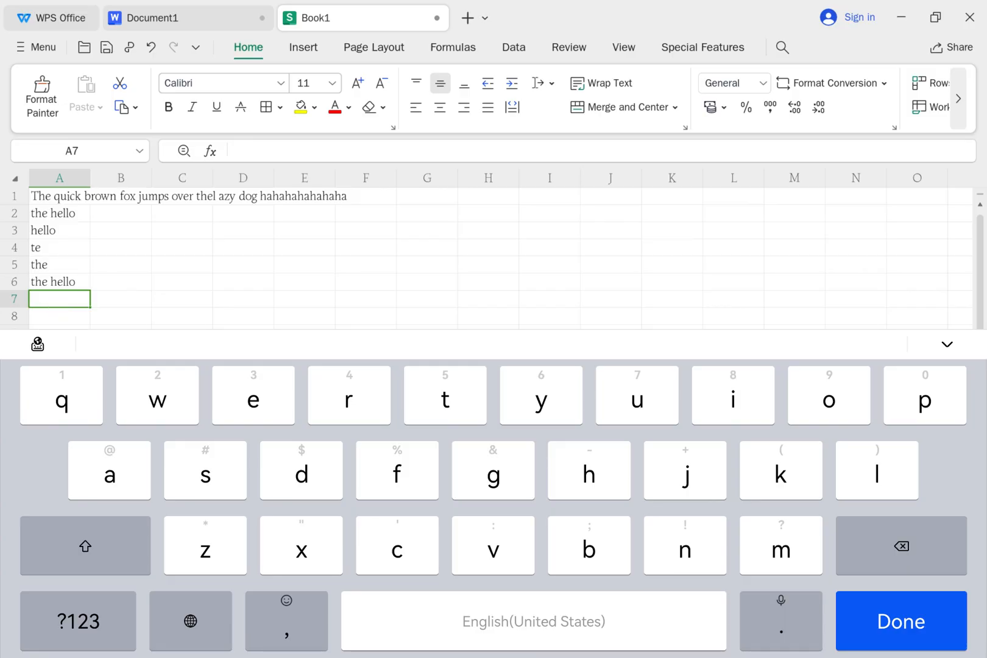
scroll(down, 3)
text(hellobhello)
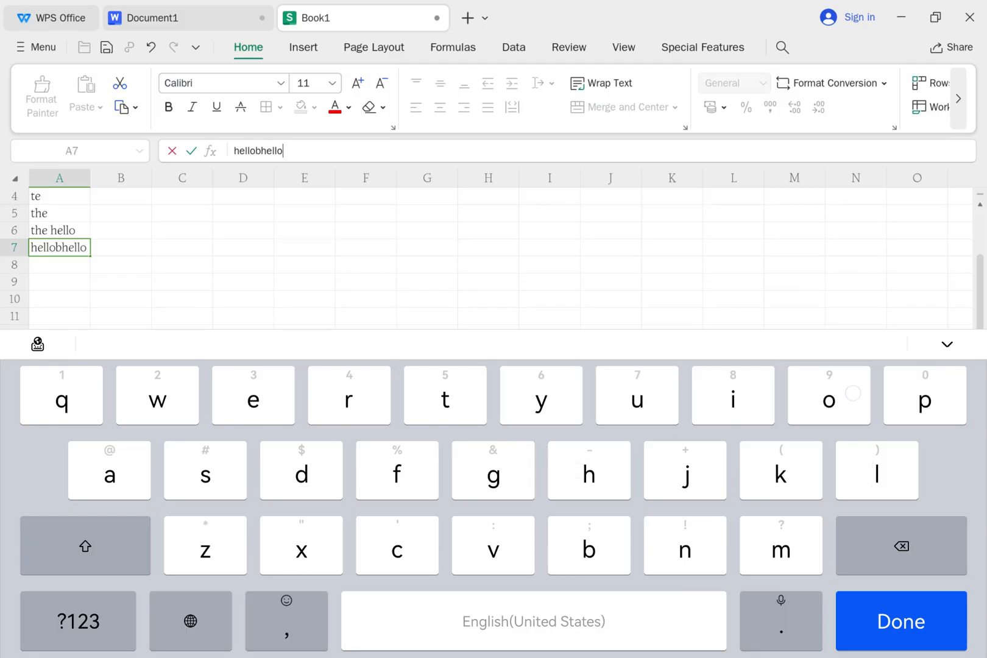
click(901, 622)
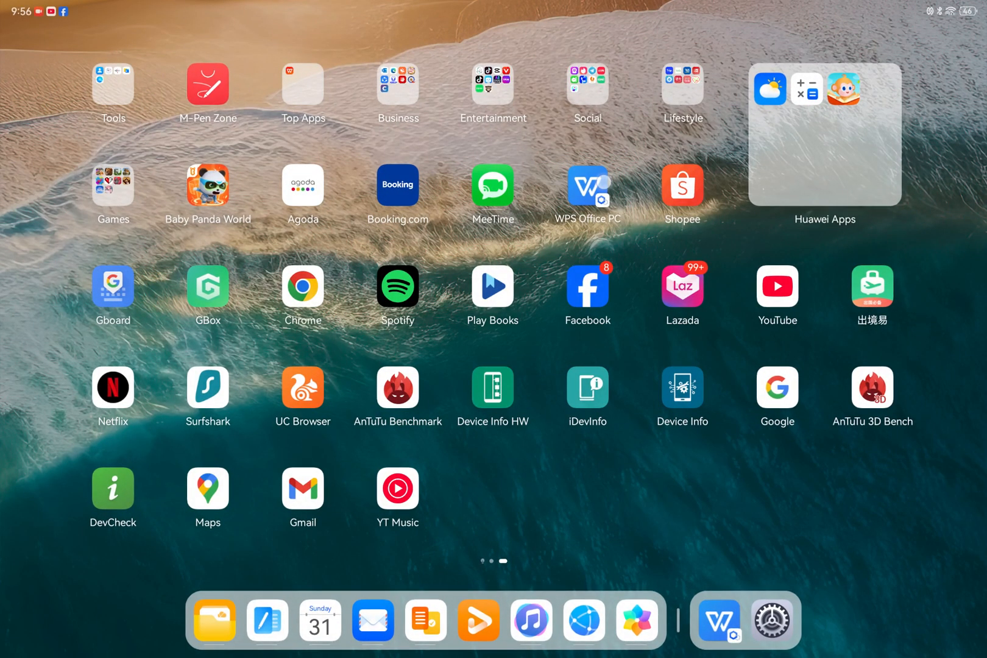
- Switch the input method to Gboard in Settings and reopen Book1
click(773, 621)
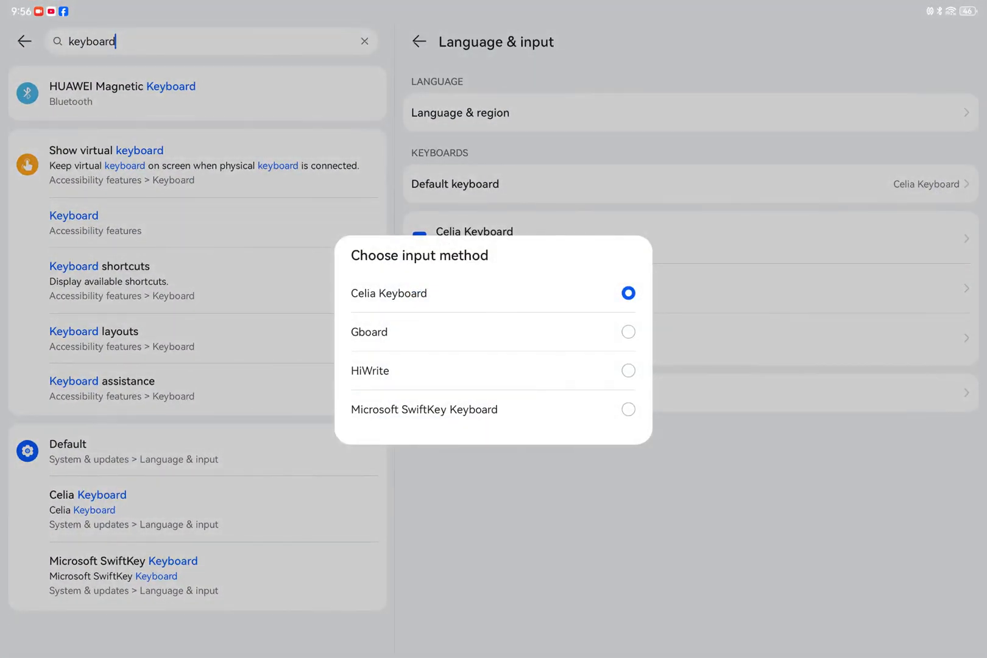
key(Home)
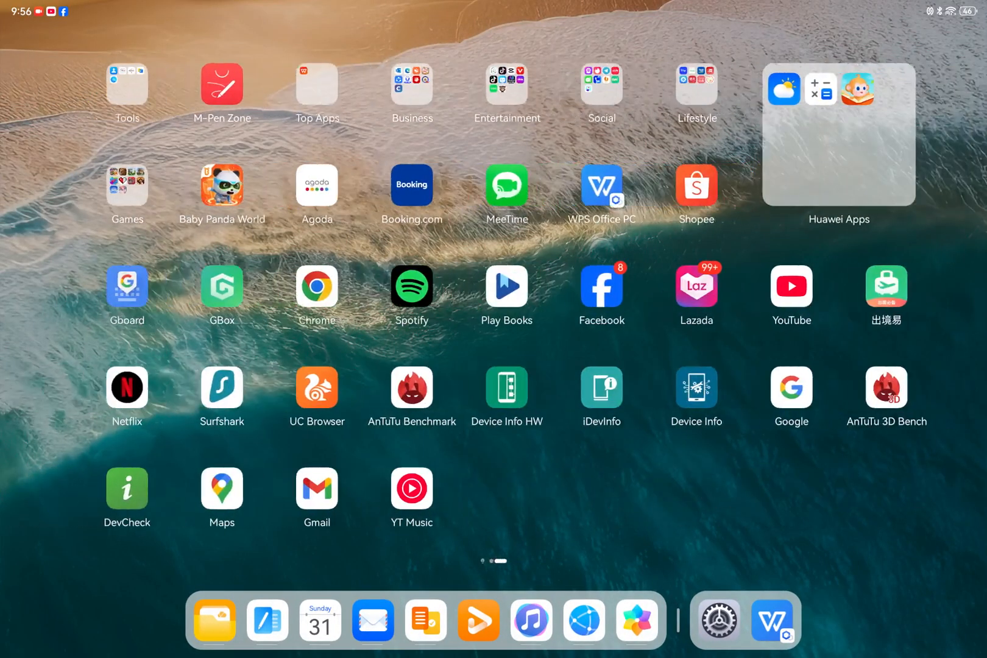
scroll(left, 3)
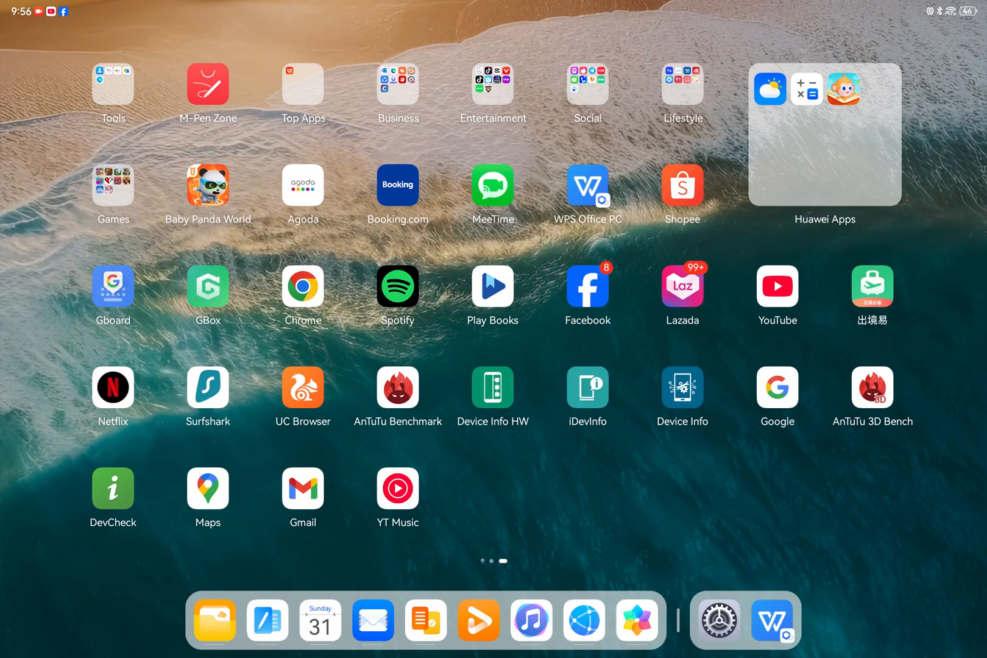
click(773, 621)
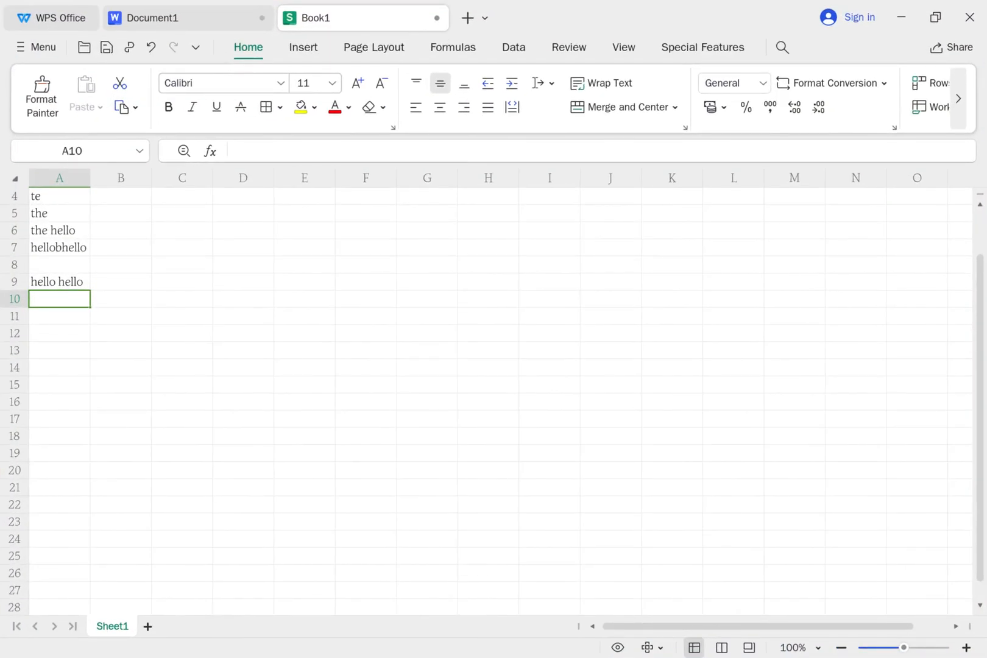
- Enter the 'hello' and 'Gboard issue' test lines in rows 12 and 13
click(60, 333)
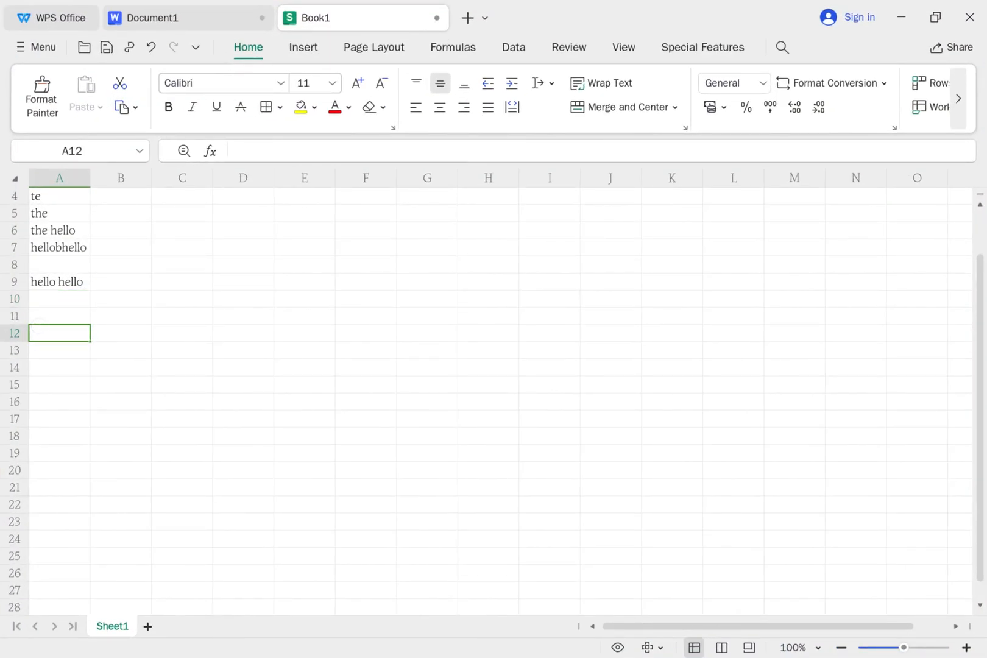
click(60, 333)
text(hello)
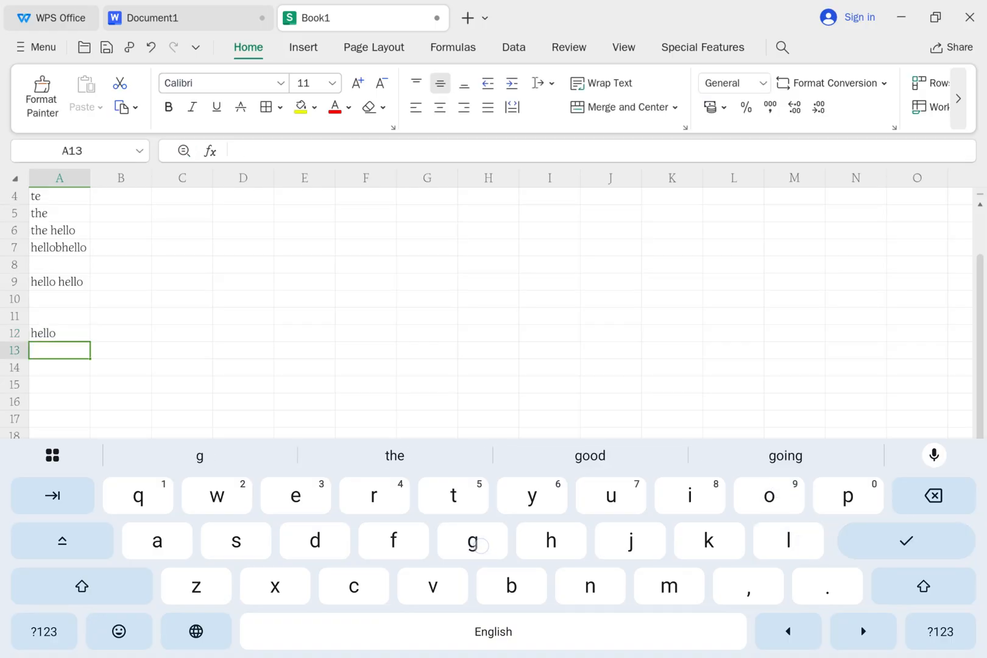
text(Gboard)
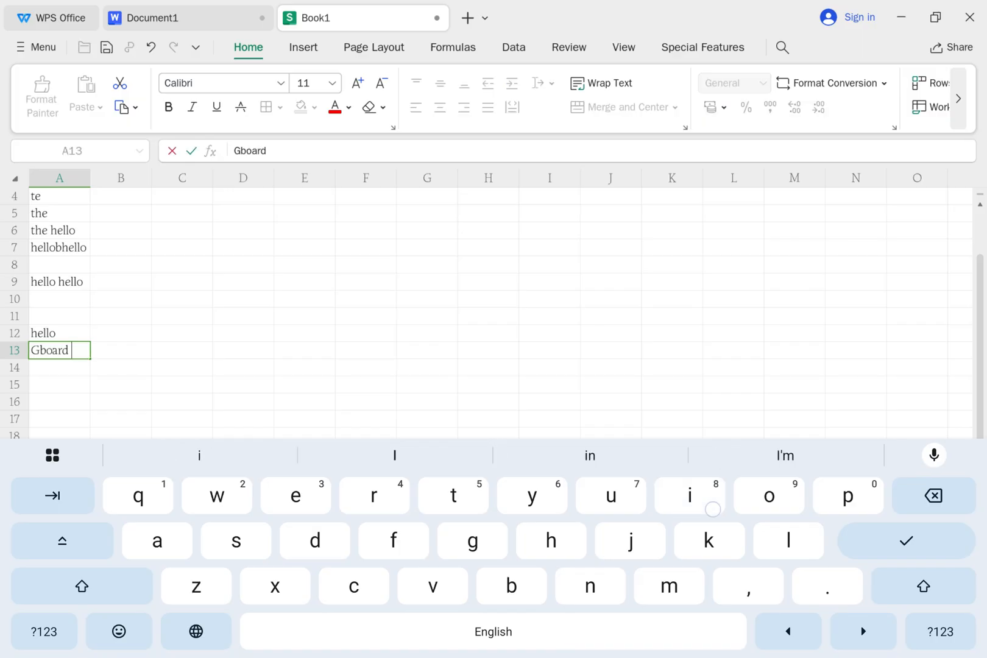
key(Return)
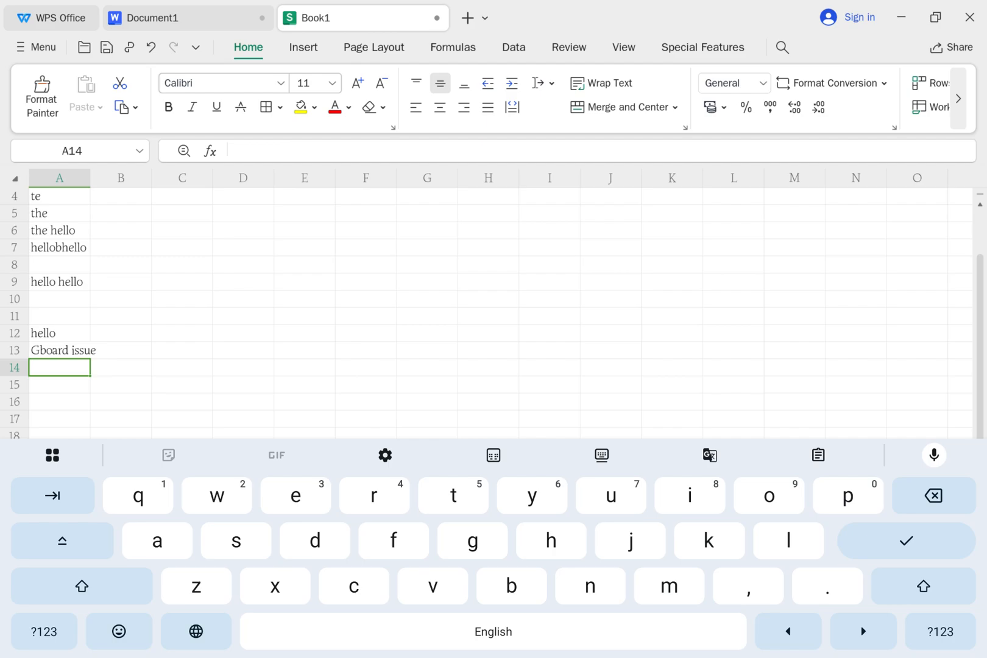
key(home)
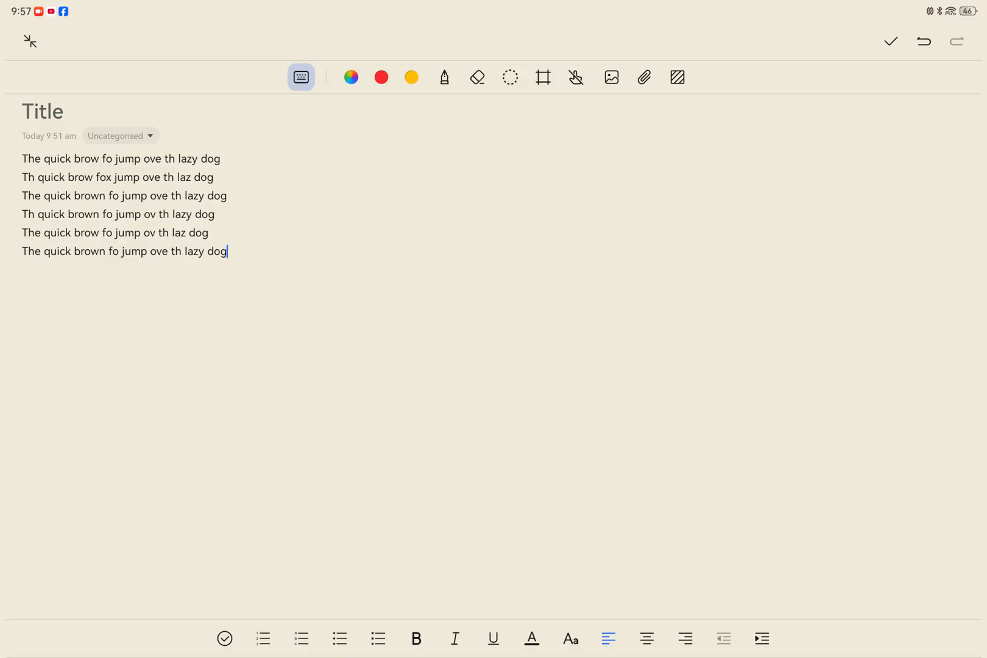
- Write 'The quick brown fox jumps over the lazy dog' twice in a new note with SwiftKey
click(937, 11)
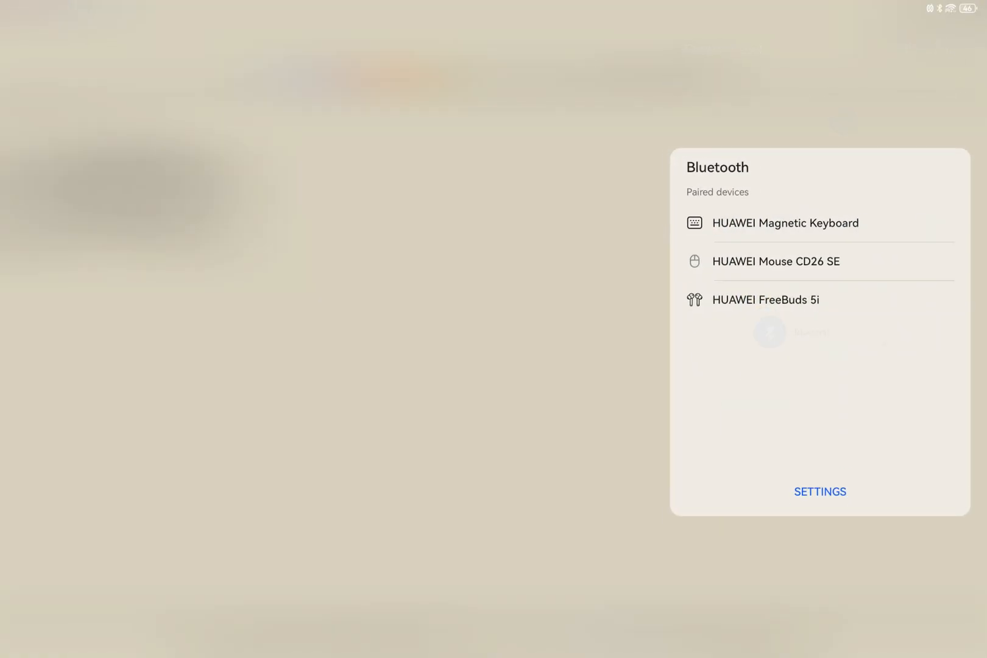
click(786, 222)
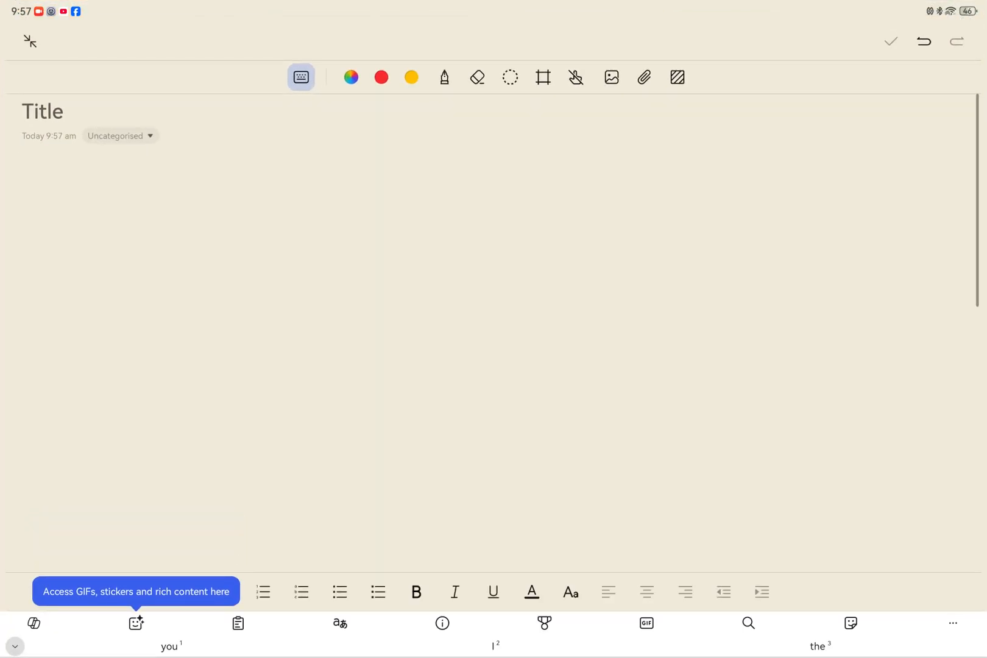
text(The quick brown fox jumps over the lazy dog)
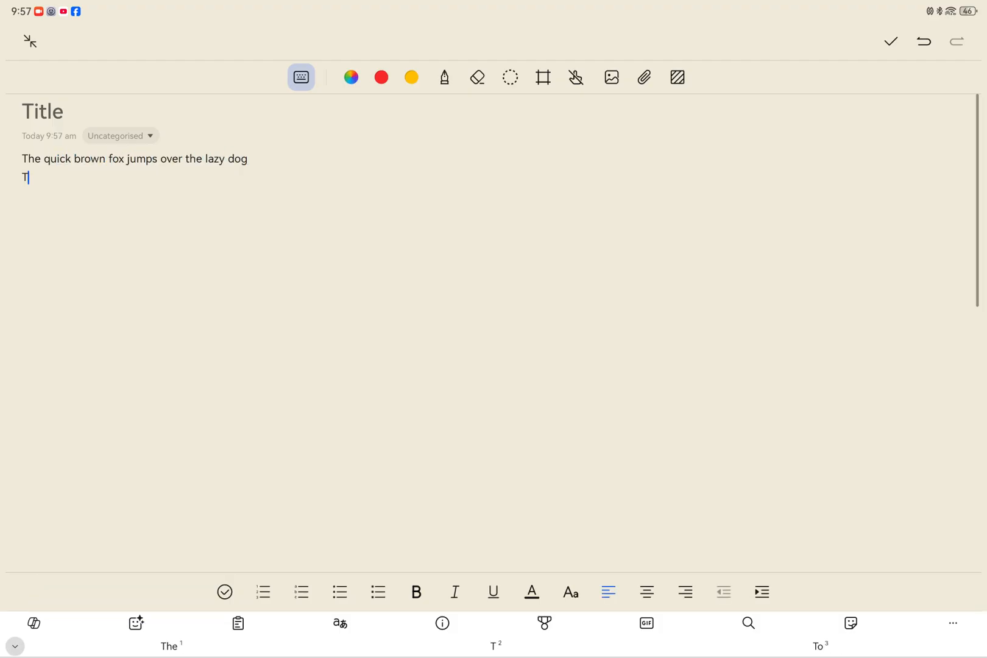
text(he quick brown fox jumps)
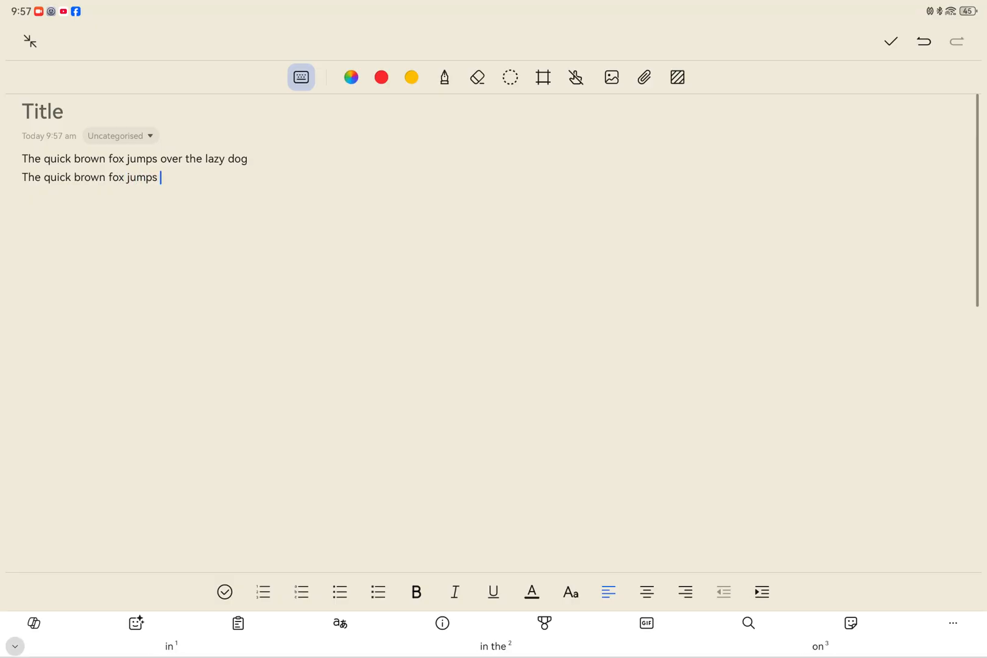
text(over the lazy dog)
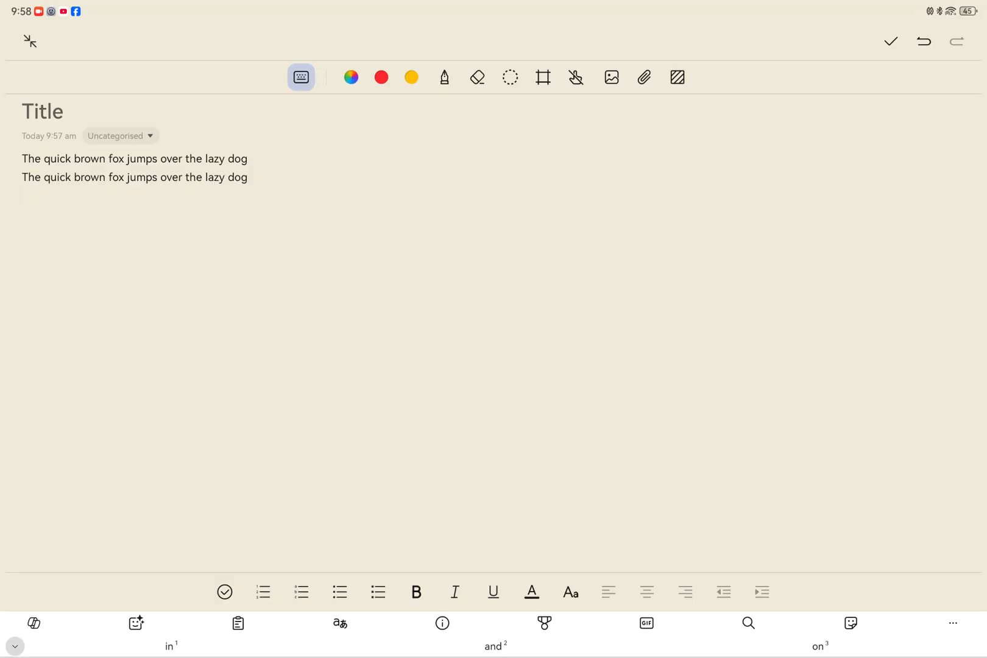
key(Return)
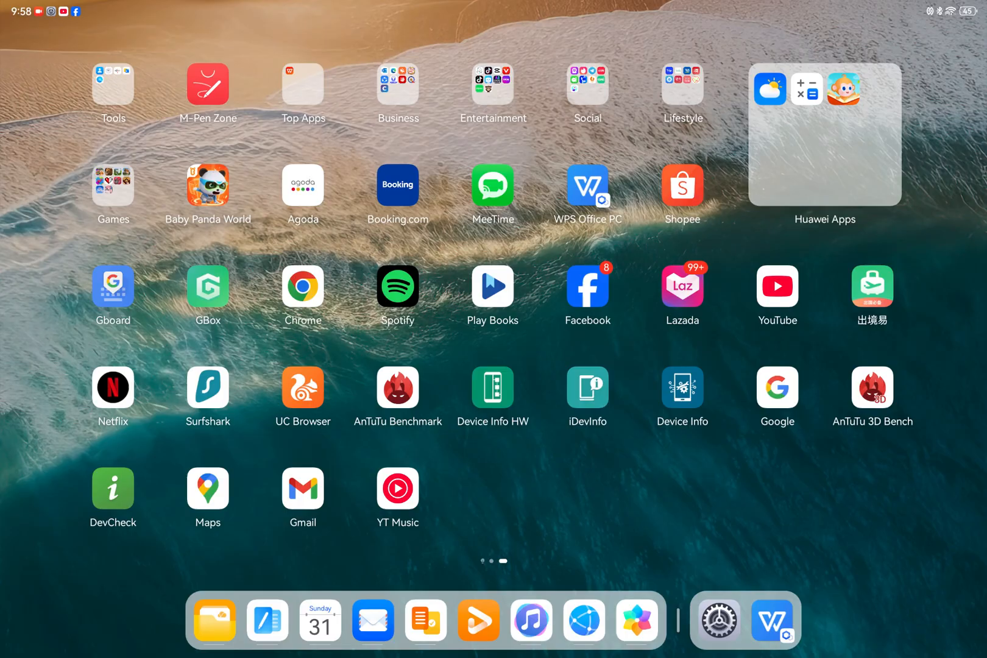
- Enter 'Hllo woasd' in row 14 of Book1
click(773, 621)
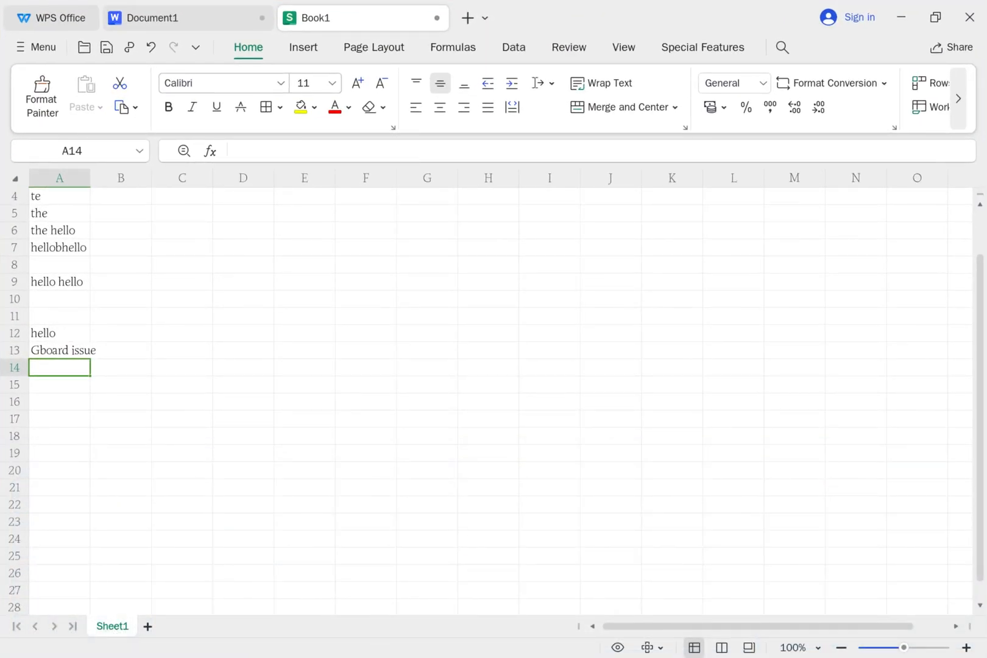
text(Hllo woasd)
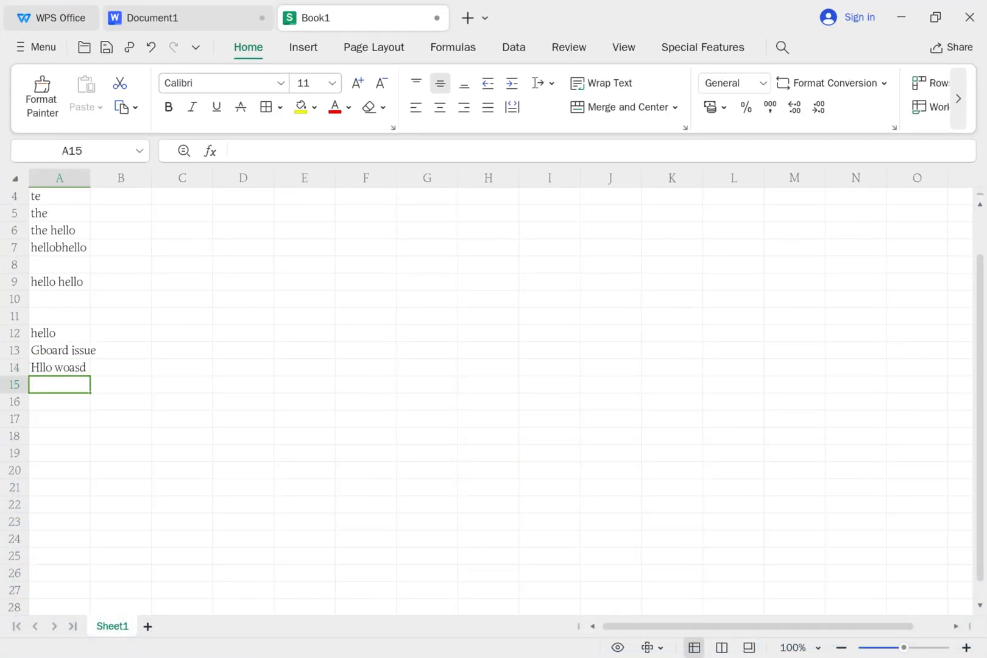